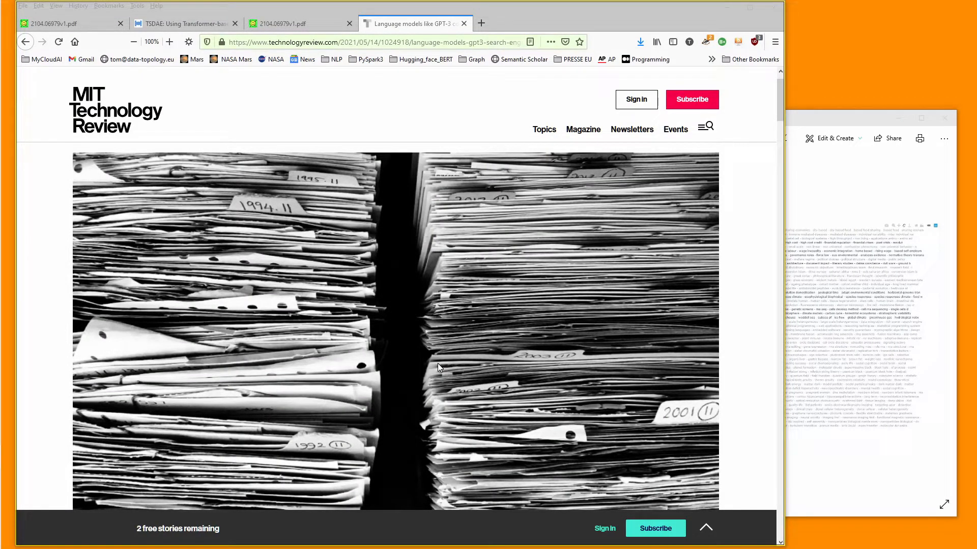
mouse_move(395, 297)
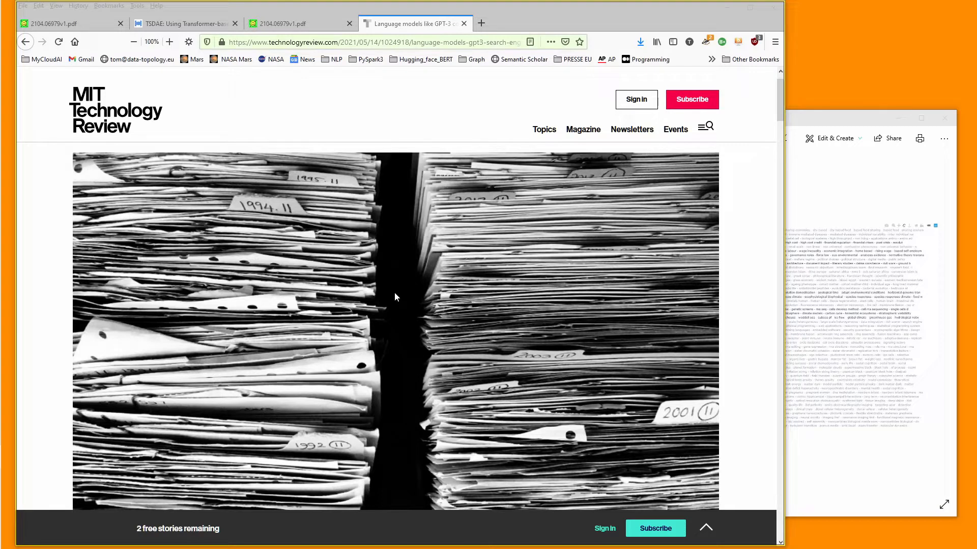
mouse_move(145, 95)
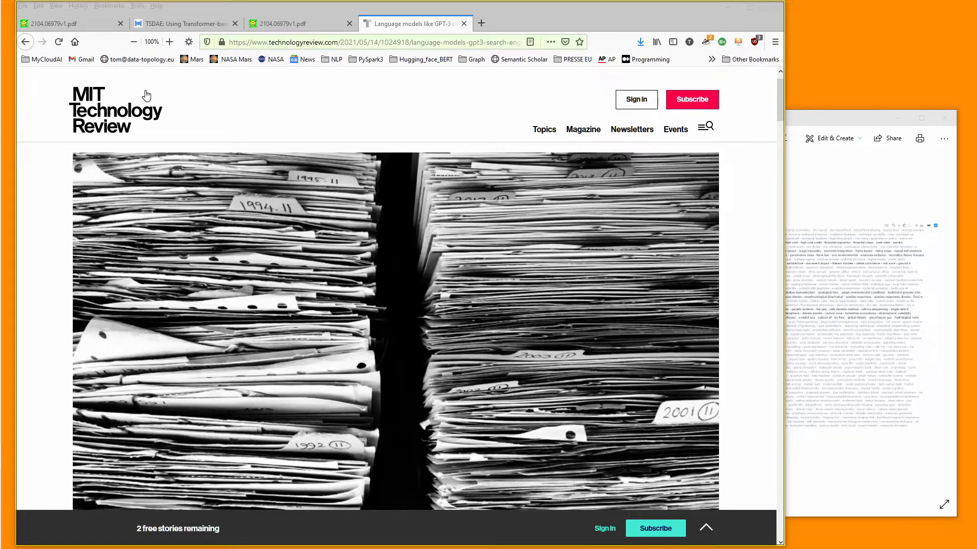
Scroll past the hero image to the GPT-3 search engine article's headline and intro.
scroll(down, 3)
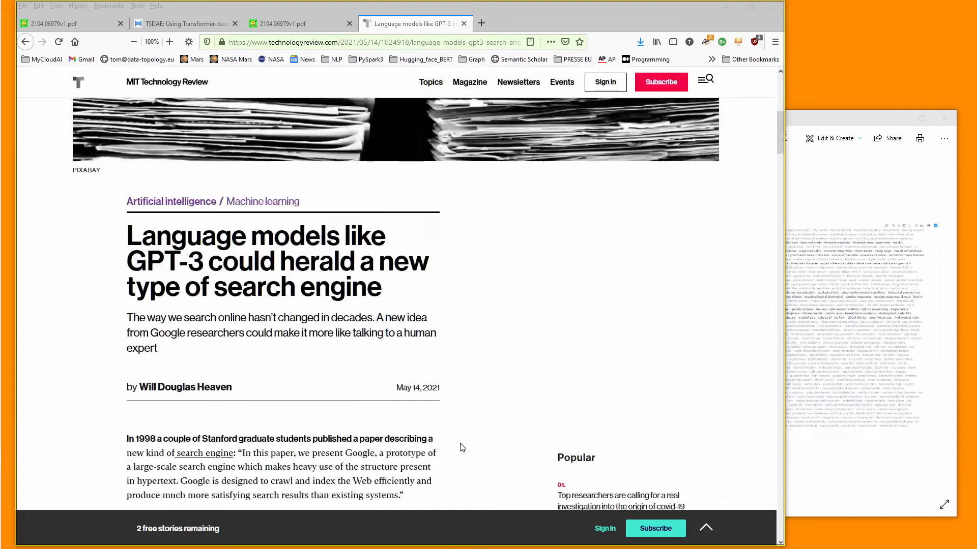
mouse_move(414, 391)
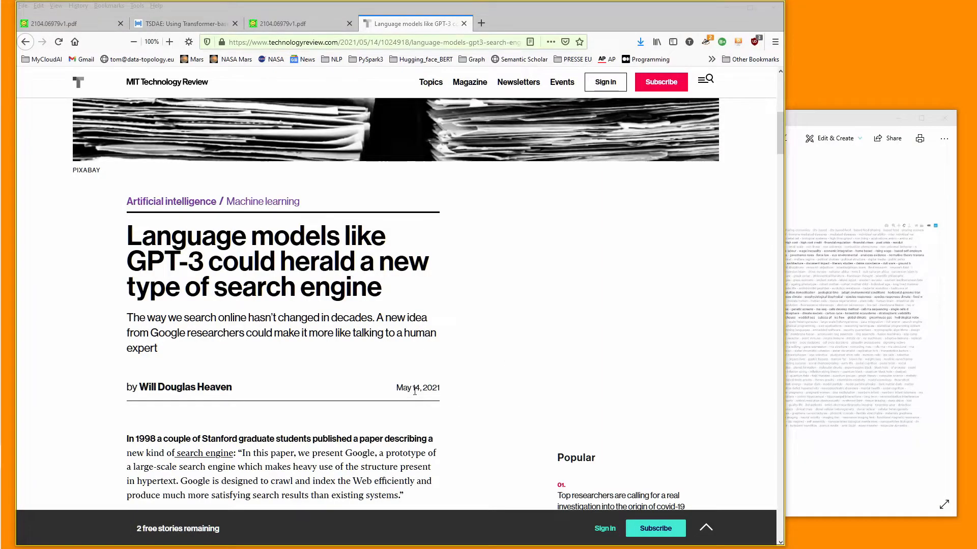
mouse_move(179, 182)
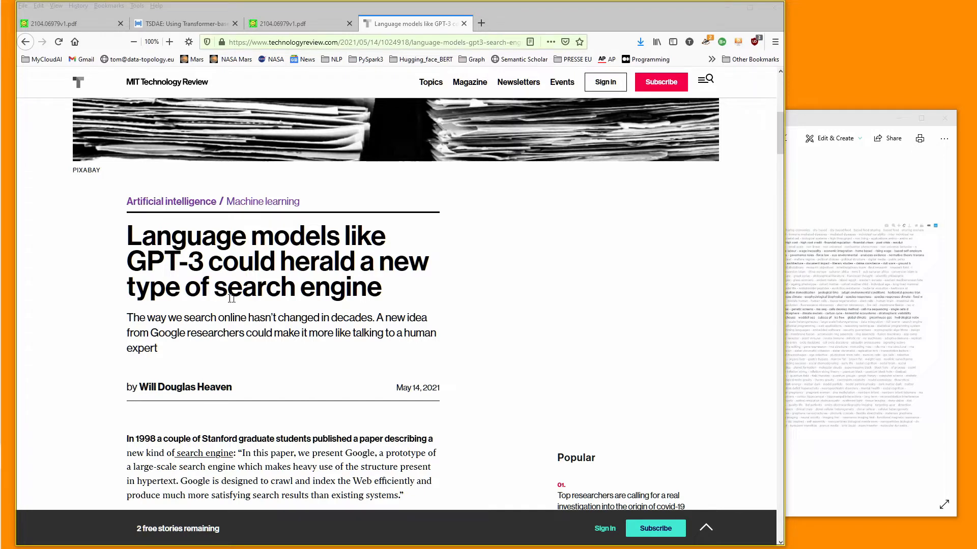
mouse_move(198, 330)
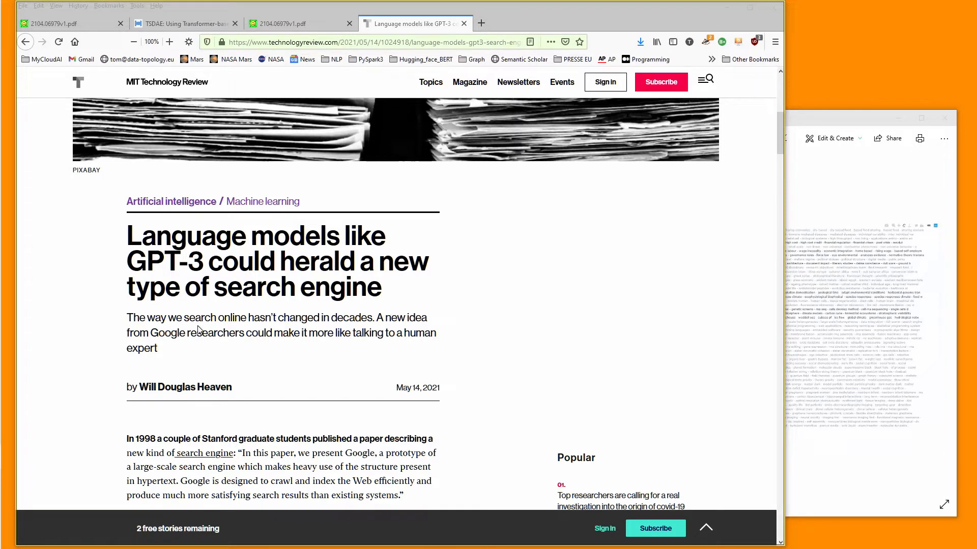
Read down the article toward the passage on replacing ranking with a language model.
scroll(down, 3)
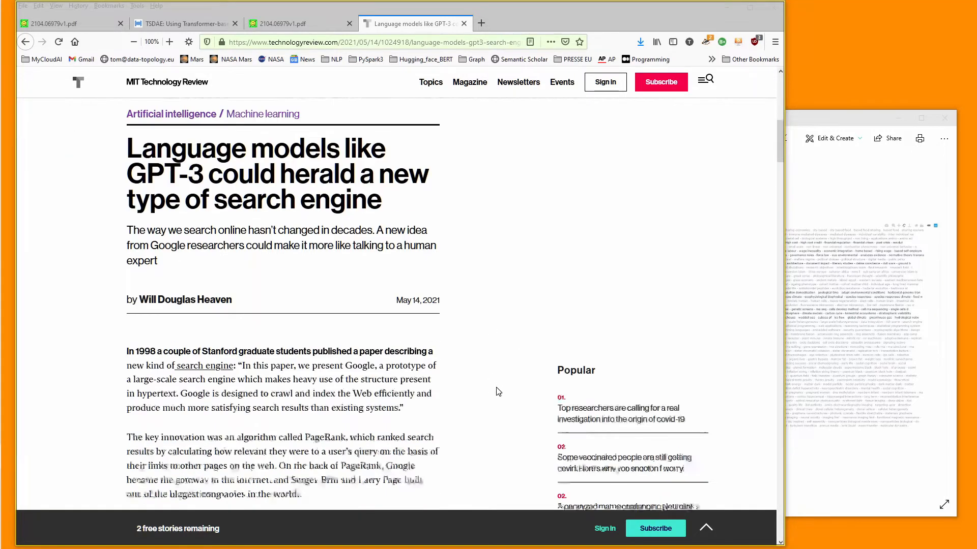
scroll(down, 3)
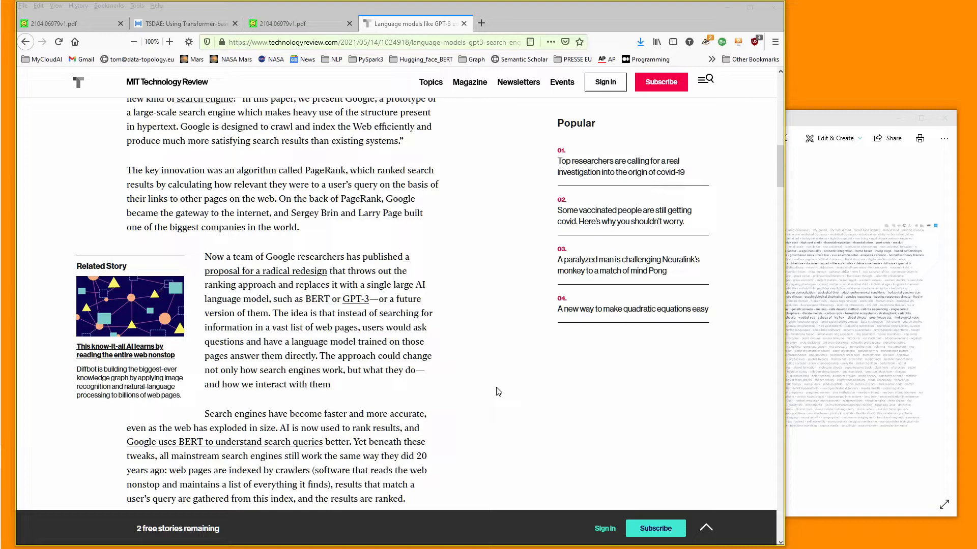
scroll(down, 3)
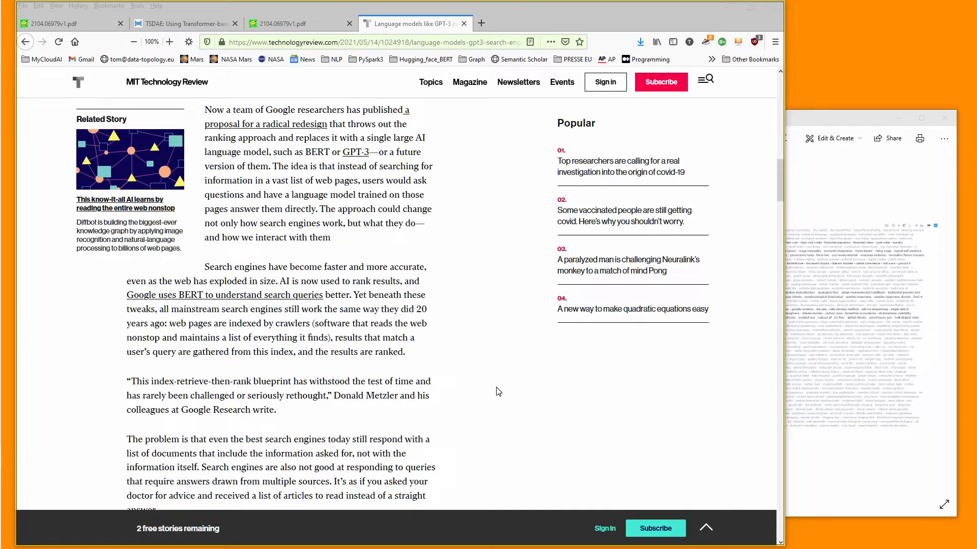
mouse_move(529, 285)
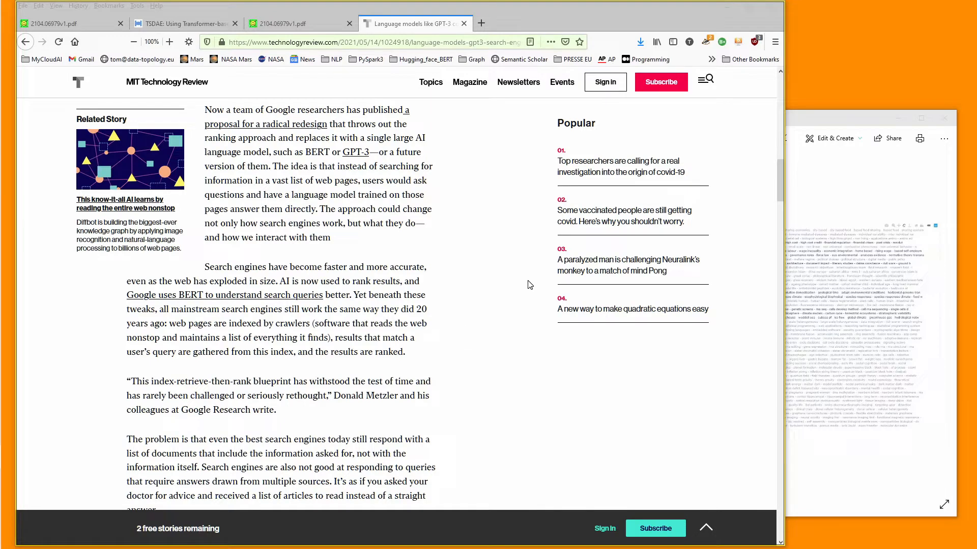
mouse_move(475, 220)
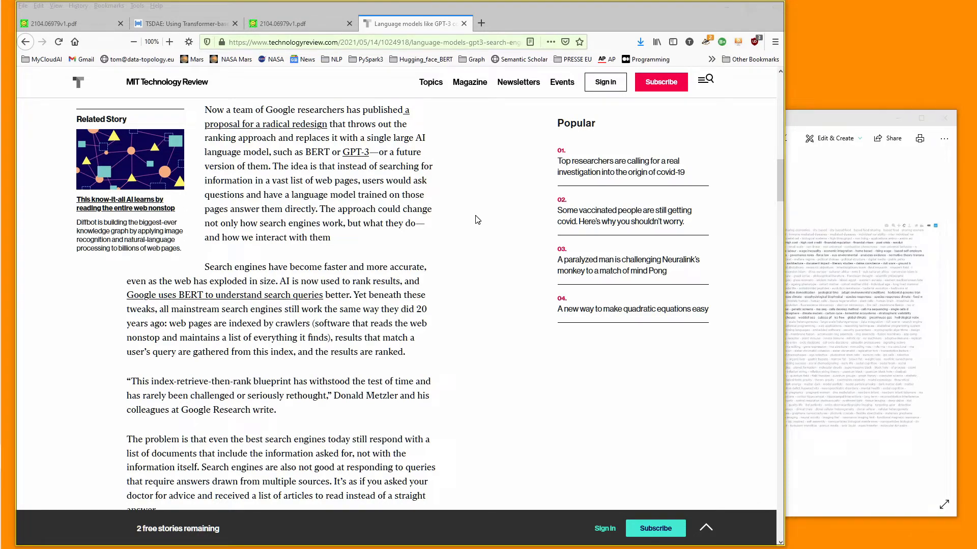
mouse_move(379, 123)
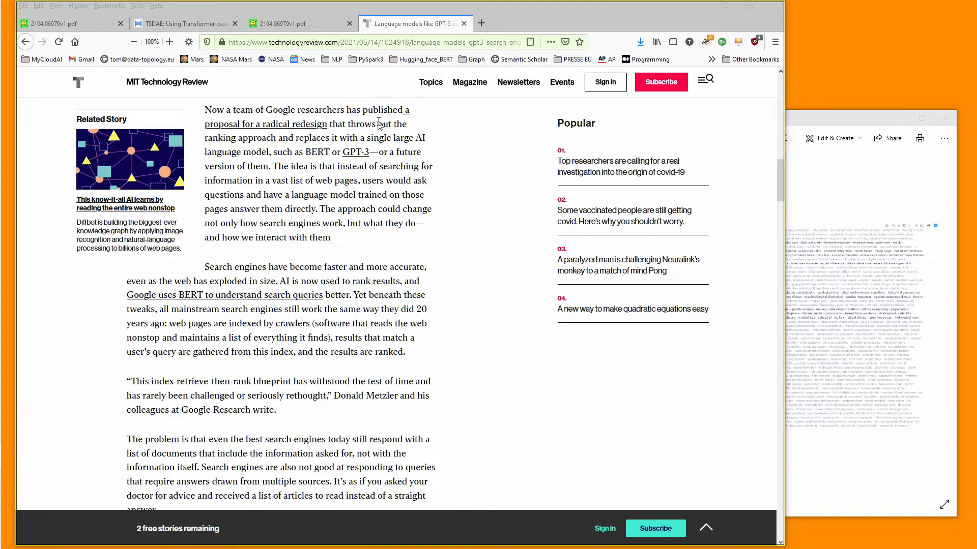
Highlight the sentence about replacing ranking with a language model, clear it, and read on.
drag(347, 137, 267, 165)
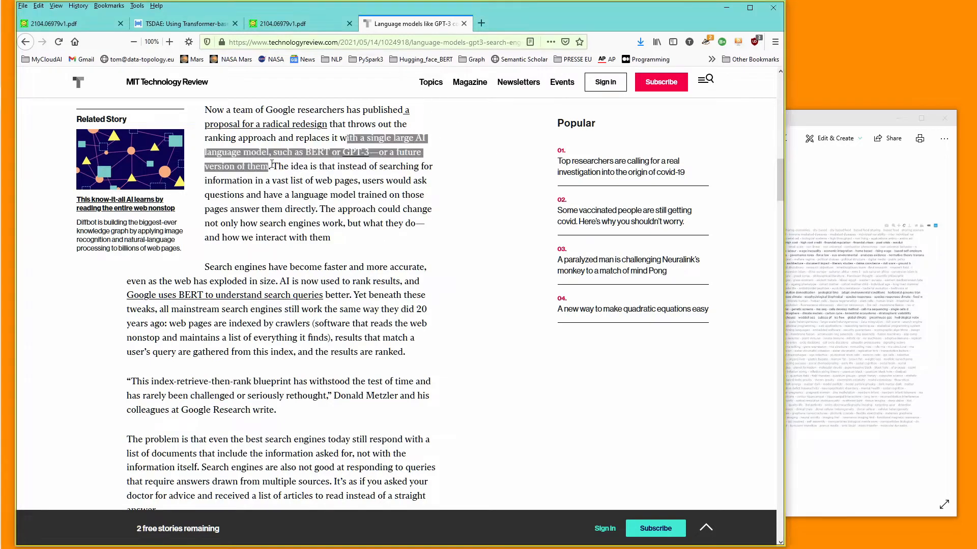
click(454, 189)
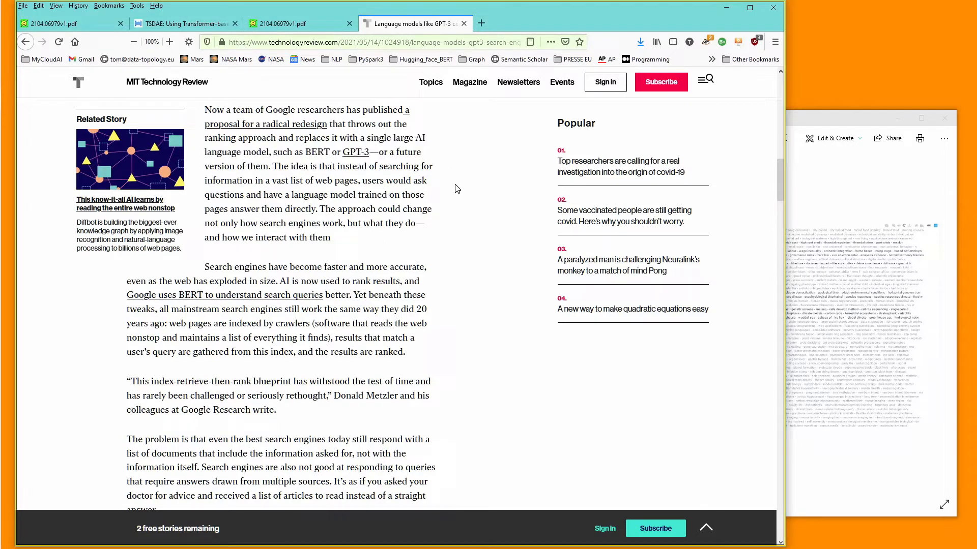
mouse_move(464, 247)
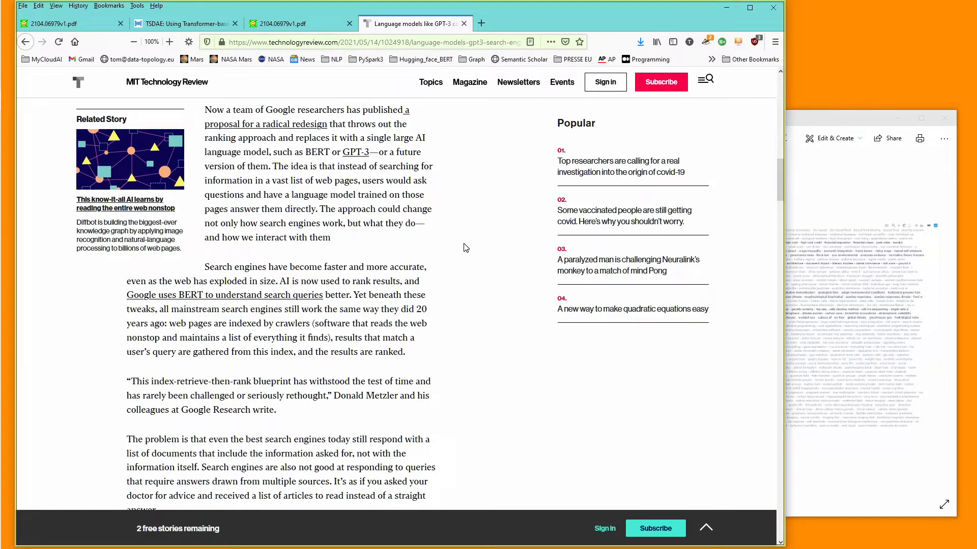
mouse_move(406, 353)
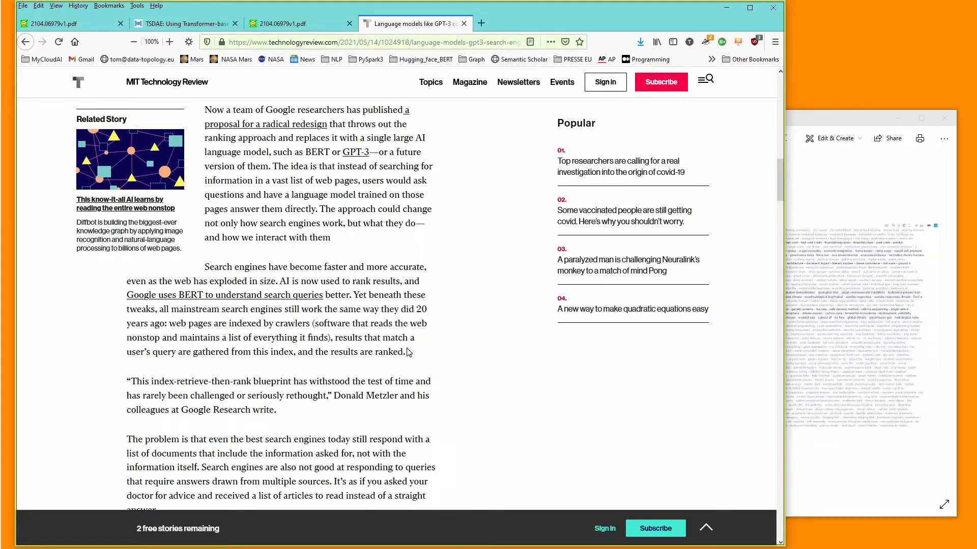
mouse_move(410, 362)
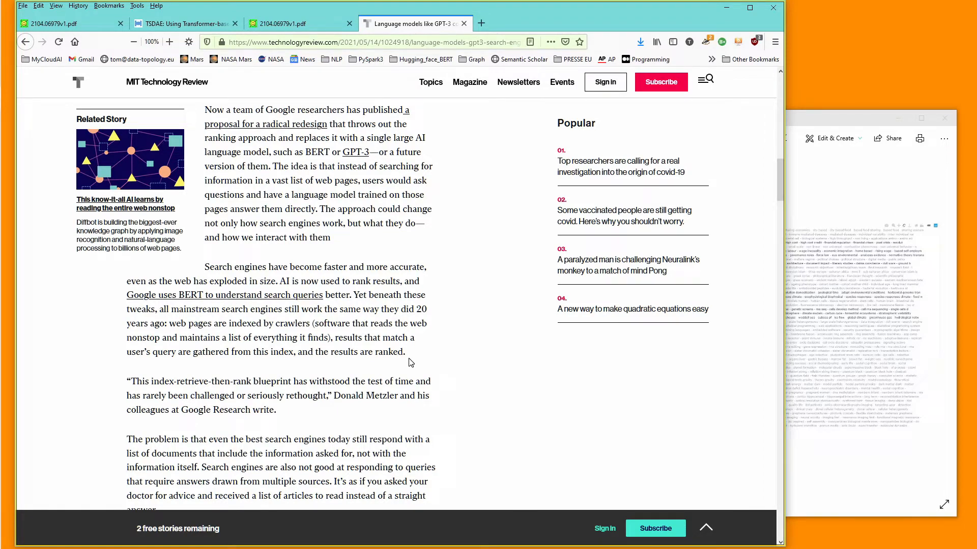
mouse_move(396, 319)
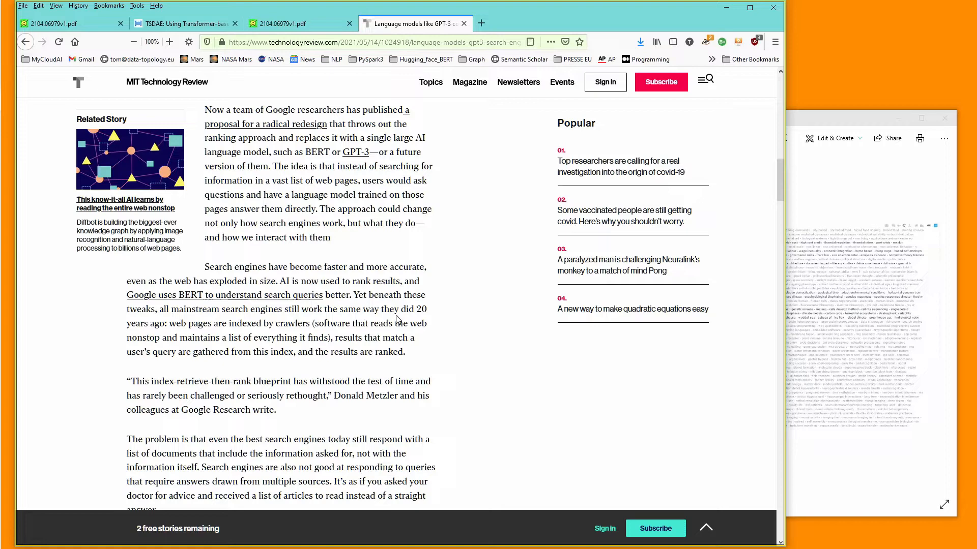
scroll(down, 3)
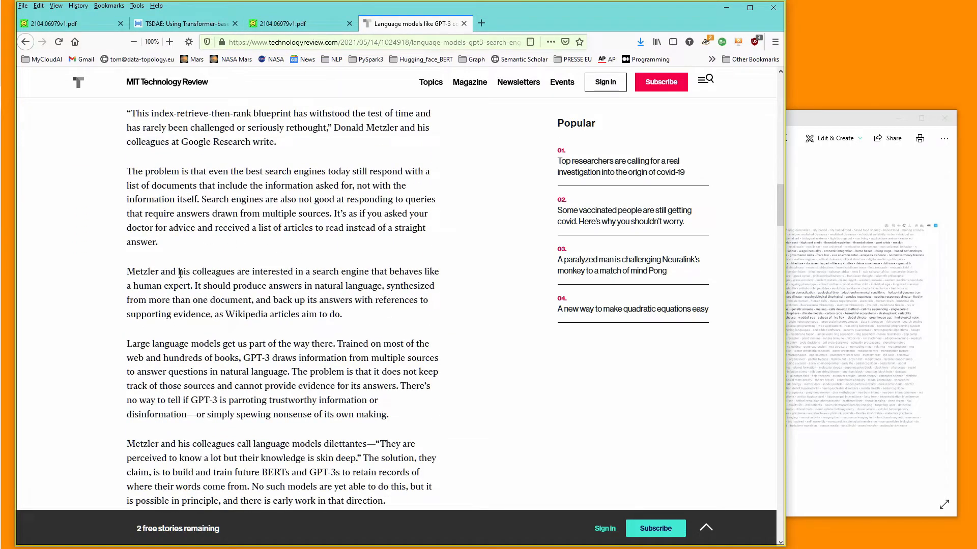
Highlight the phrase 'human expert' describing the expert-like search engine.
double_click(160, 285)
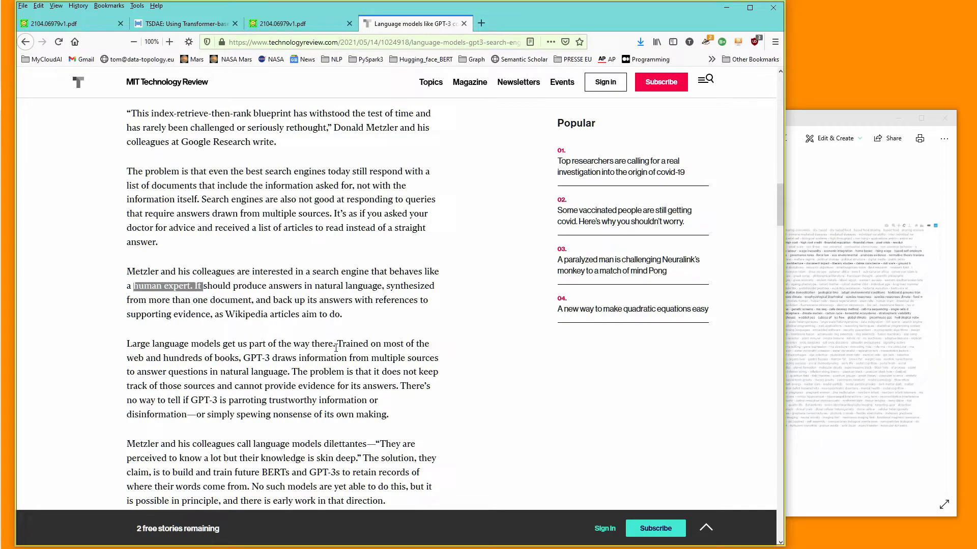
mouse_move(257, 384)
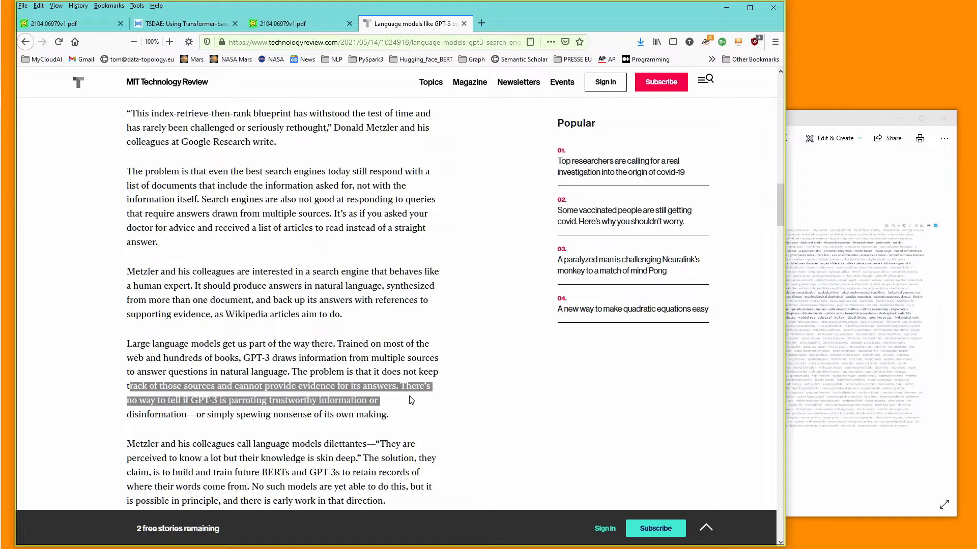
mouse_move(410, 406)
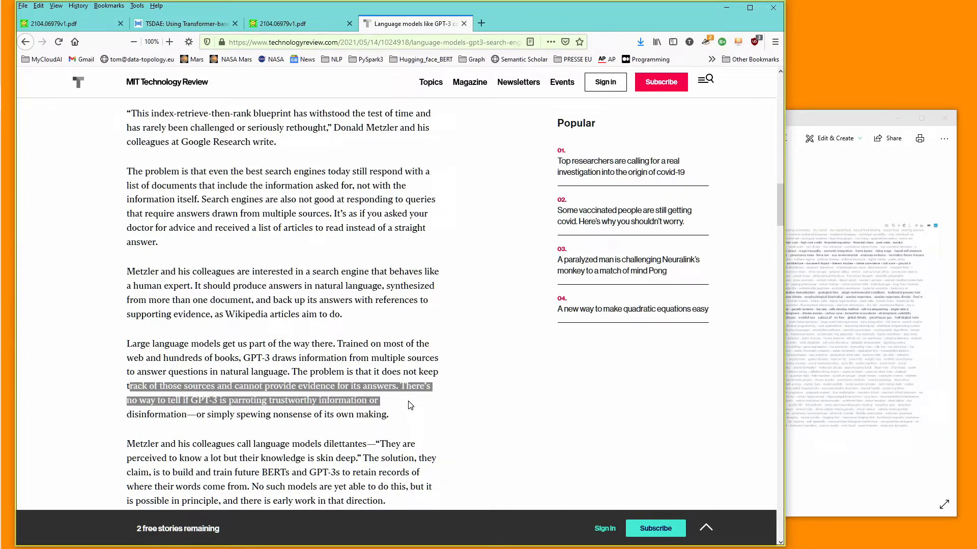
mouse_move(469, 334)
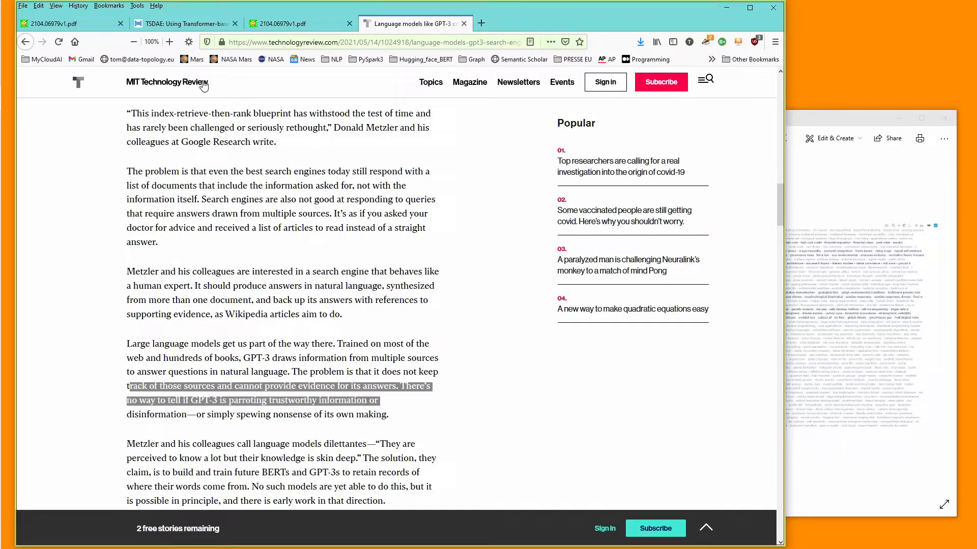
Switch between the TSDAE paper page, the GPT-3 article and the TSDAE PDF tabs.
click(182, 24)
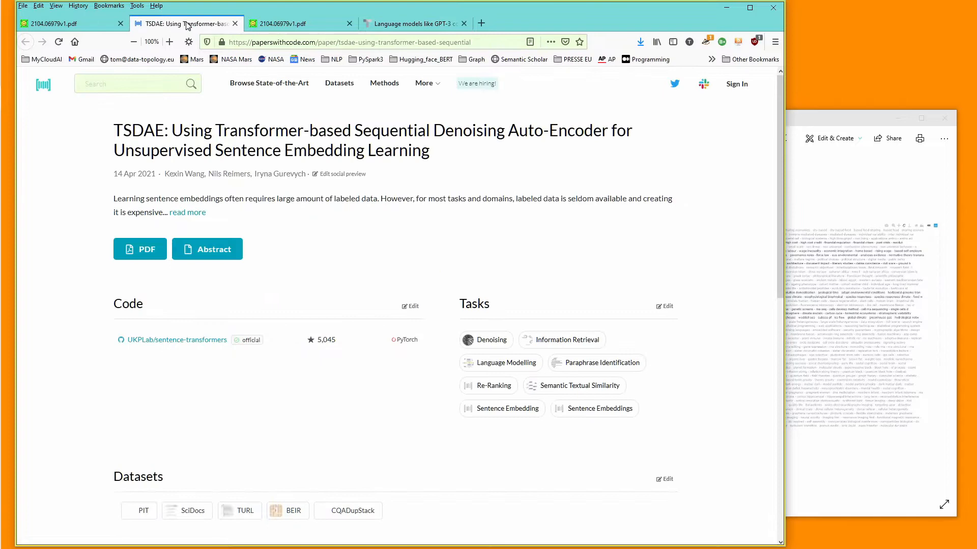
mouse_move(39, 29)
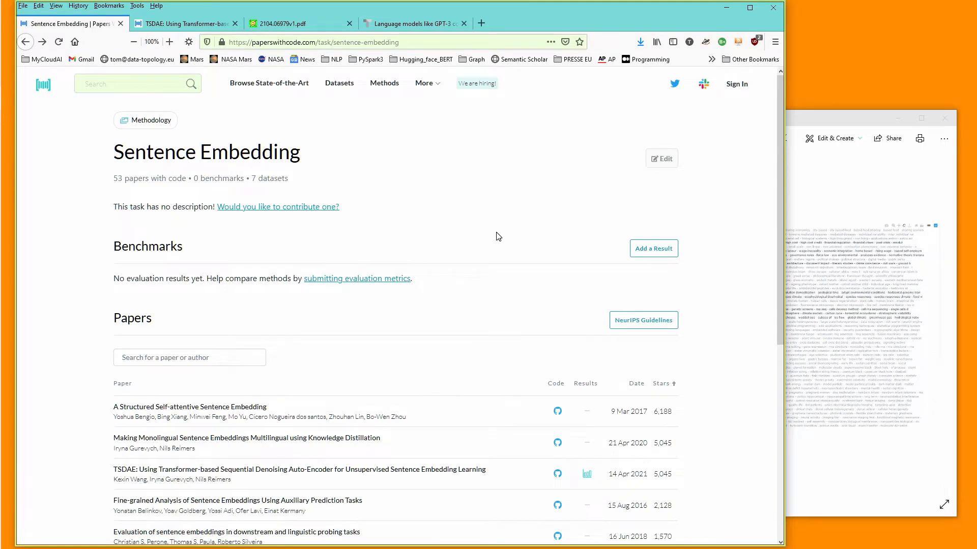
click(411, 24)
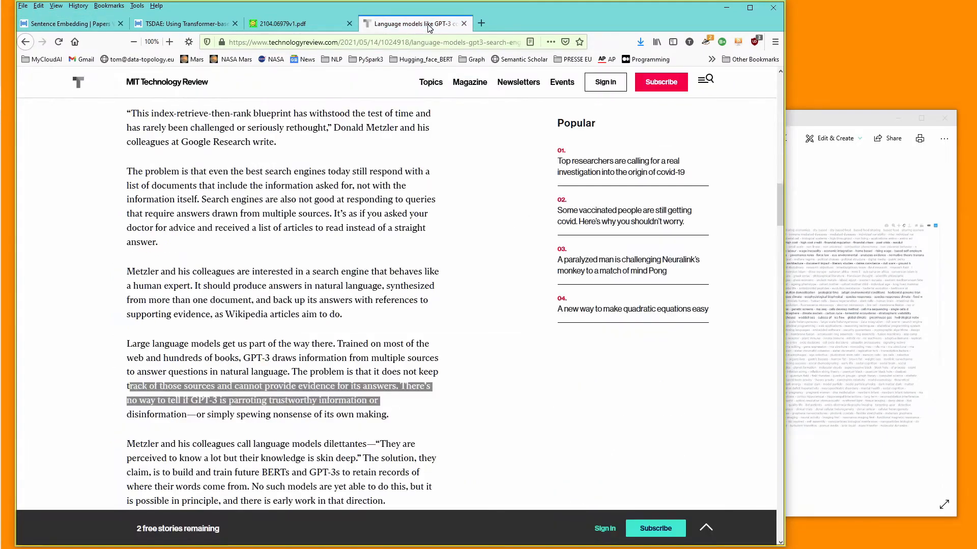
click(293, 23)
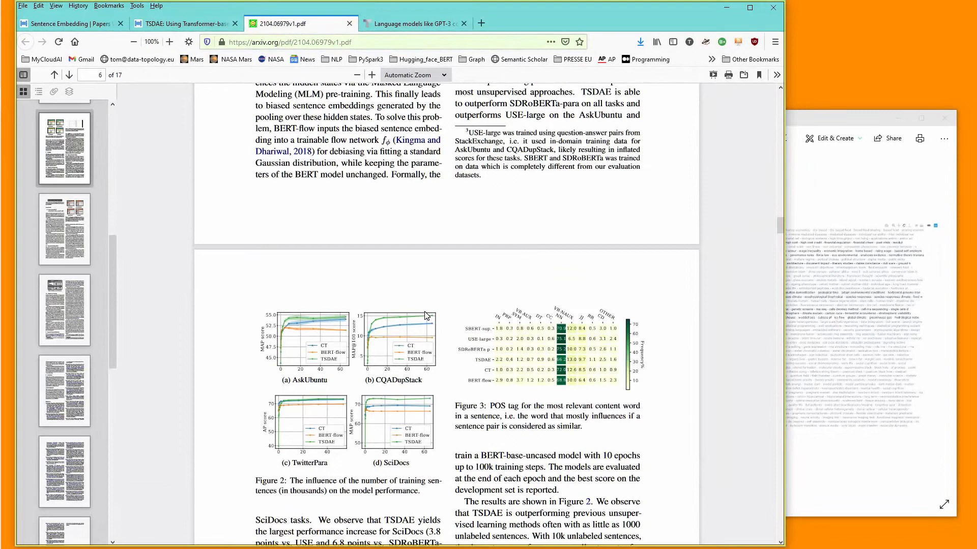
mouse_move(348, 237)
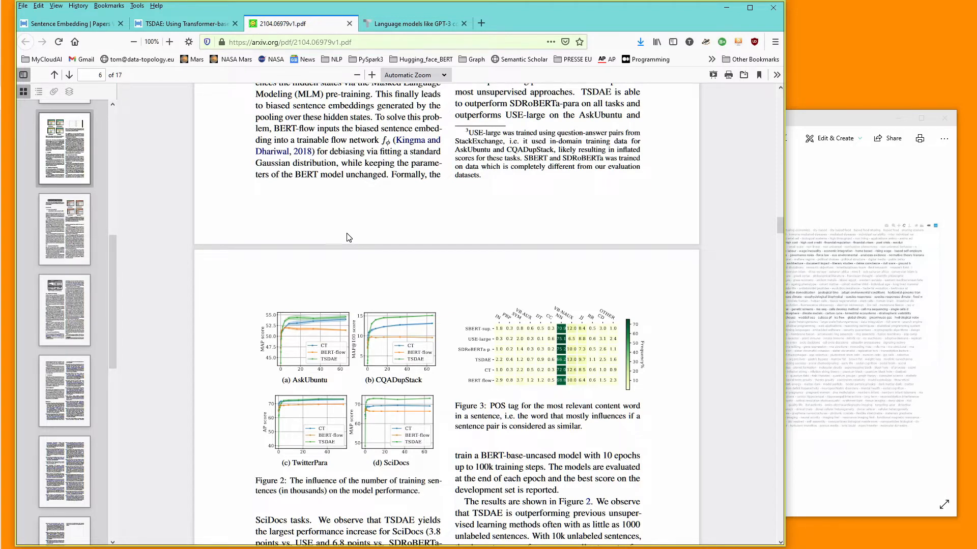
mouse_move(65, 23)
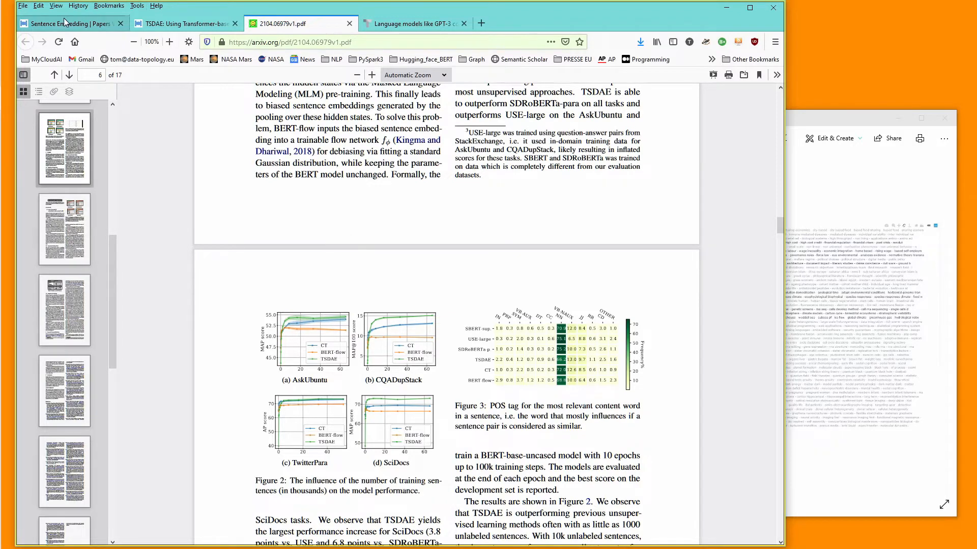
click(68, 24)
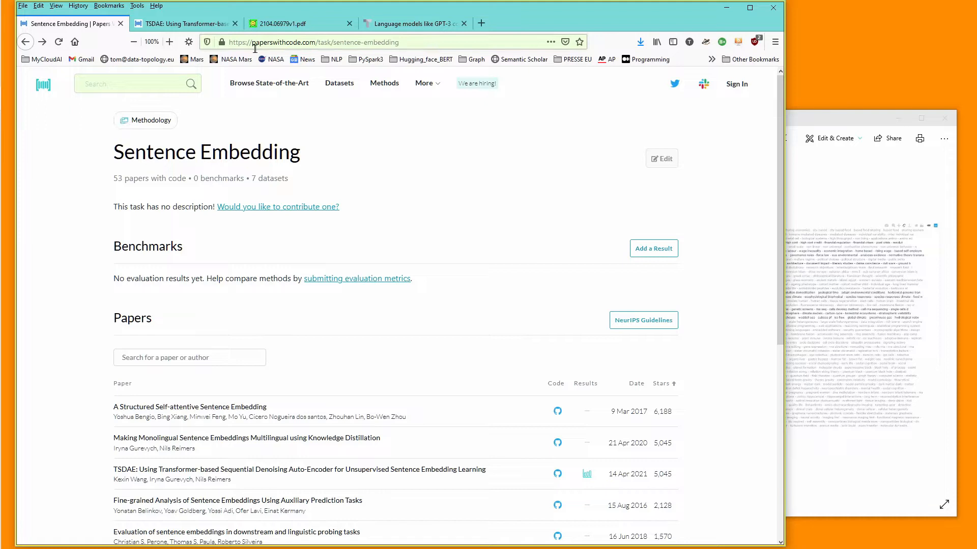
mouse_move(313, 42)
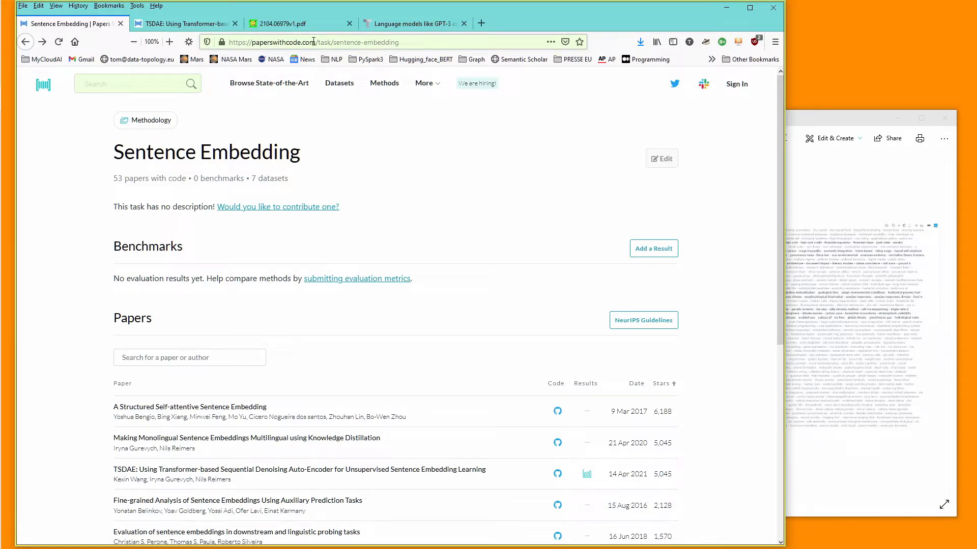
mouse_move(375, 184)
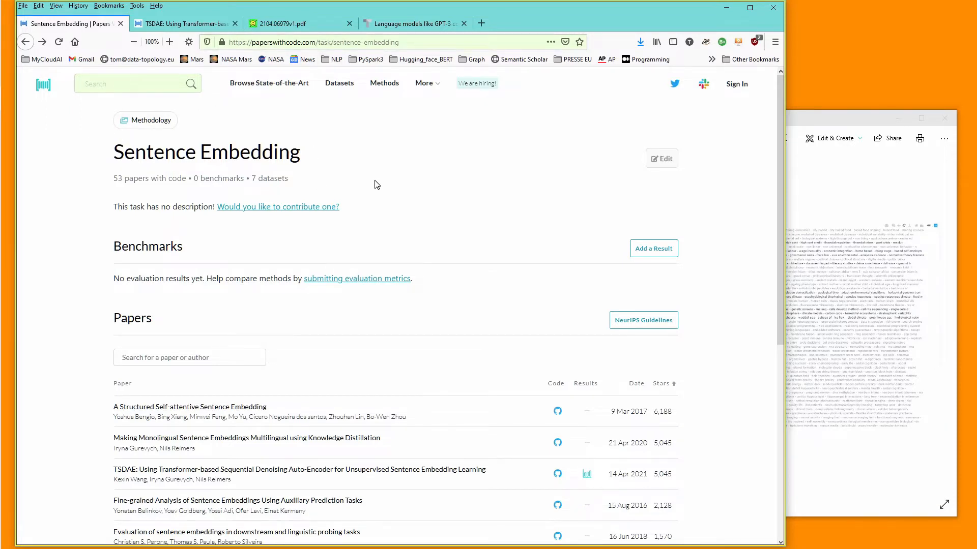
mouse_move(227, 199)
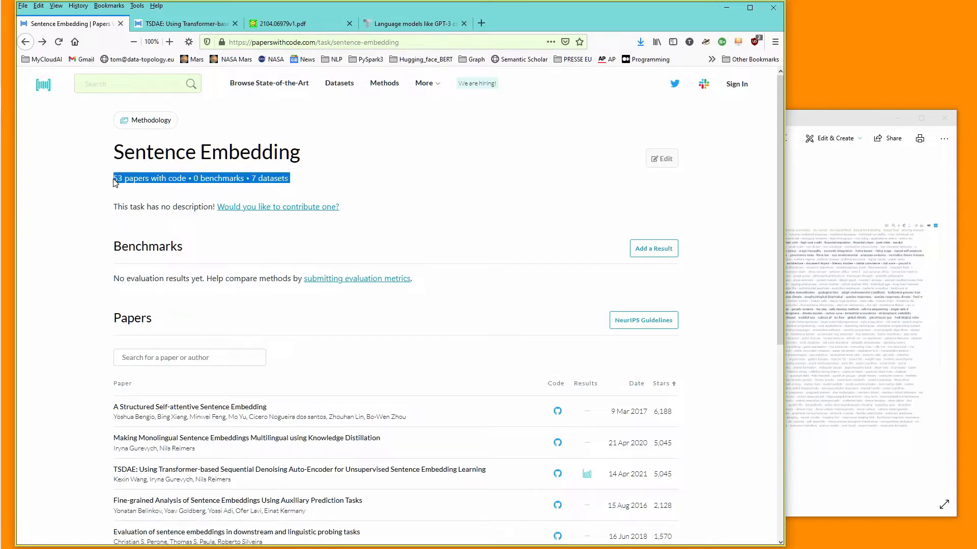
mouse_move(450, 221)
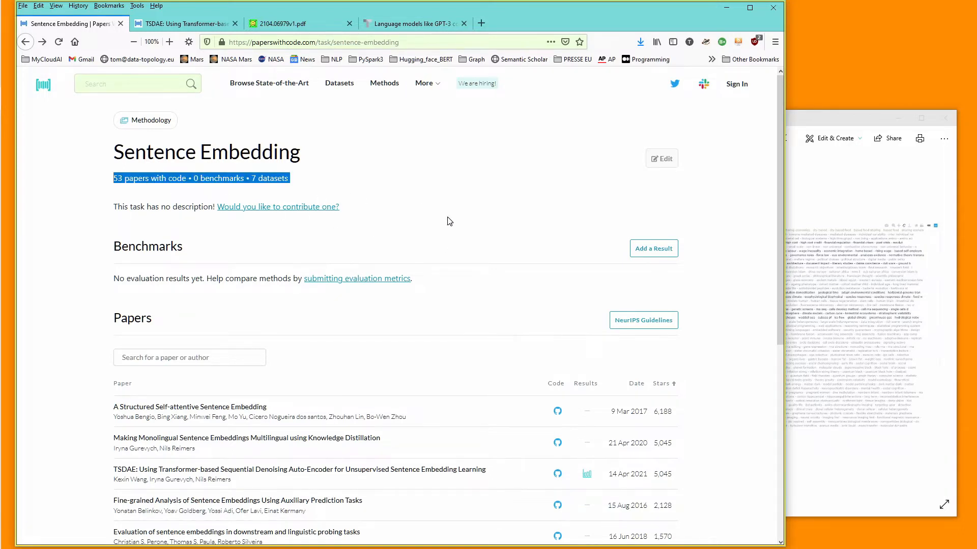
scroll(down, 3)
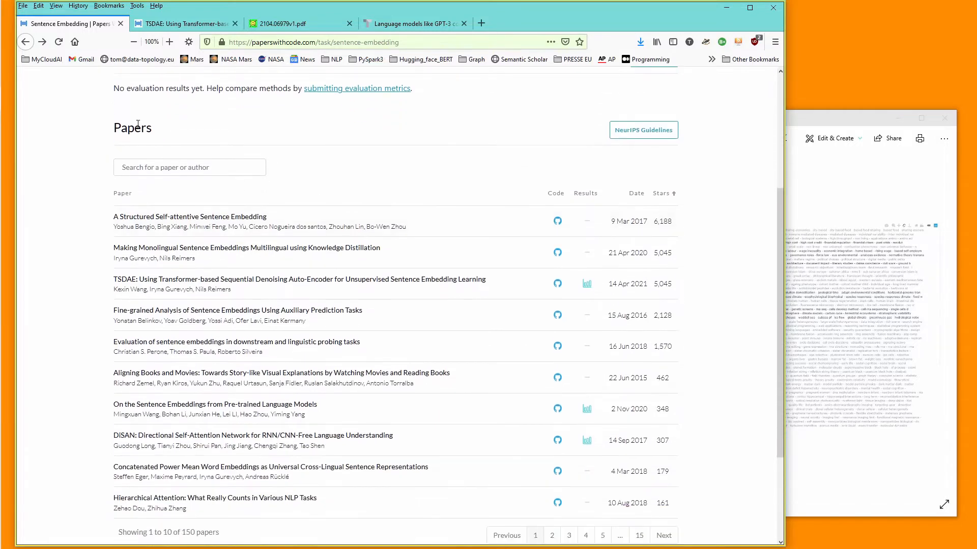
mouse_move(681, 198)
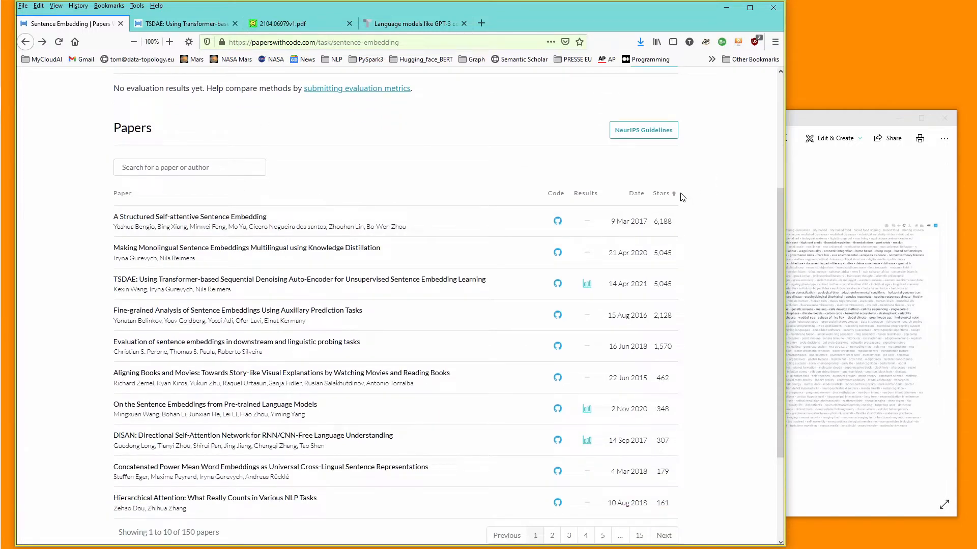
mouse_move(361, 255)
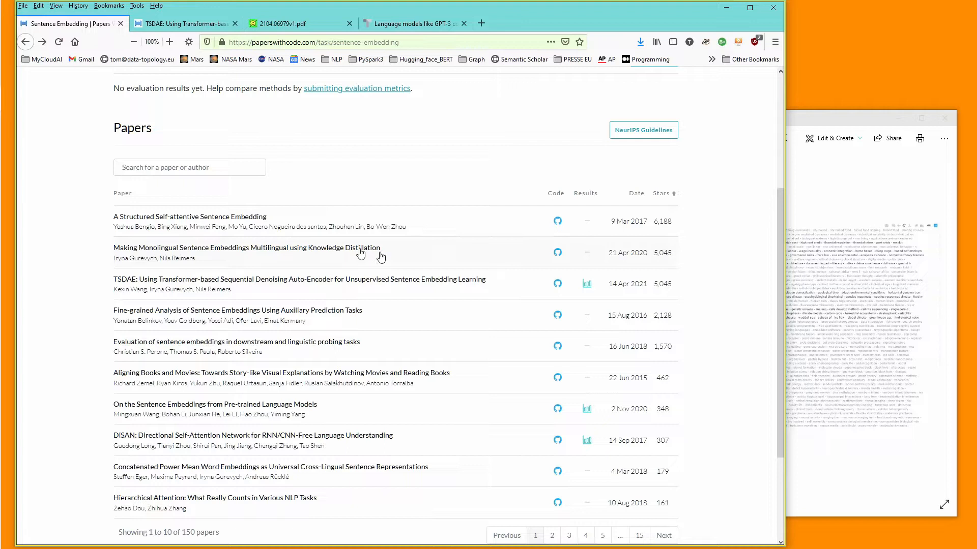
mouse_move(645, 226)
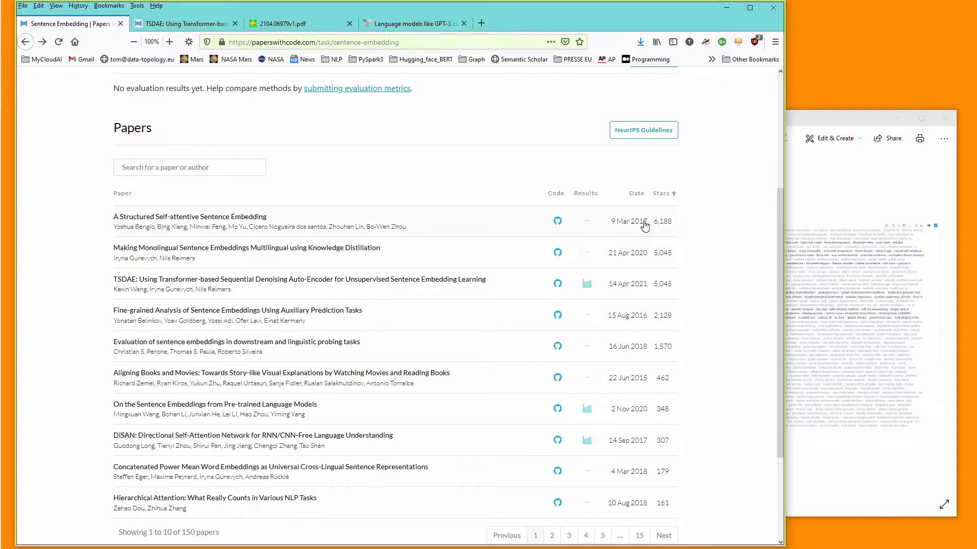
mouse_move(298, 468)
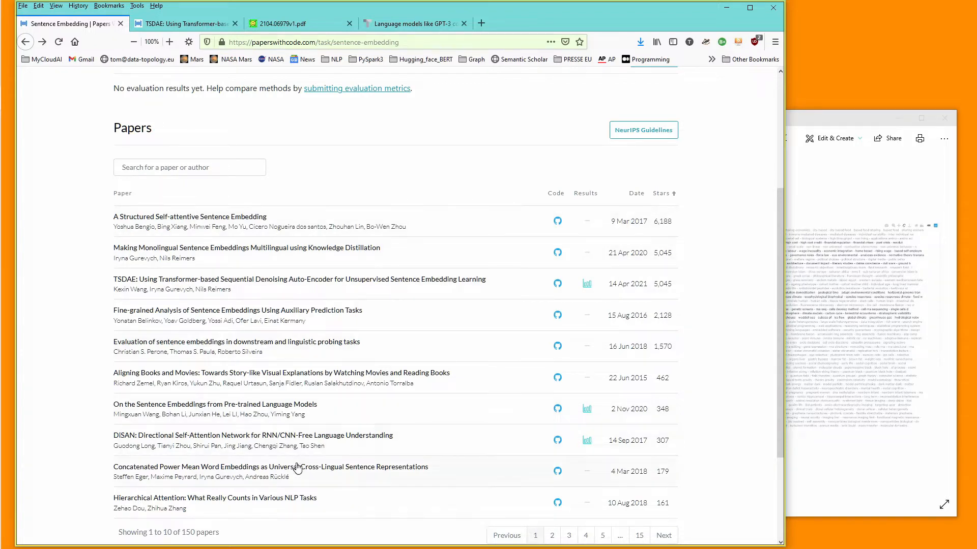
mouse_move(98, 243)
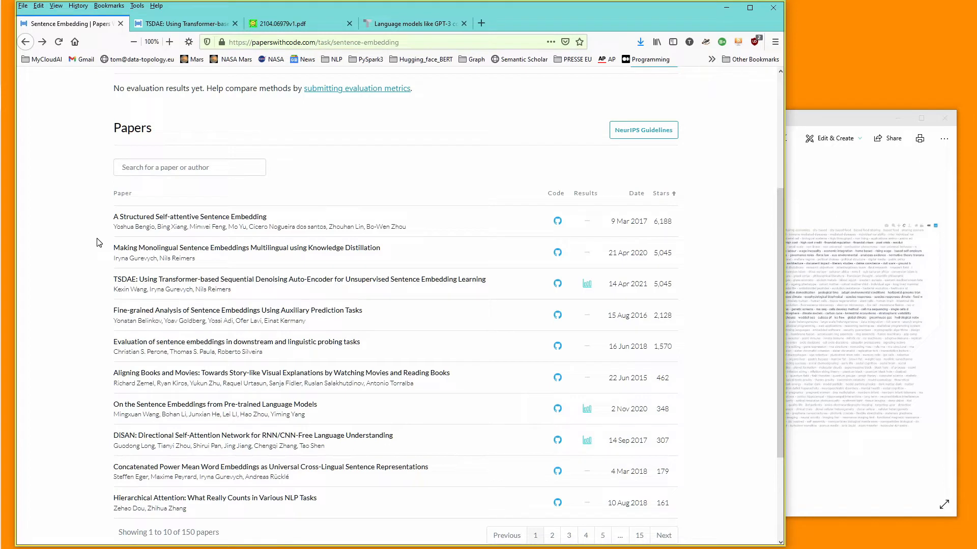
mouse_move(232, 298)
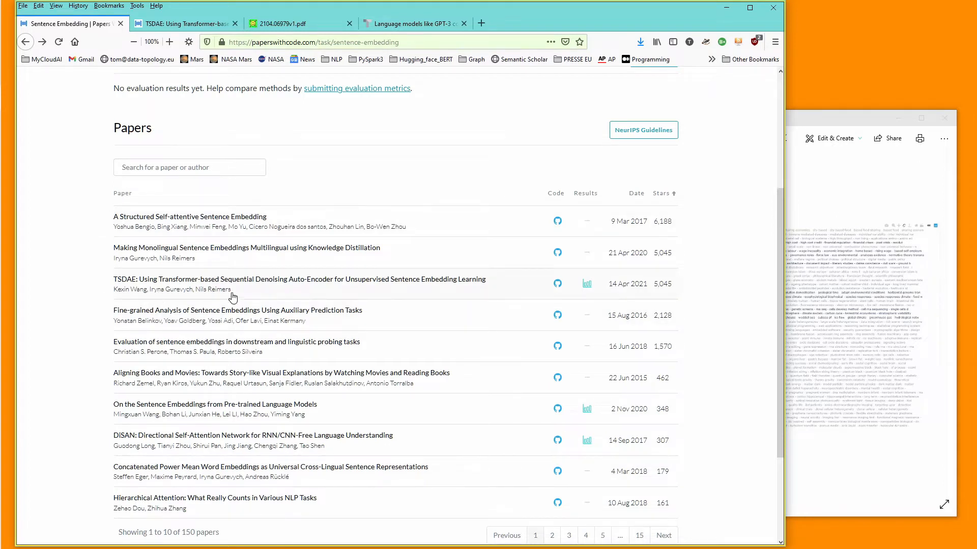
mouse_move(569, 292)
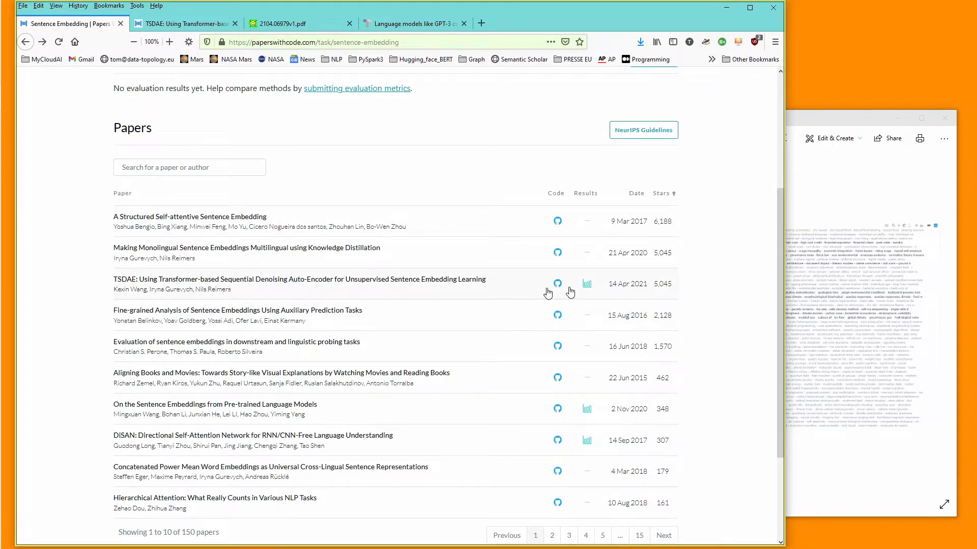
mouse_move(625, 291)
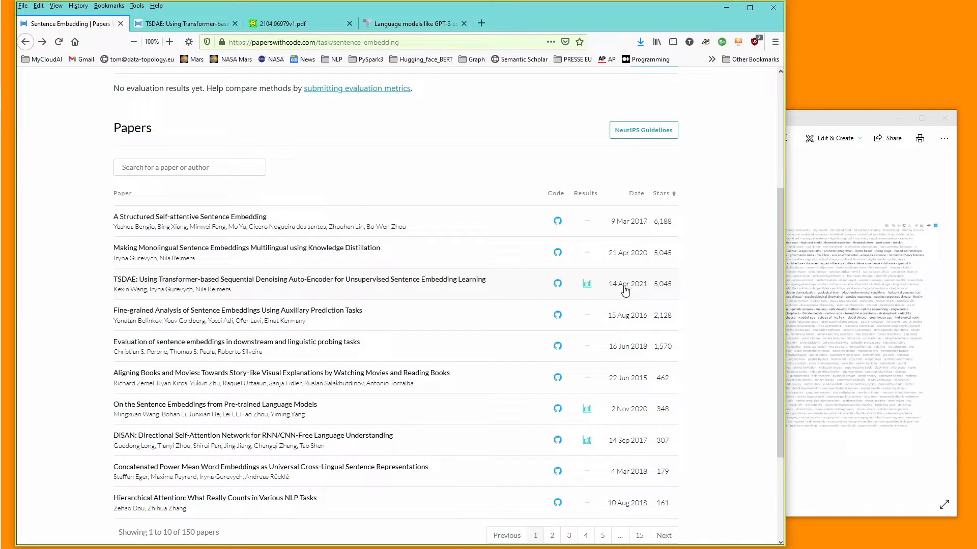
mouse_move(229, 288)
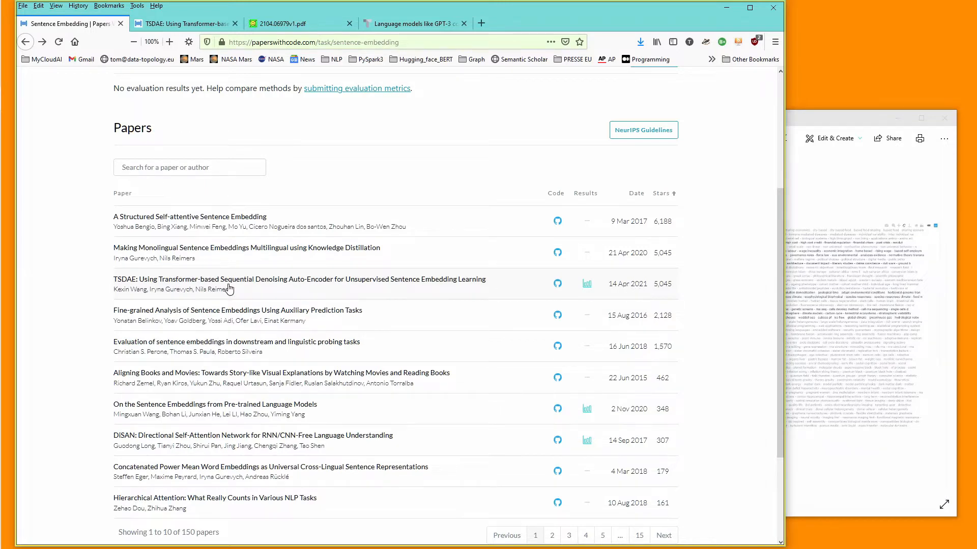
mouse_move(302, 283)
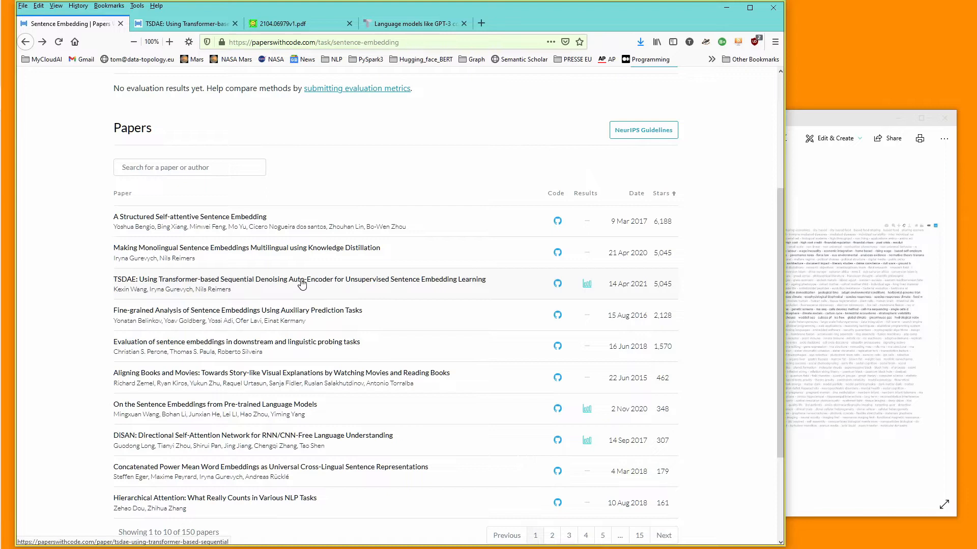
mouse_move(384, 289)
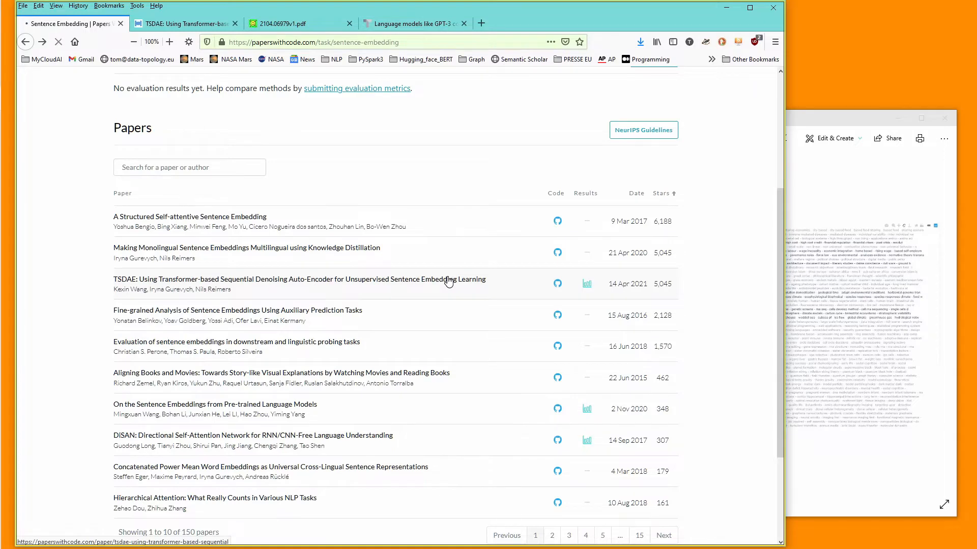
Open the TSDAE paper's Papers with Code page from the Sentence Embedding papers list.
click(299, 279)
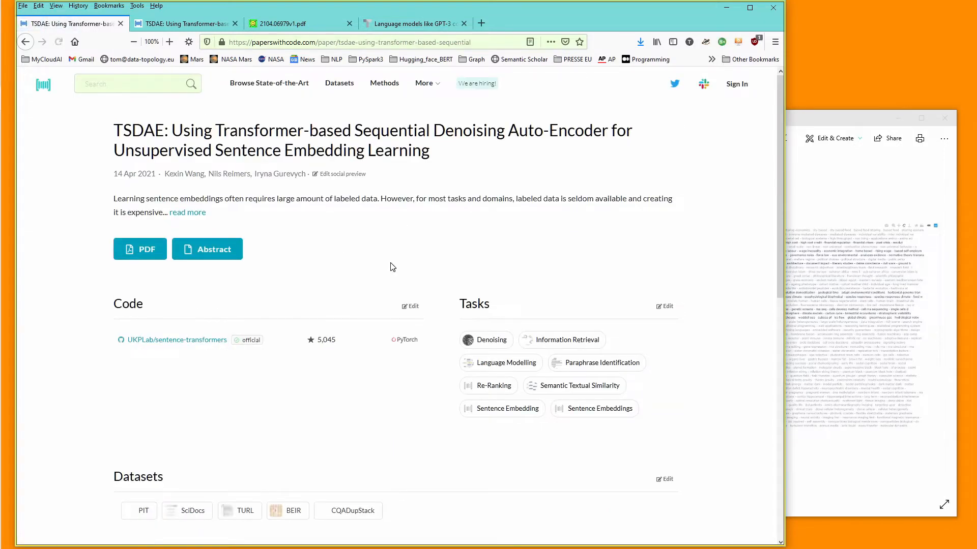
mouse_move(451, 265)
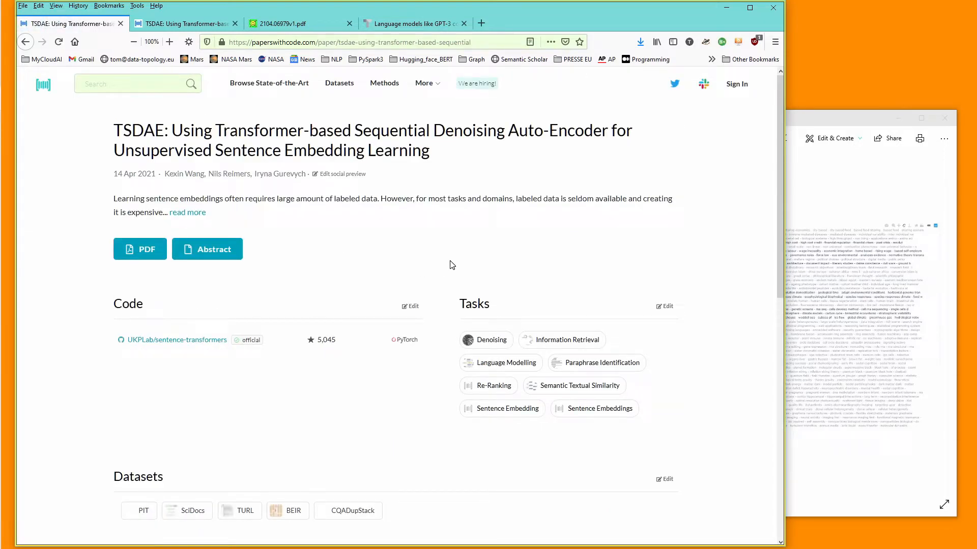
mouse_move(569, 434)
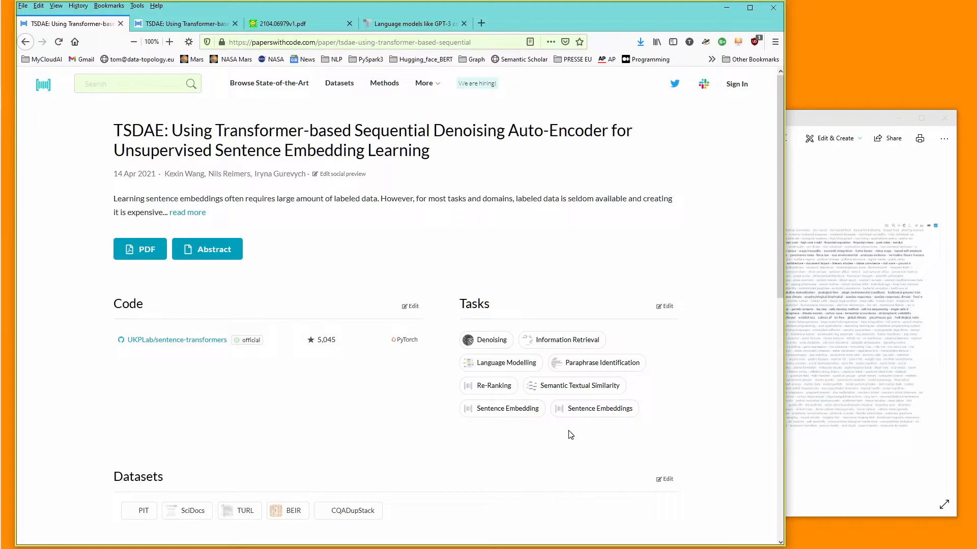
mouse_move(584, 346)
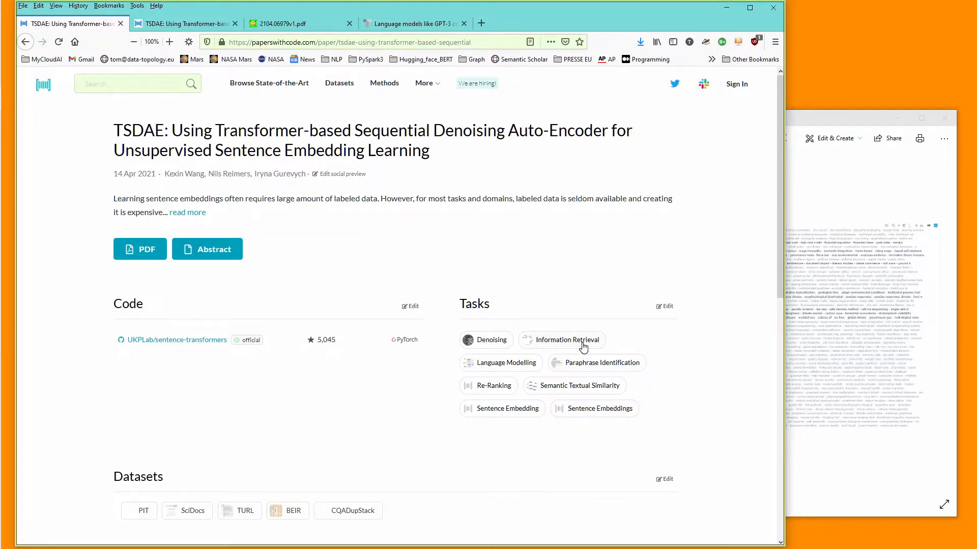
mouse_move(603, 362)
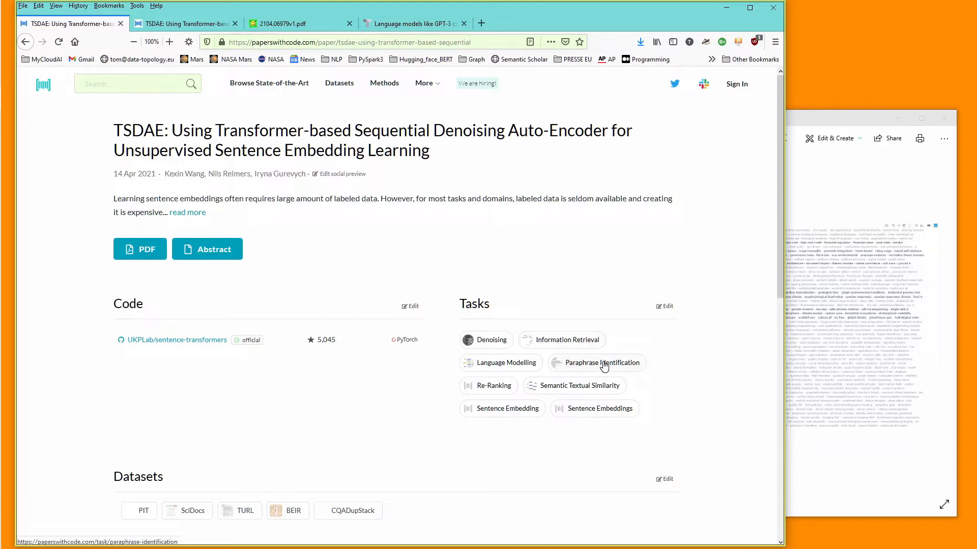
mouse_move(597, 393)
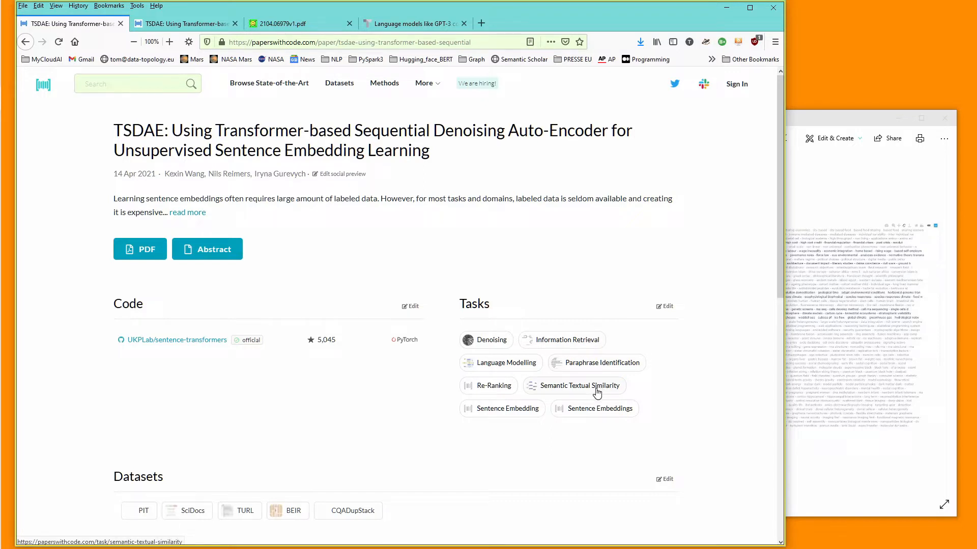
mouse_move(591, 417)
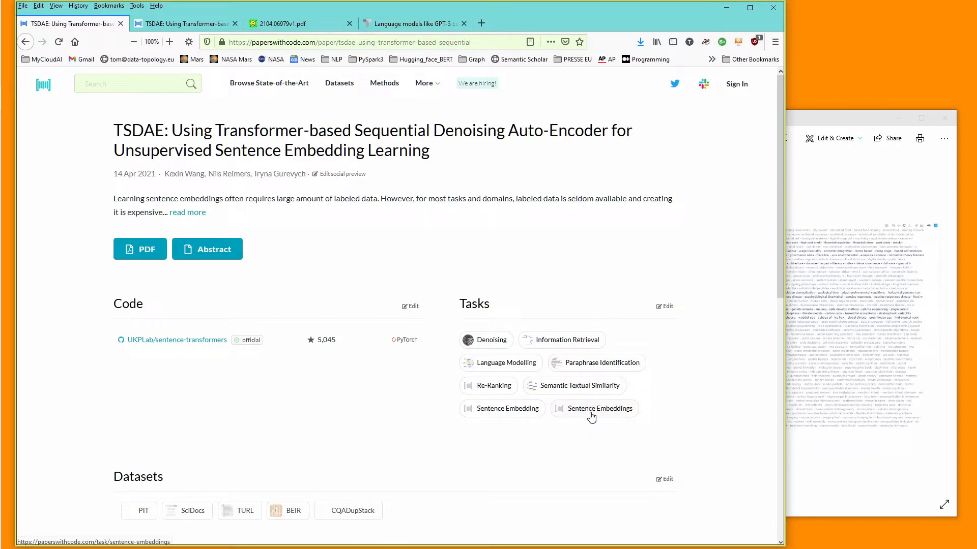
mouse_move(507, 409)
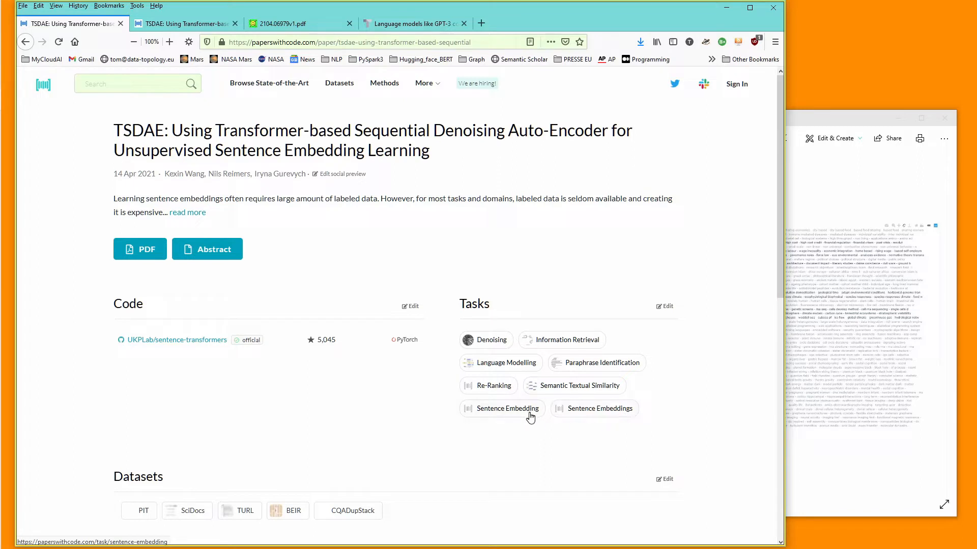
mouse_move(621, 419)
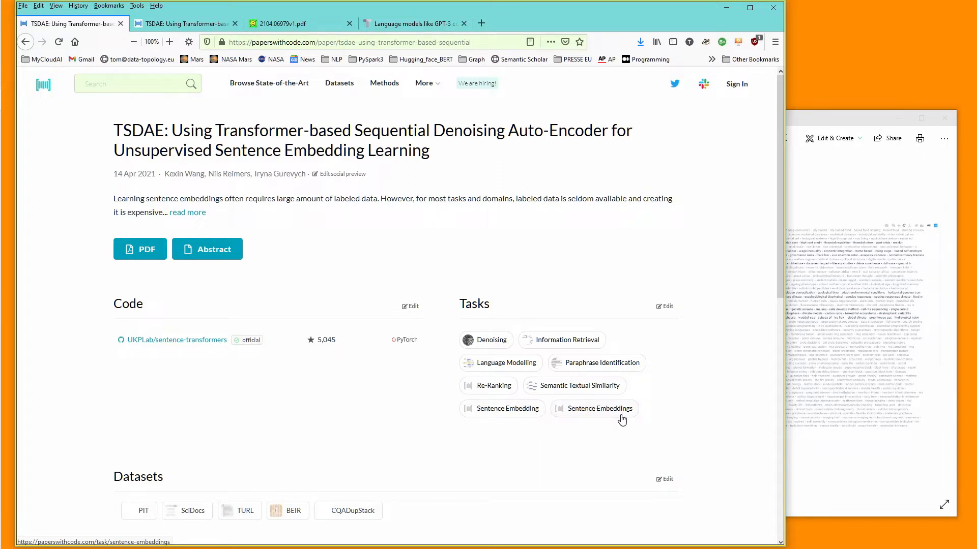
mouse_move(193, 325)
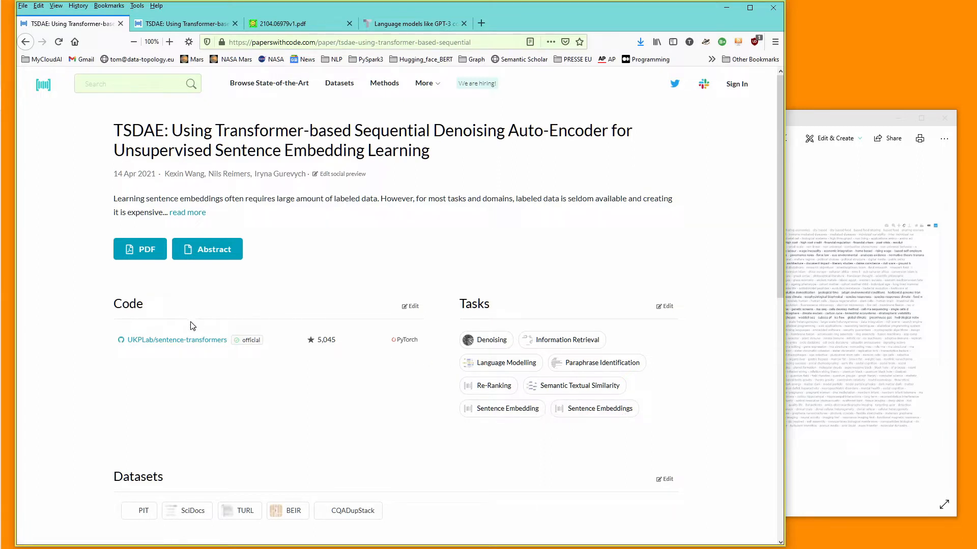
mouse_move(173, 344)
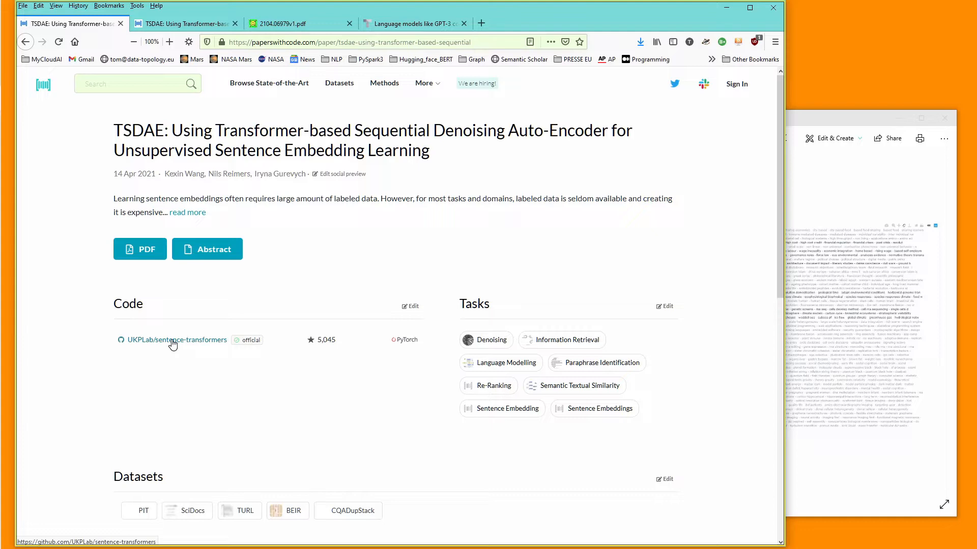
mouse_move(140, 249)
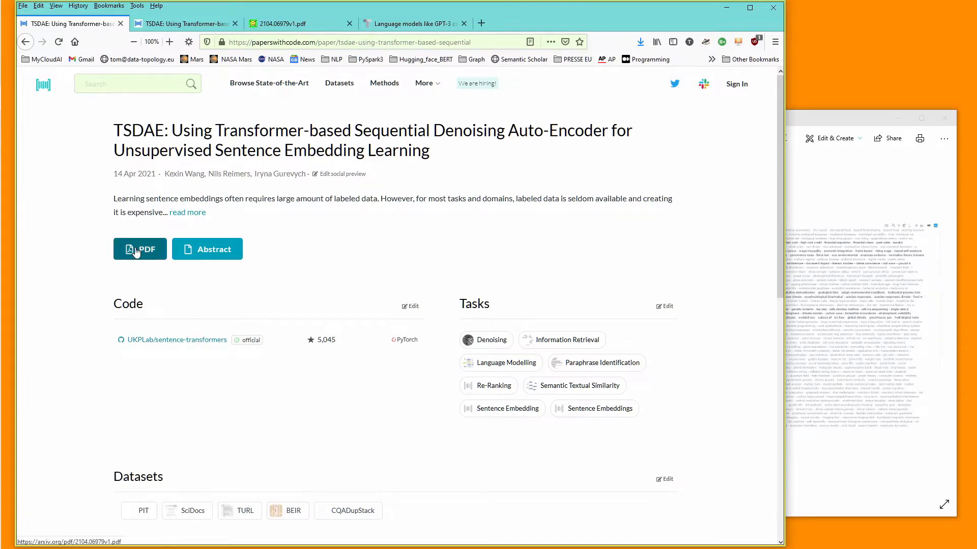
Open the full TSDAE PDF and read past the abstract into the Introduction.
click(140, 249)
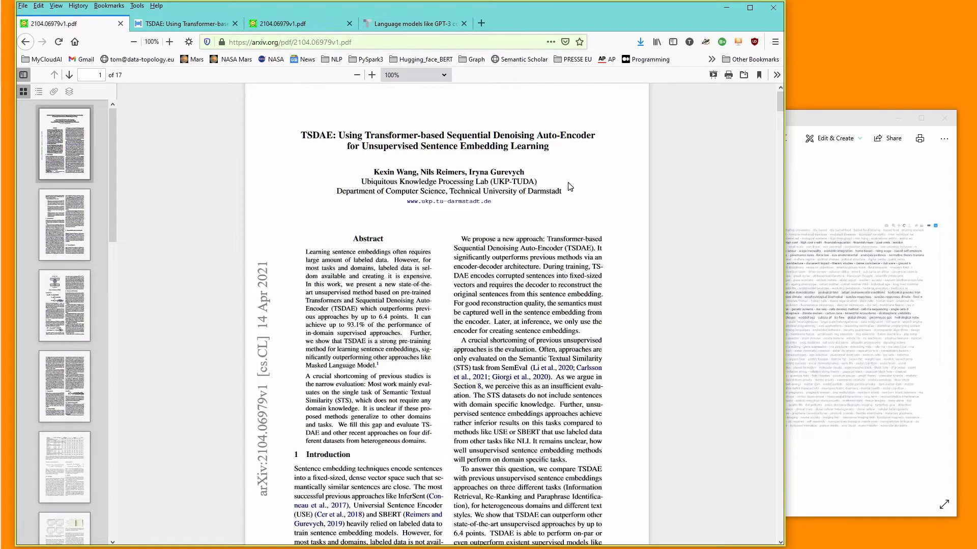
mouse_move(337, 258)
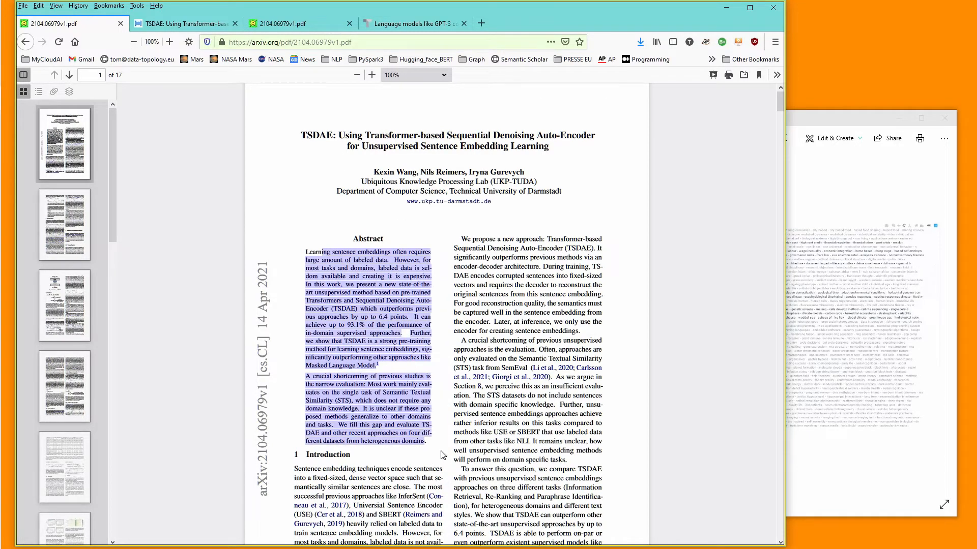
scroll(down, 3)
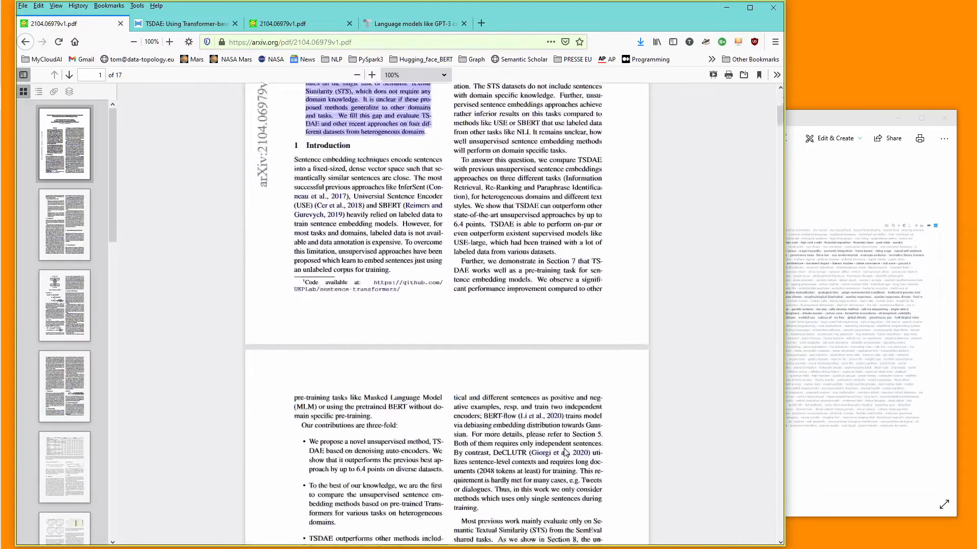
scroll(down, 3)
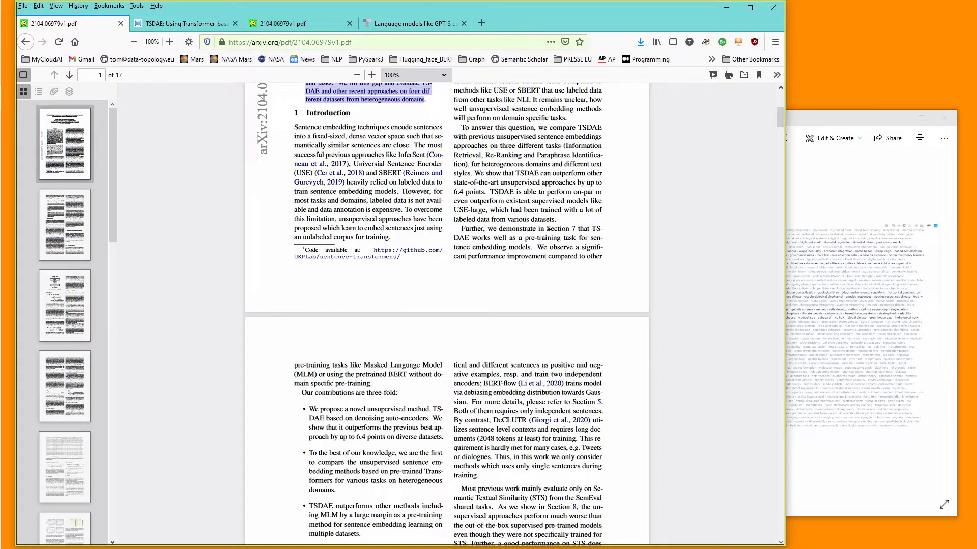
mouse_move(669, 98)
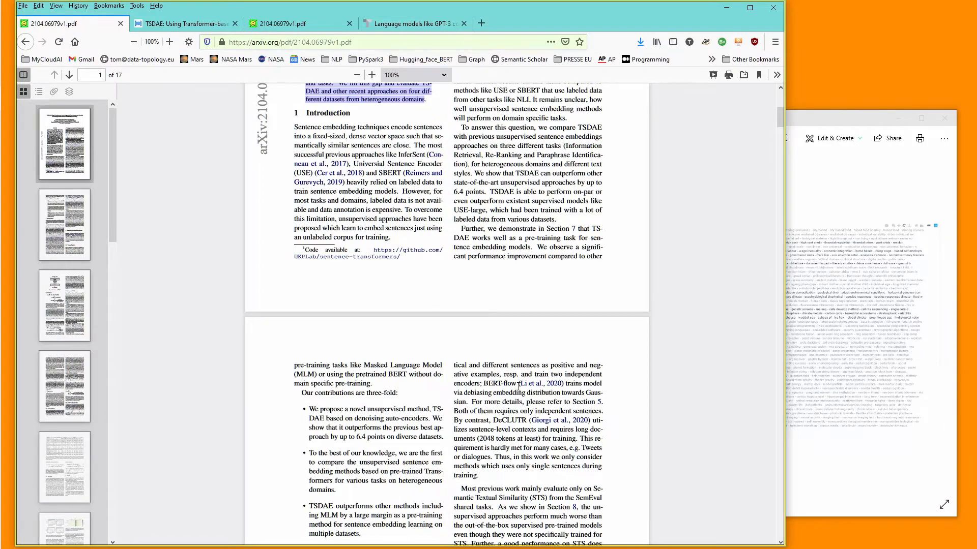
Skim pages 3–6 of the TSDAE paper through the experiments to the Results section.
scroll(down, 3)
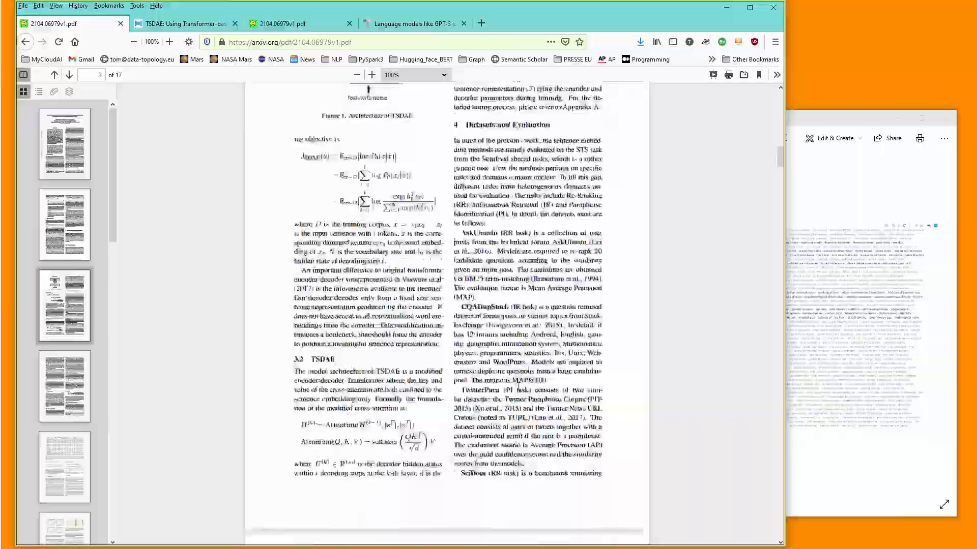
scroll(down, 3)
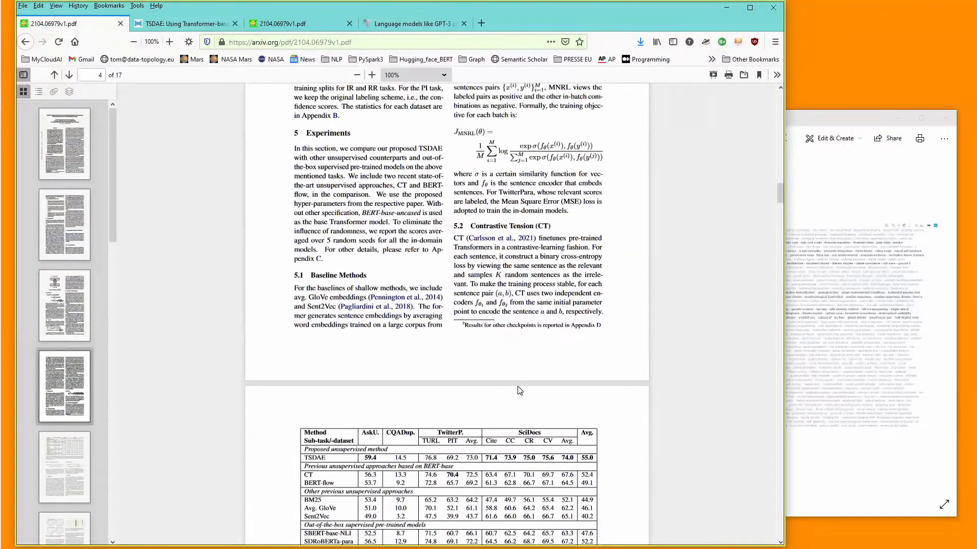
scroll(down, 3)
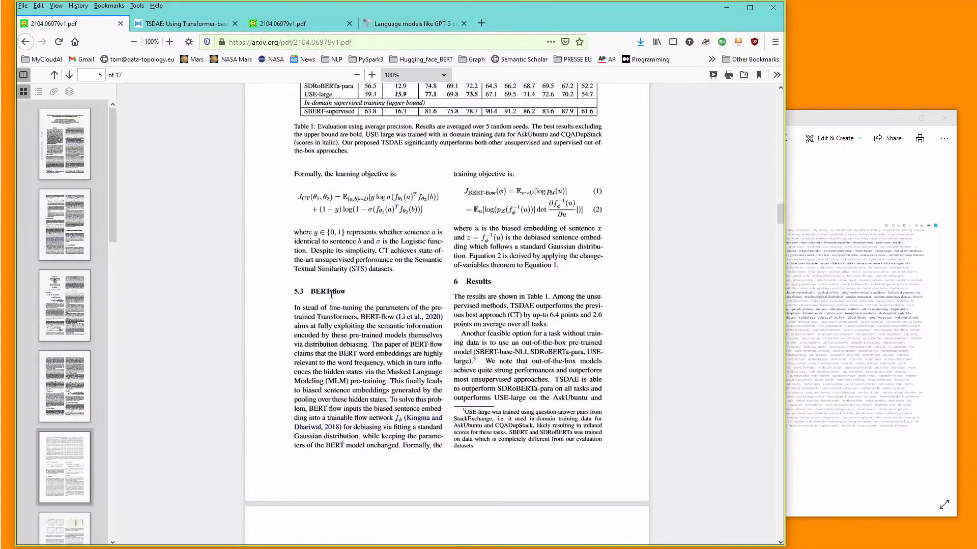
mouse_move(420, 303)
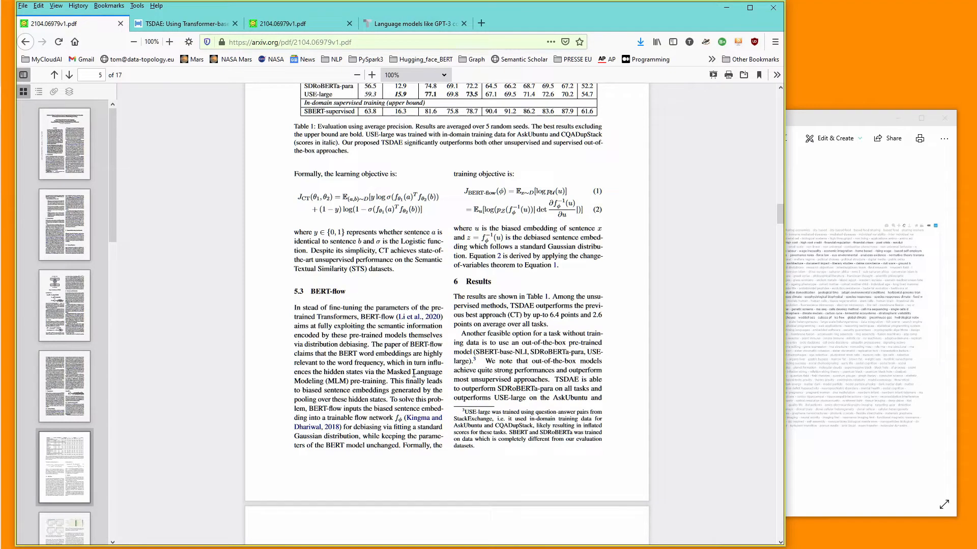
scroll(up, 3)
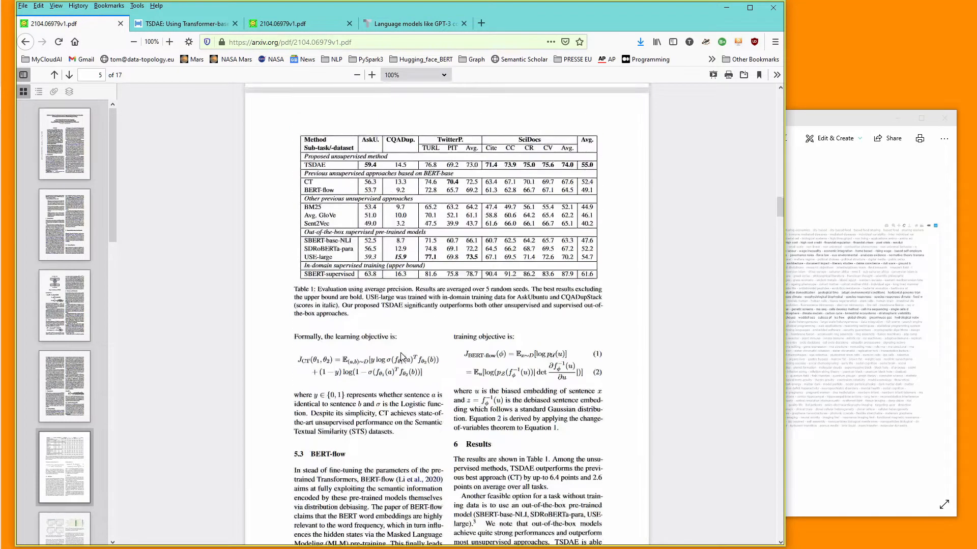
scroll(down, 3)
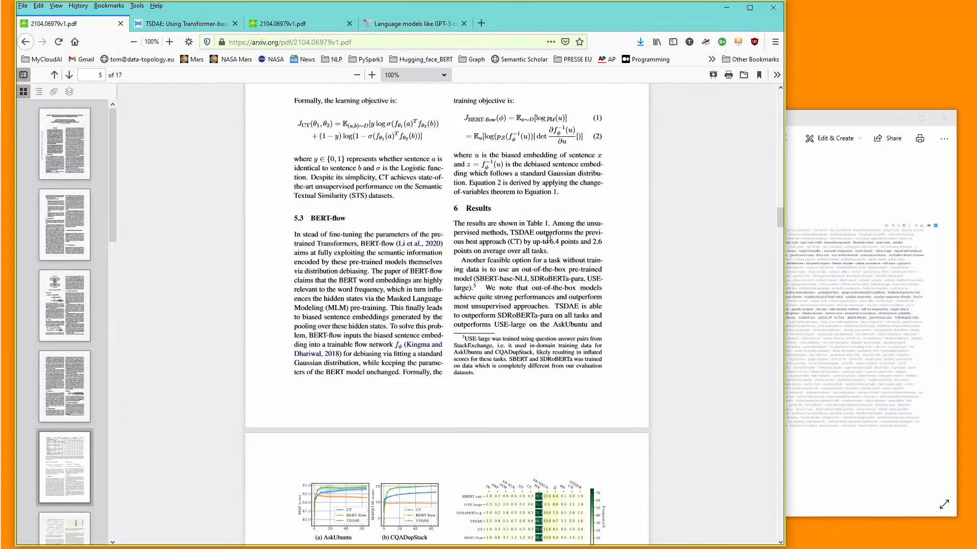
Highlight the word TSDAE in the Results paragraph and continue to Figures 2 and 3.
double_click(522, 232)
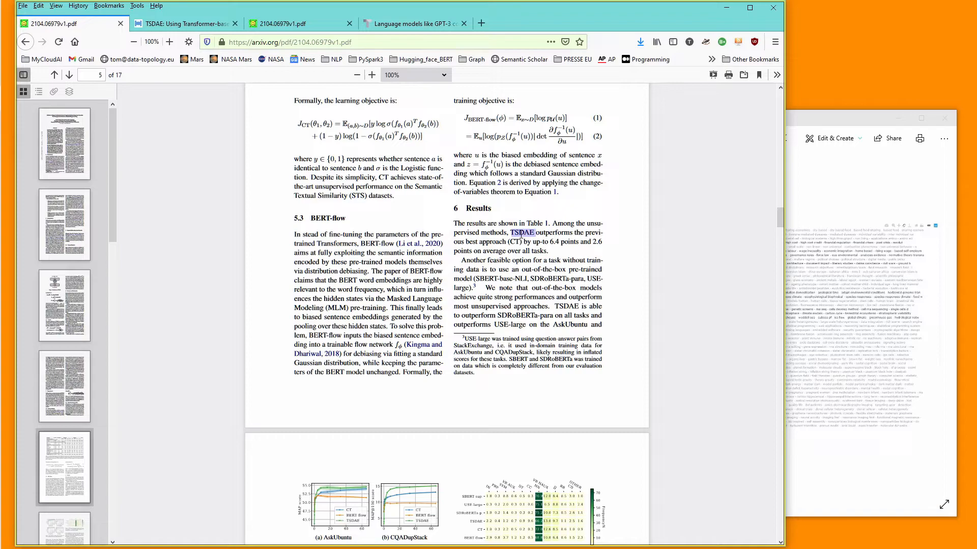
scroll(down, 3)
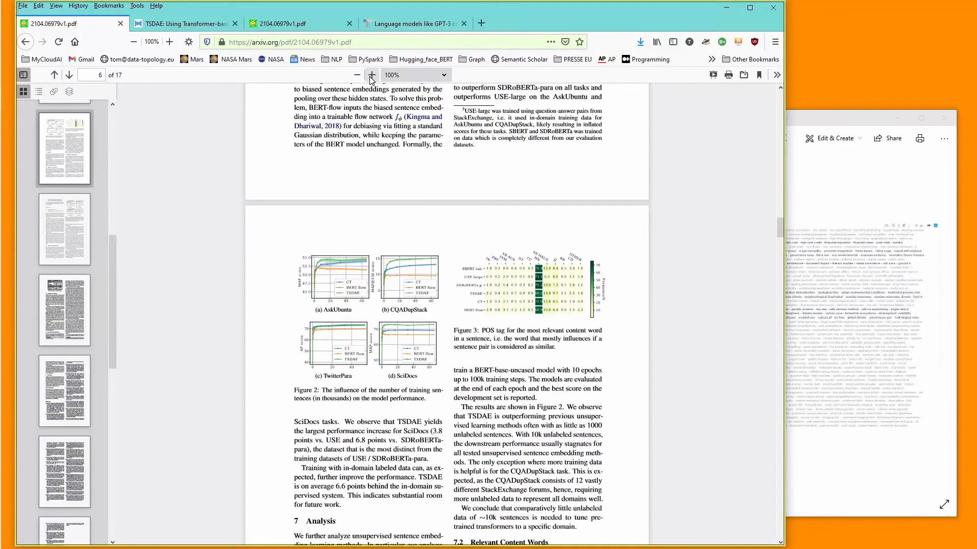
Zoom the PDF to 170% so Figure 2's curves and Figure 3's heatmap are readable.
click(371, 74)
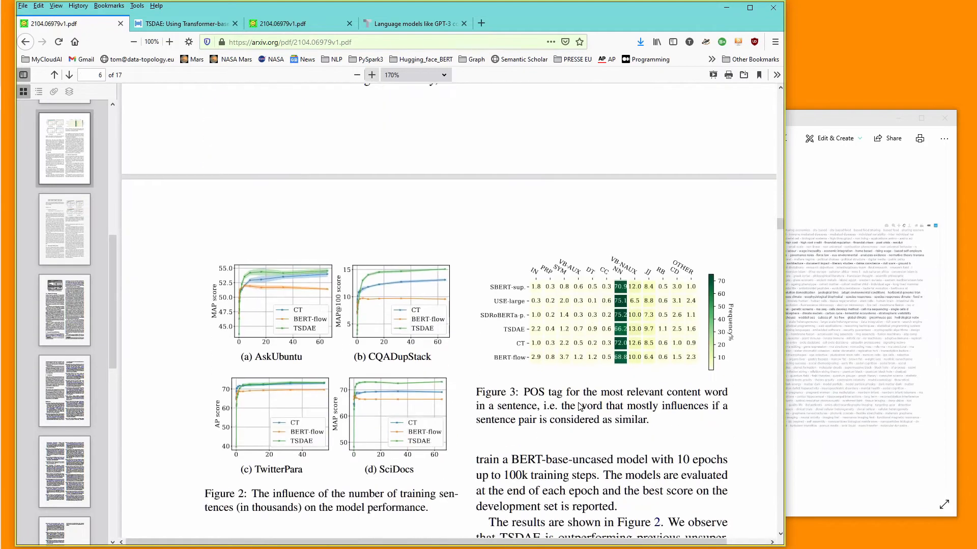
scroll(down, 3)
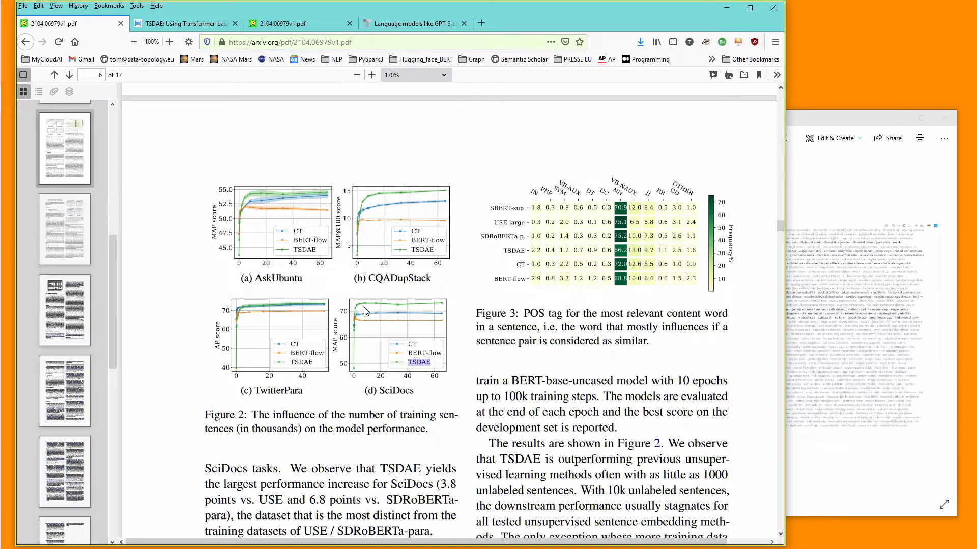
mouse_move(441, 309)
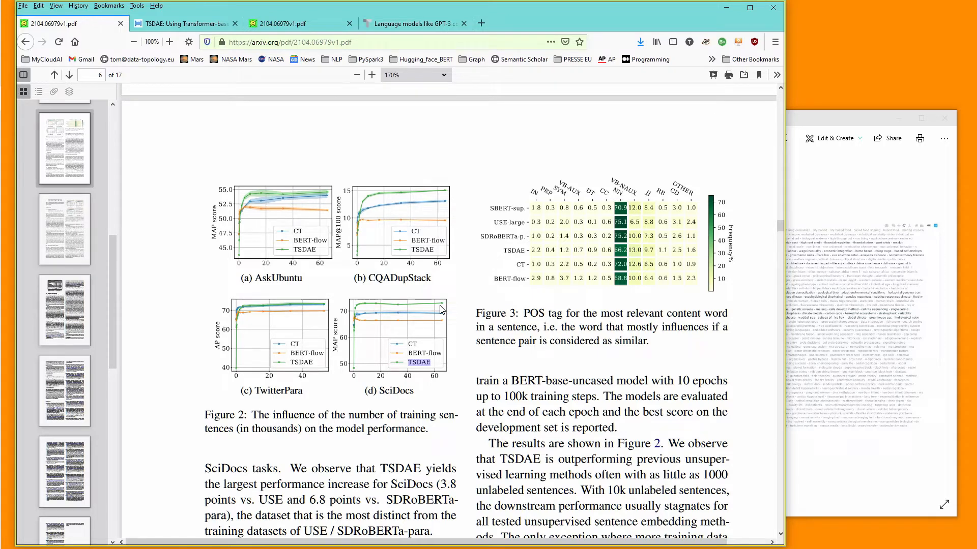
mouse_move(583, 402)
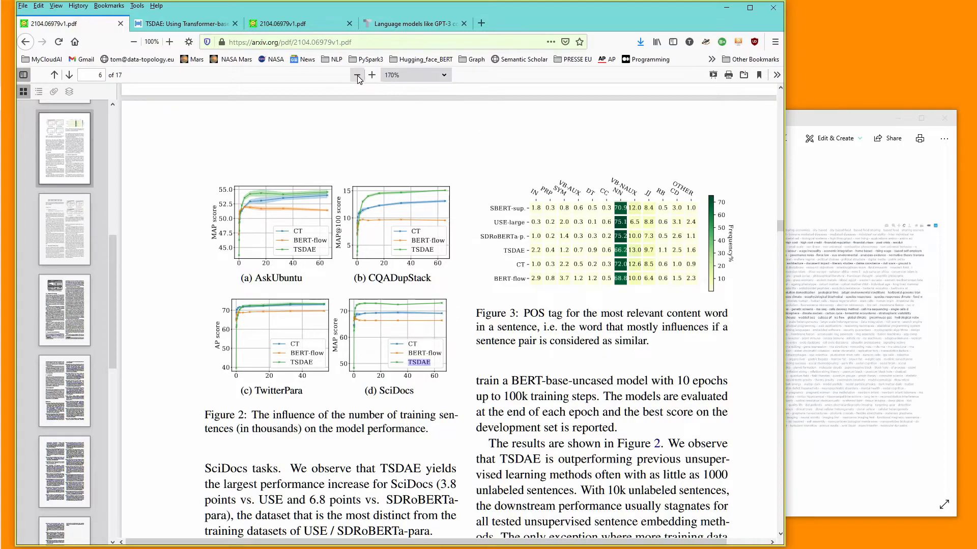
Zoom the PDF back out to 90%.
click(357, 74)
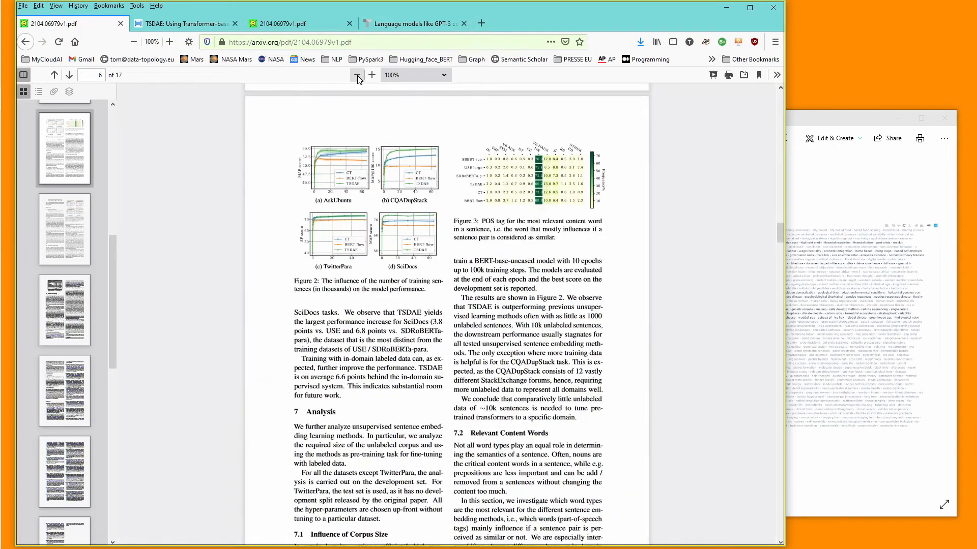
click(357, 74)
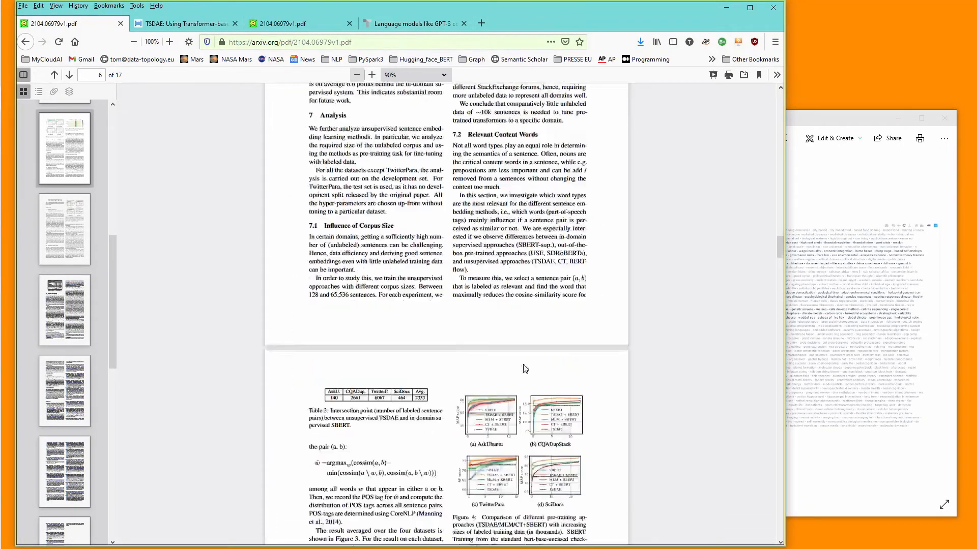
Scroll to page 8 with Table 3's STS evaluation and the pre-training section.
scroll(down, 3)
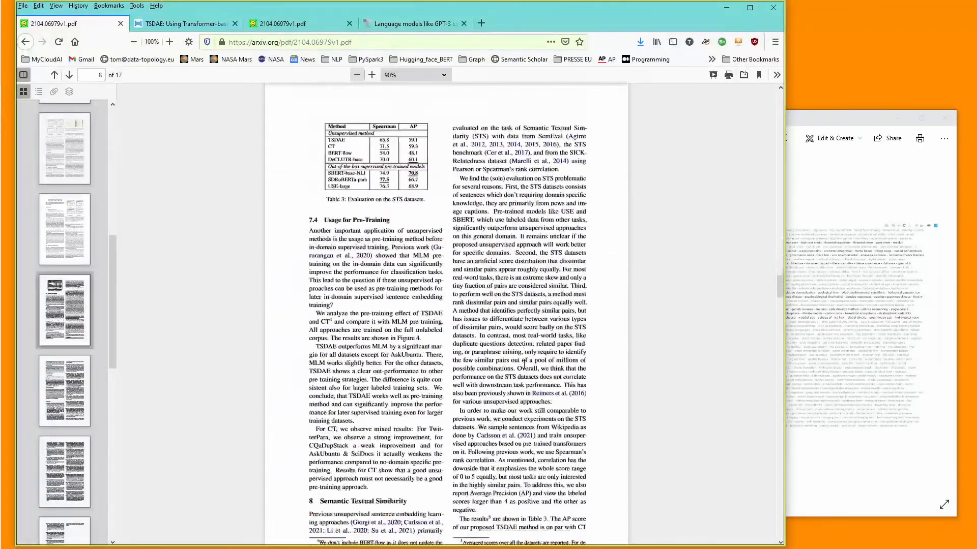
scroll(down, 3)
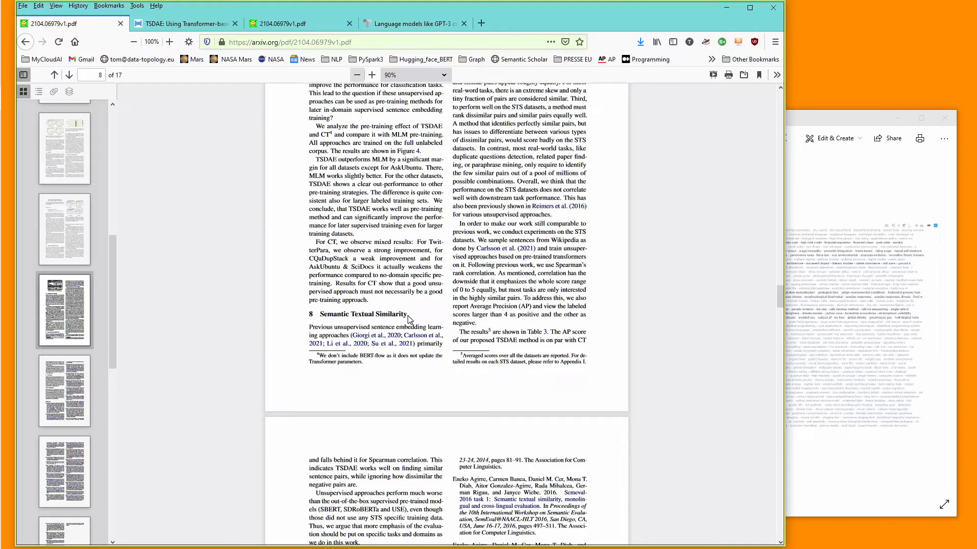
scroll(up, 3)
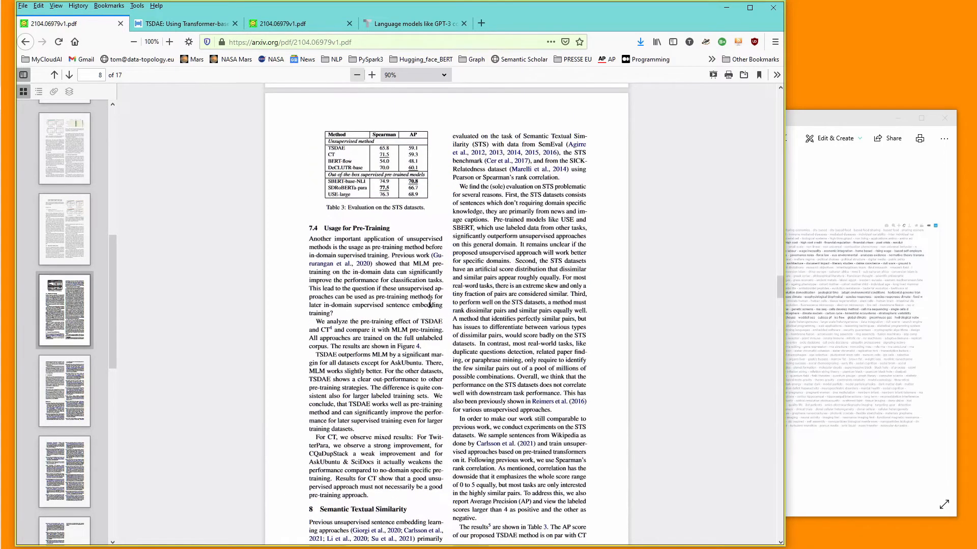
mouse_move(563, 195)
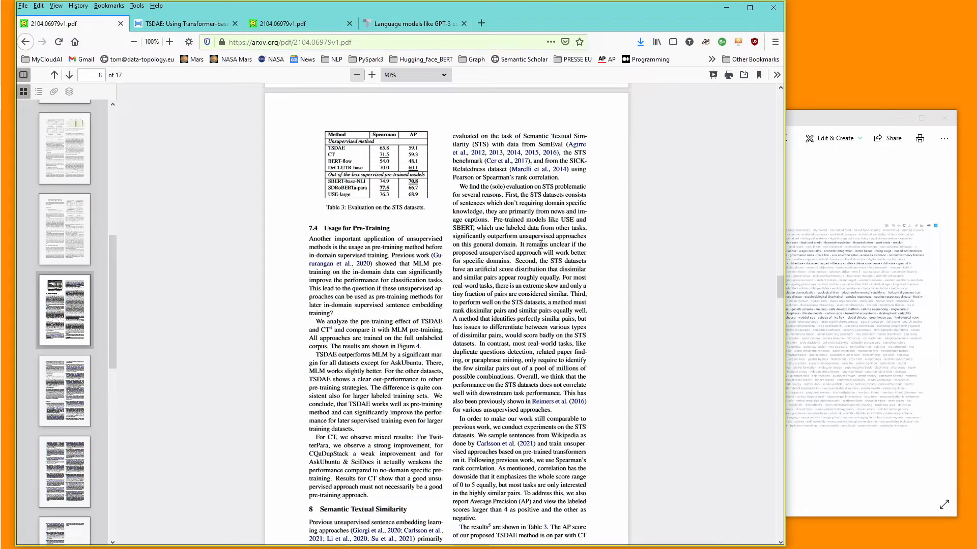
scroll(down, 3)
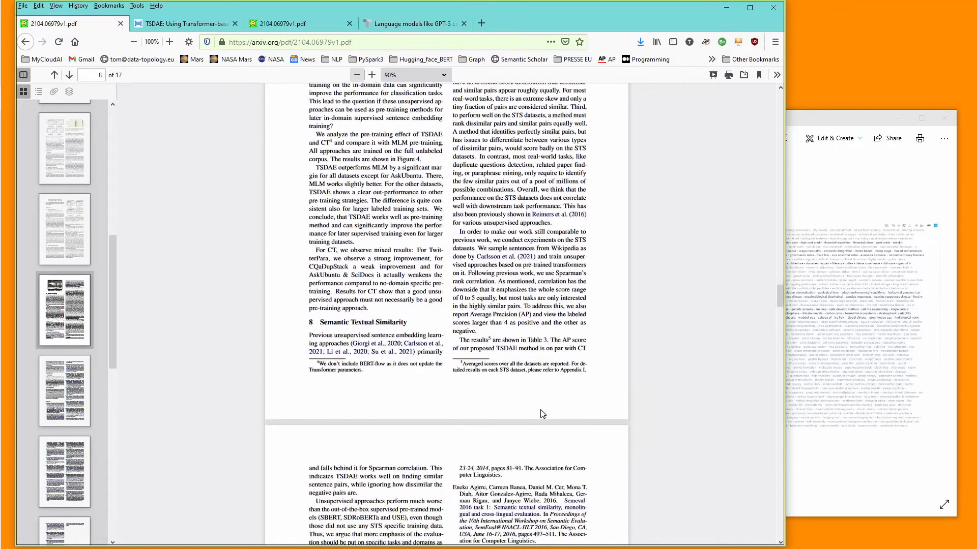
mouse_move(660, 197)
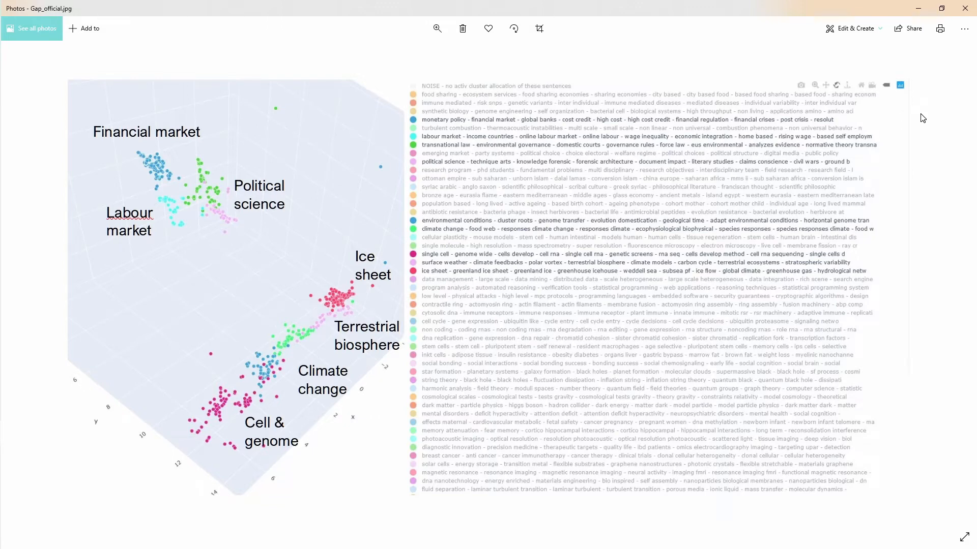
mouse_move(334, 119)
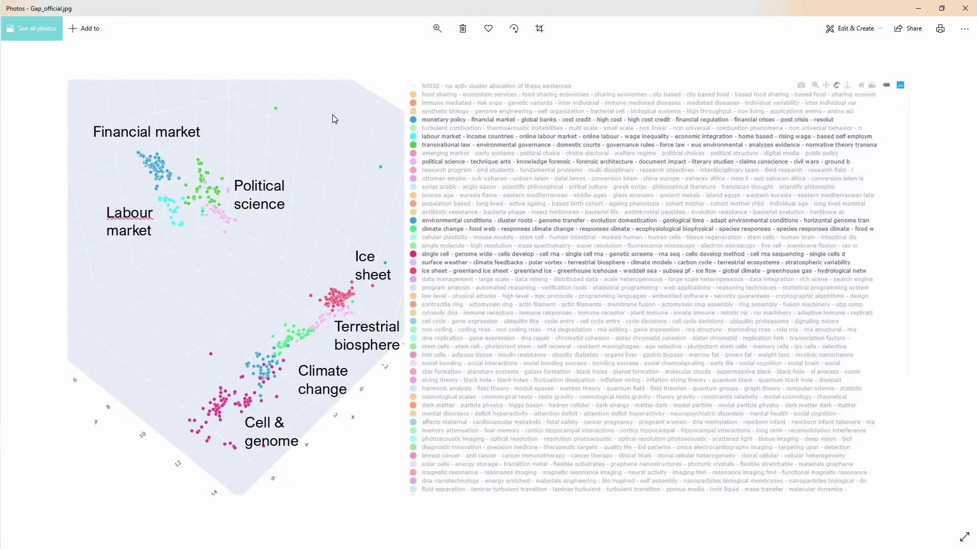
mouse_move(181, 231)
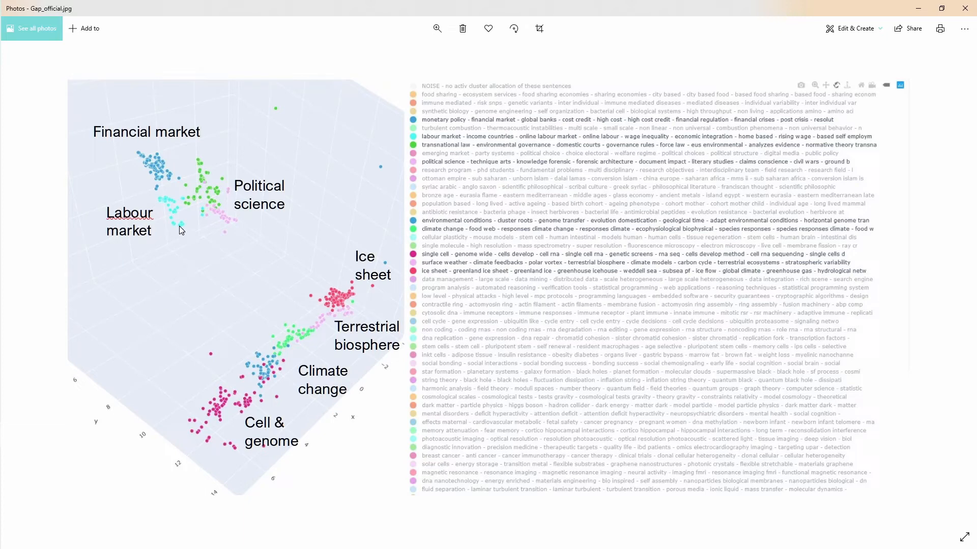
mouse_move(176, 212)
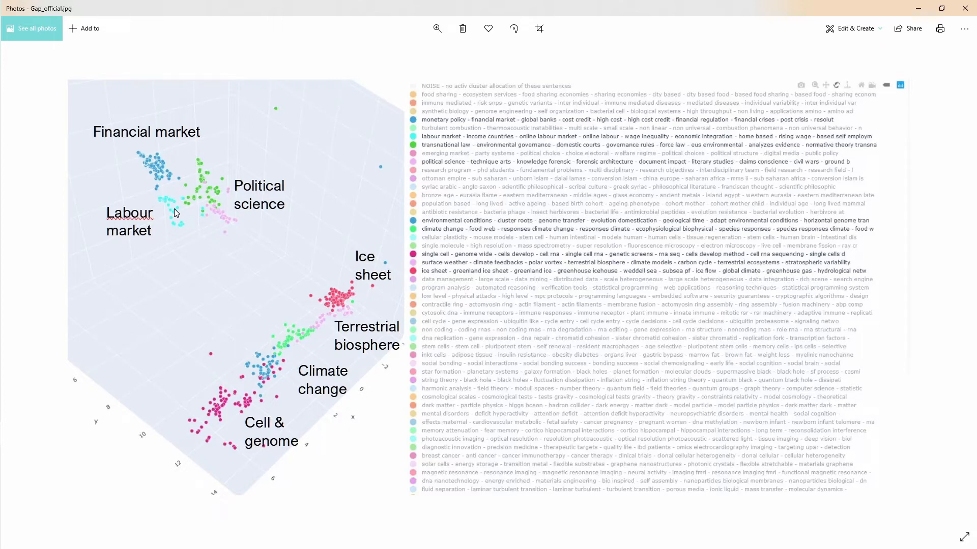
mouse_move(168, 175)
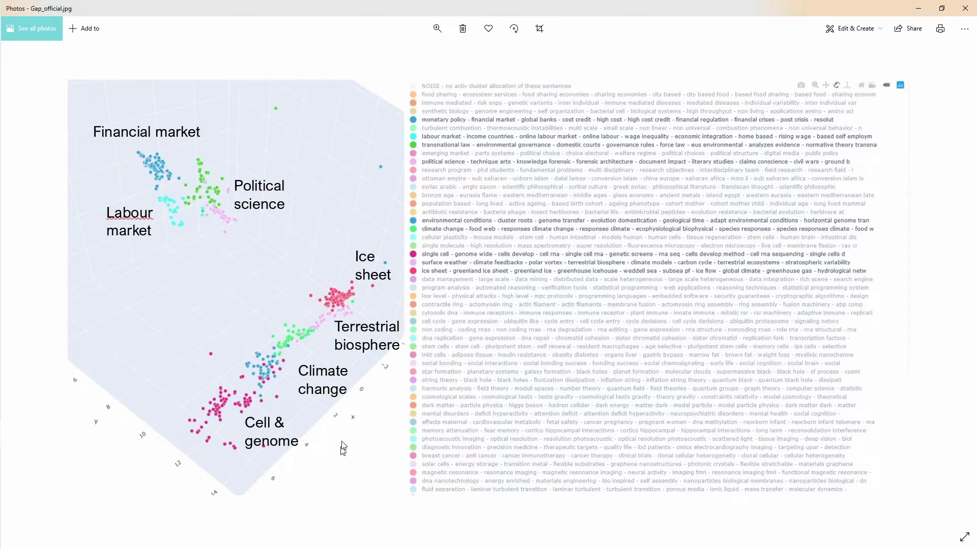
mouse_move(91, 354)
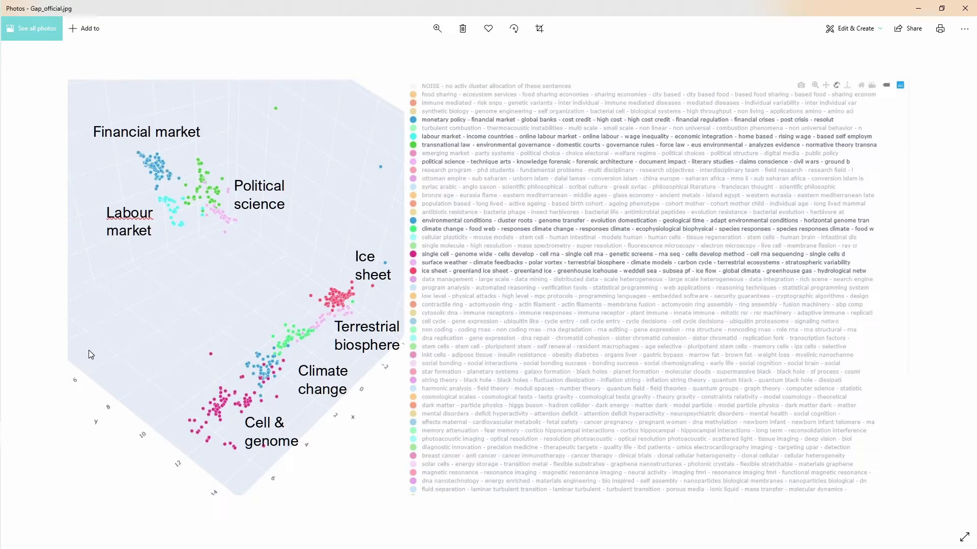
mouse_move(349, 498)
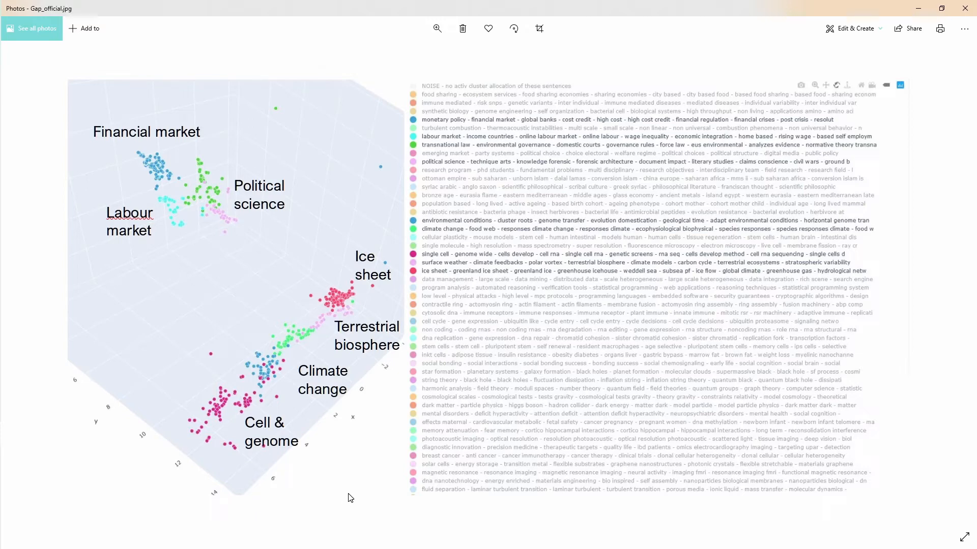
mouse_move(90, 74)
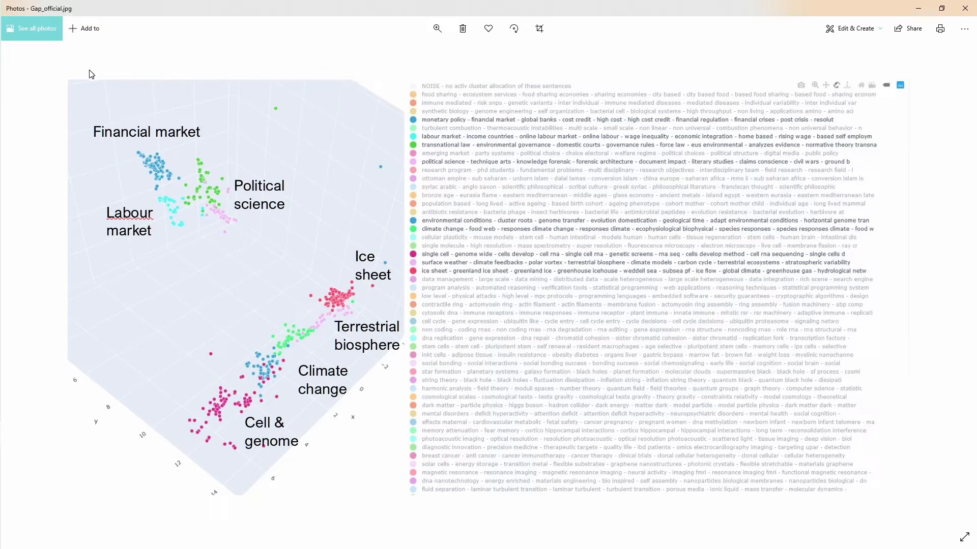
mouse_move(331, 507)
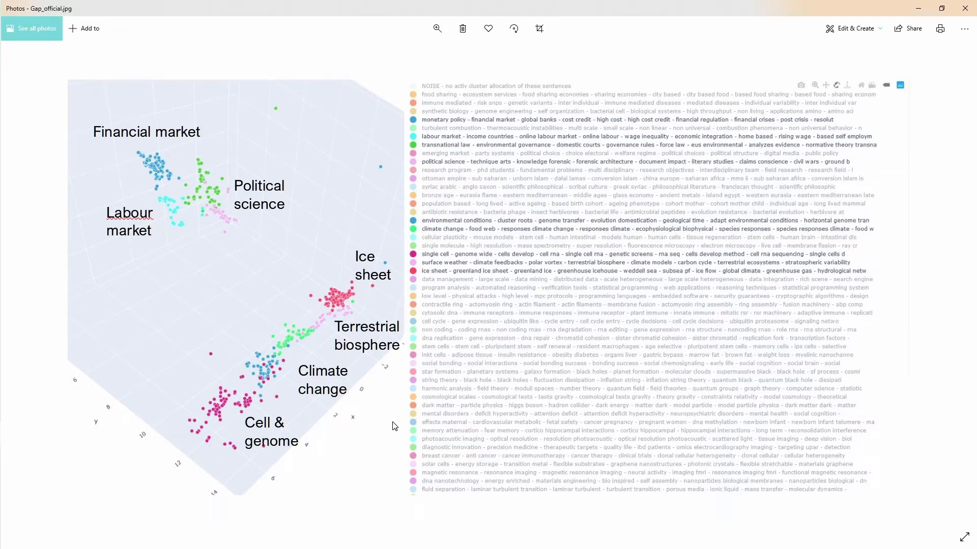
mouse_move(67, 414)
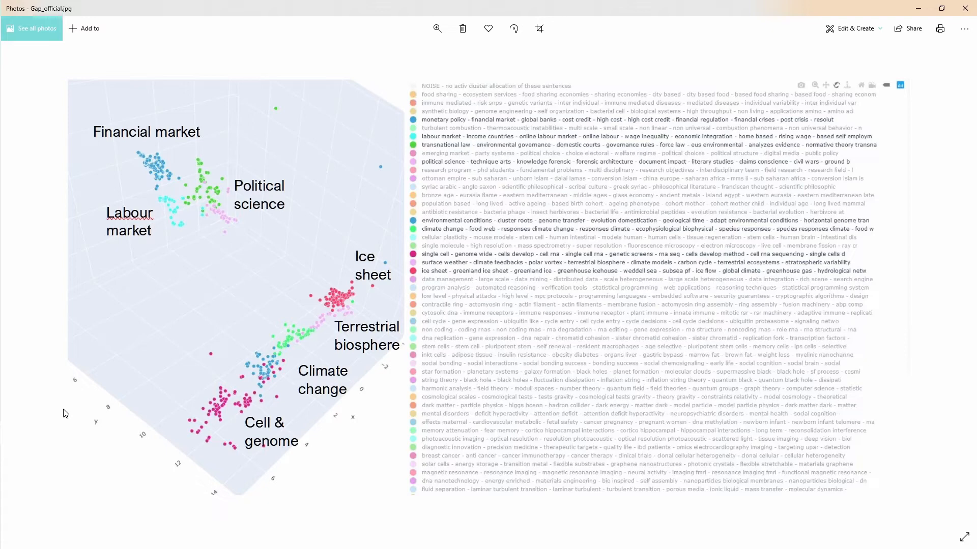
mouse_move(349, 478)
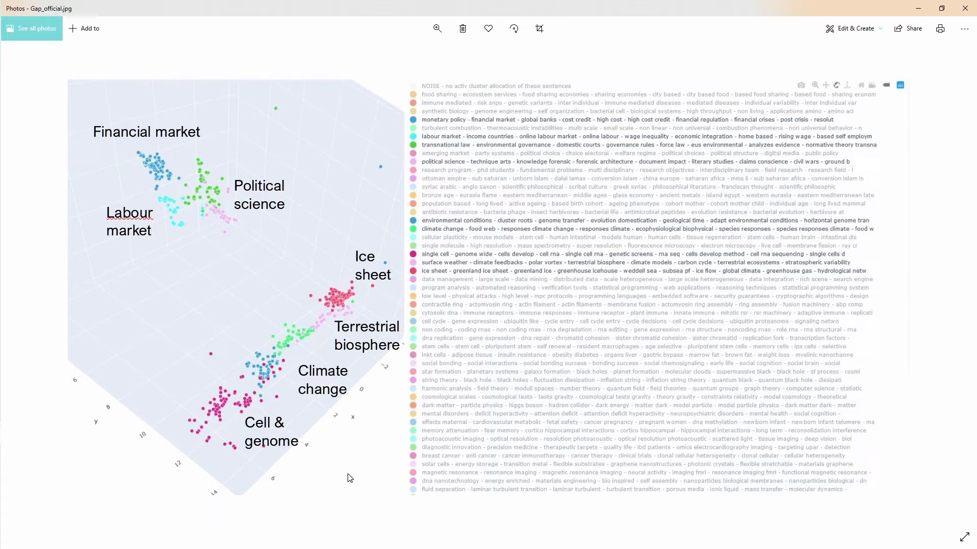
mouse_move(235, 300)
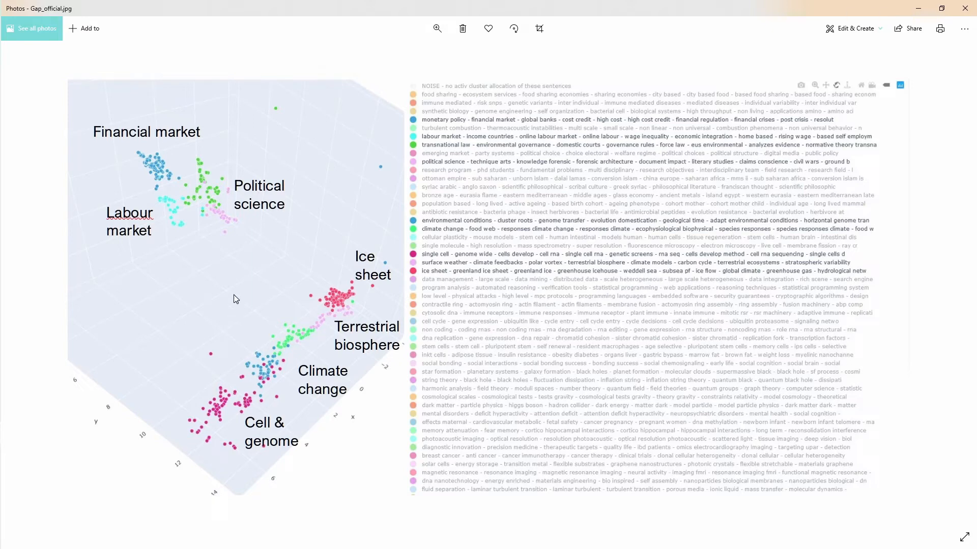
mouse_move(248, 269)
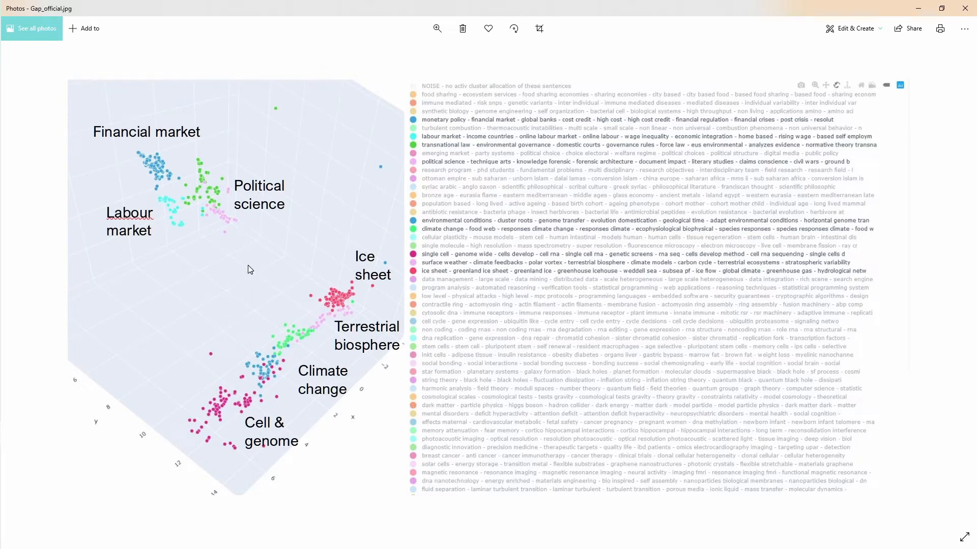
mouse_move(309, 148)
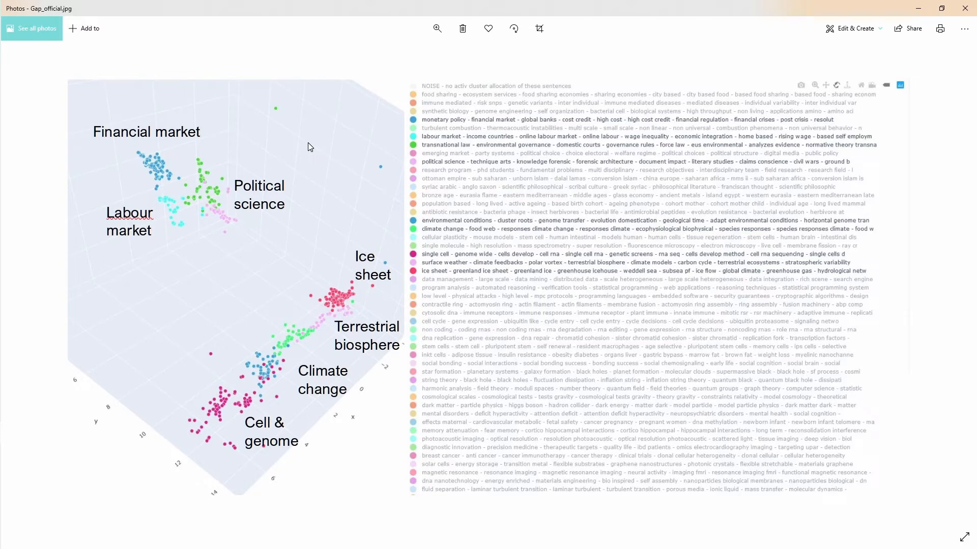
mouse_move(72, 148)
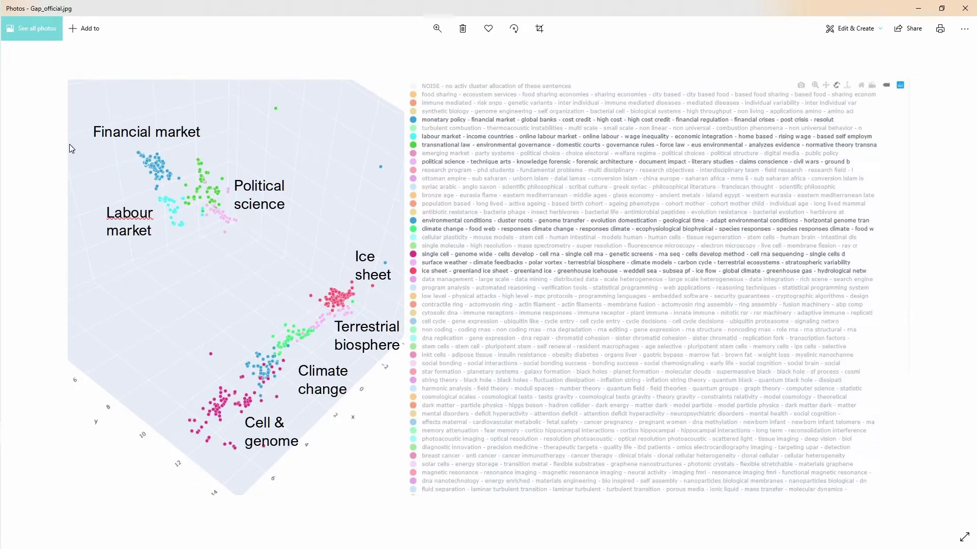
mouse_move(224, 255)
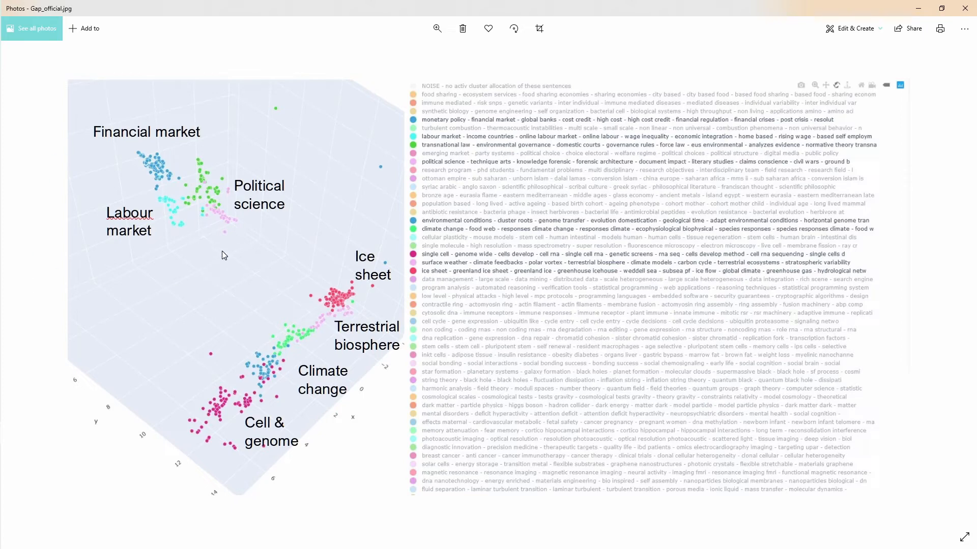
mouse_move(272, 294)
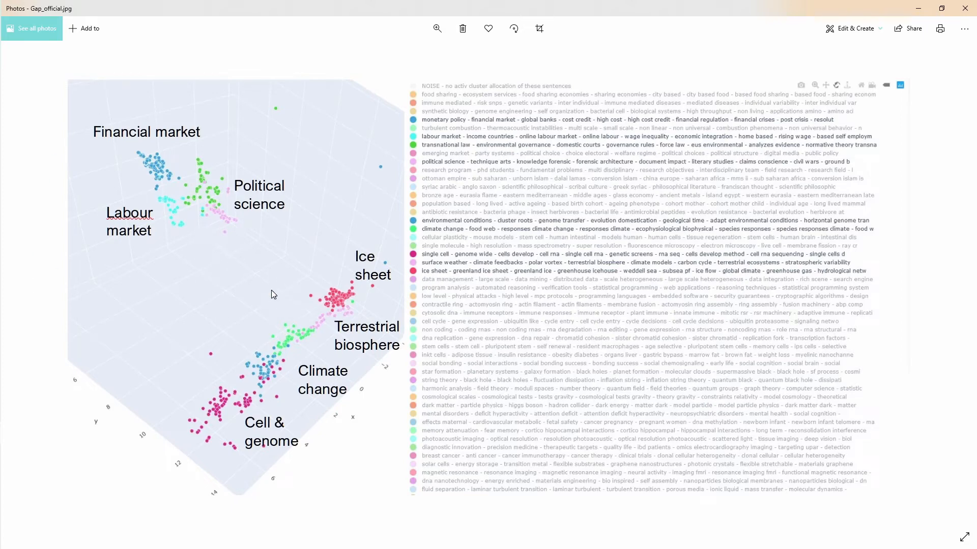
mouse_move(264, 331)
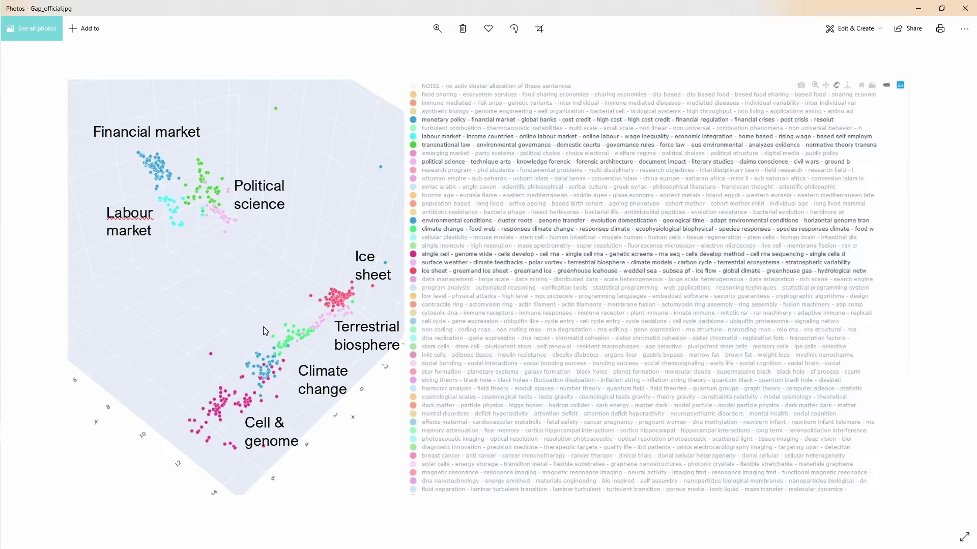
mouse_move(147, 193)
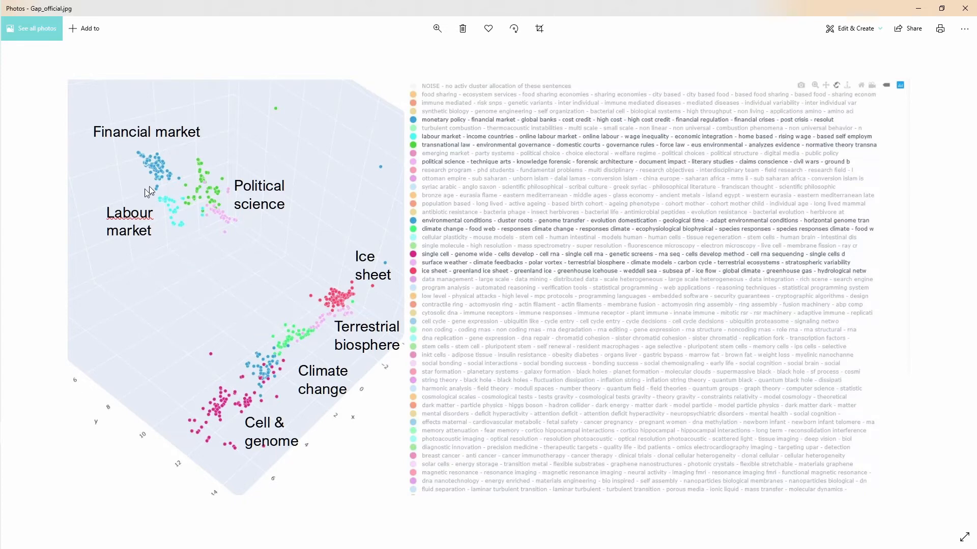
mouse_move(160, 250)
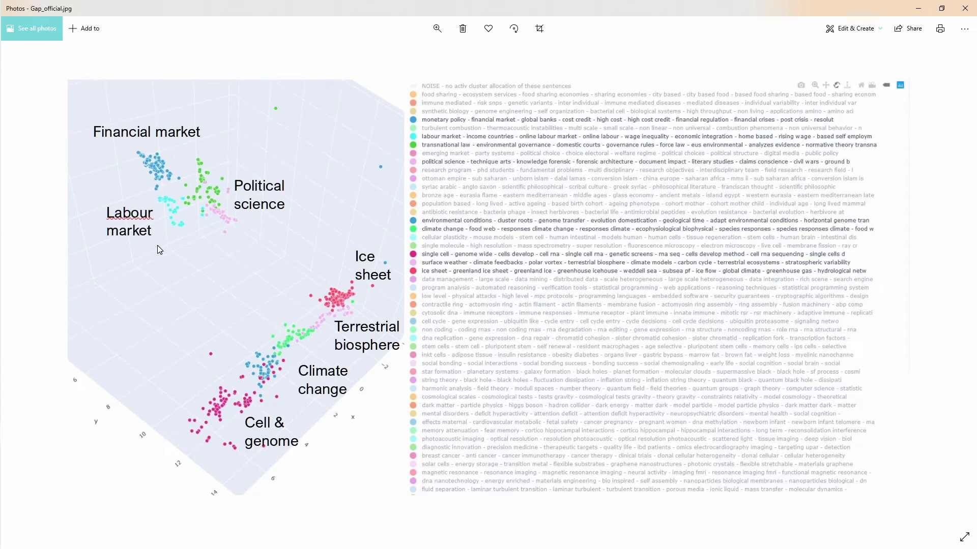
mouse_move(185, 144)
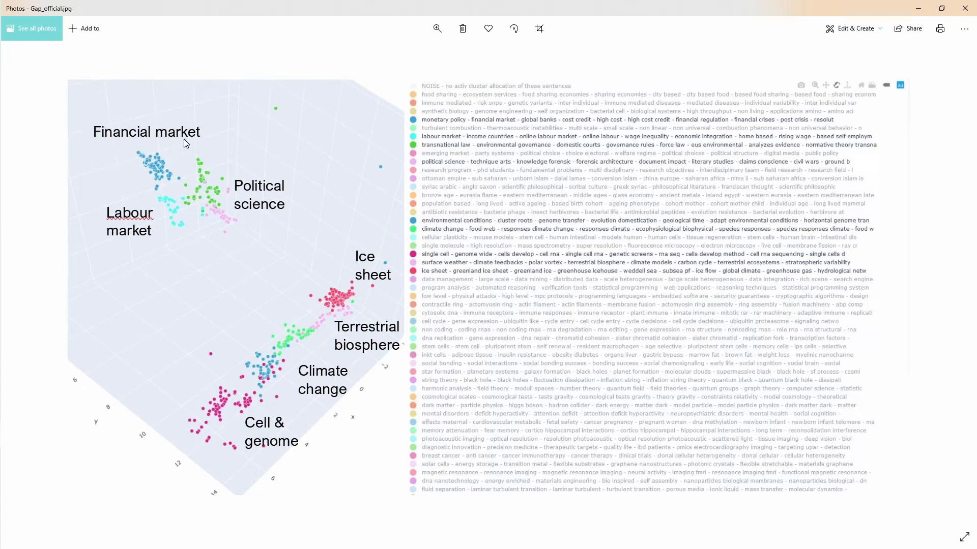
mouse_move(163, 182)
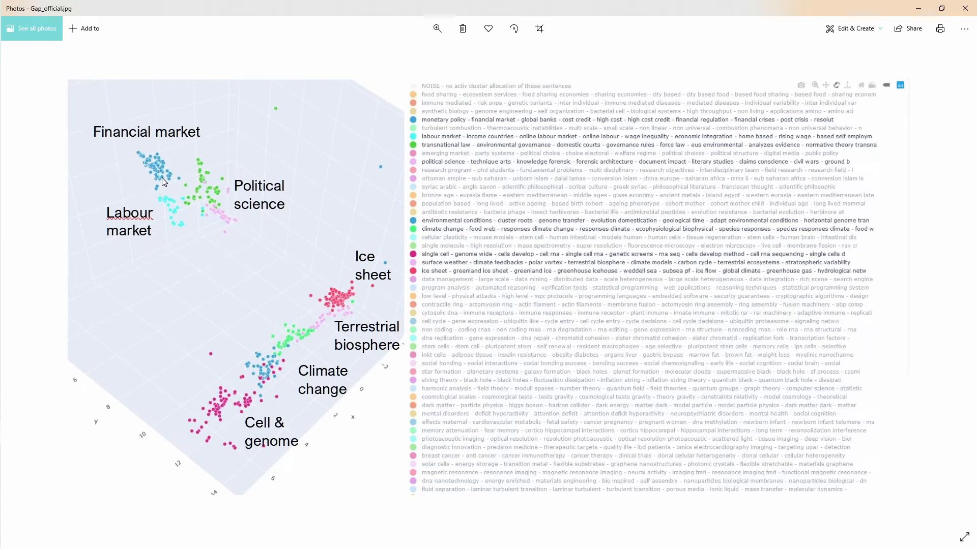
mouse_move(244, 223)
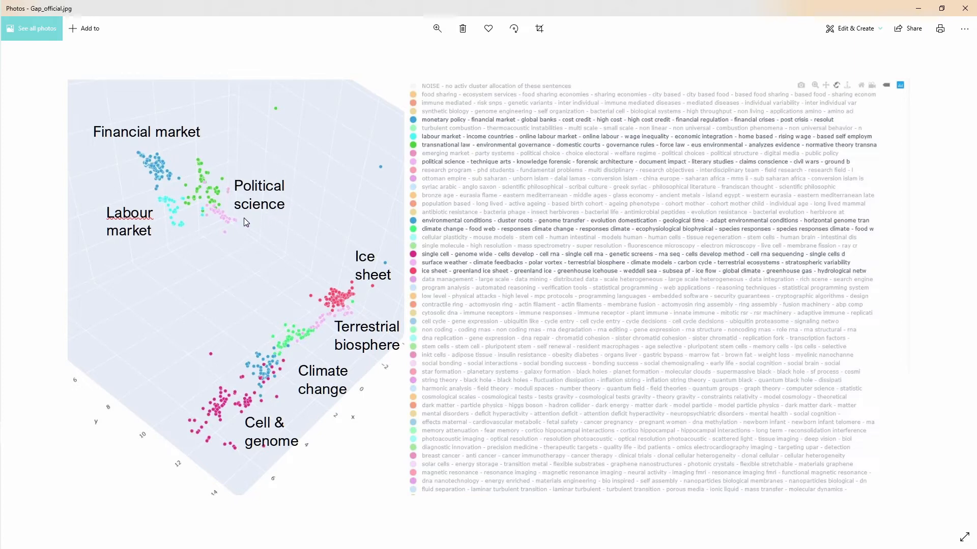
mouse_move(244, 212)
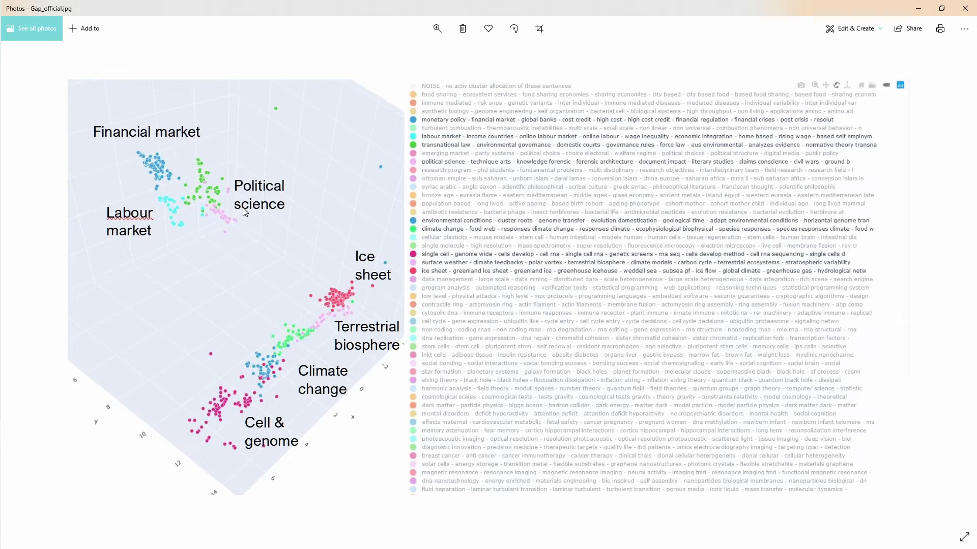
mouse_move(264, 237)
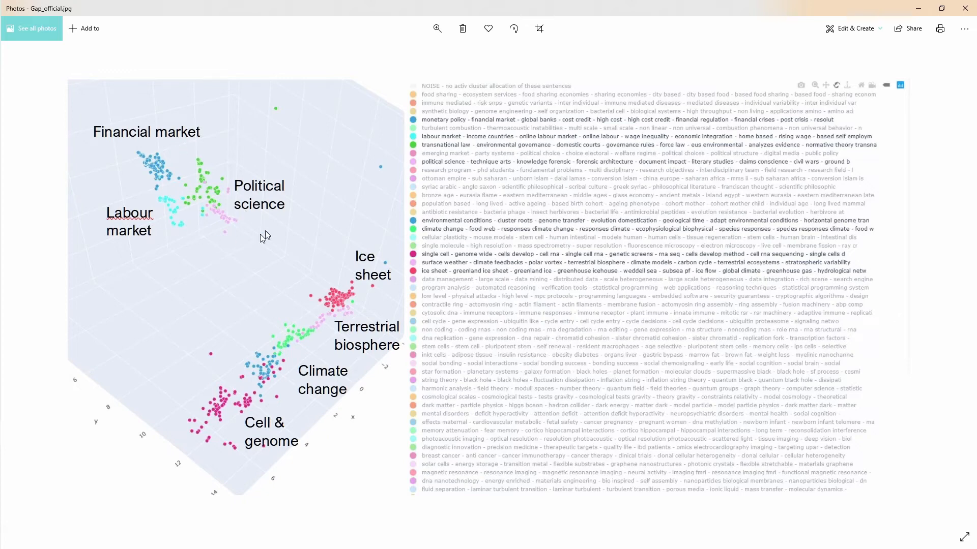
mouse_move(356, 247)
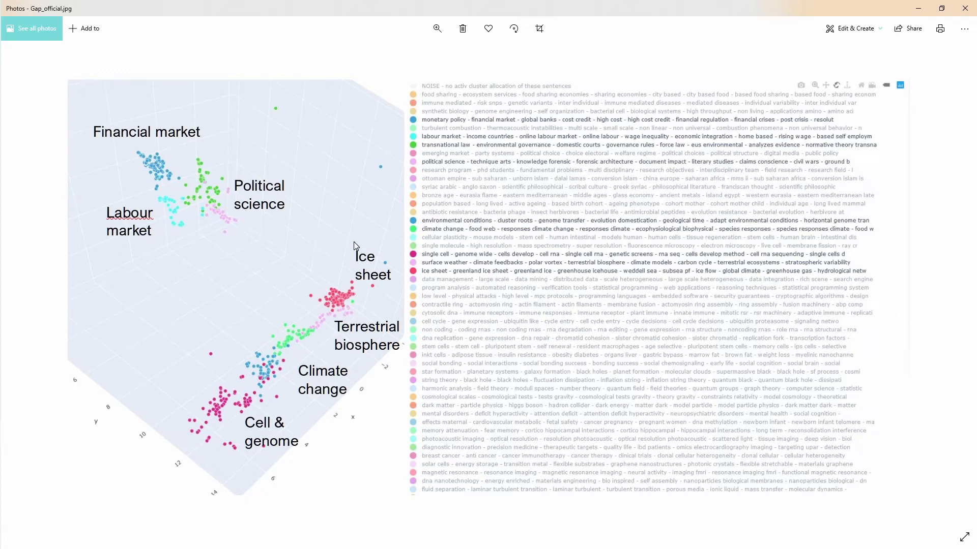
mouse_move(257, 383)
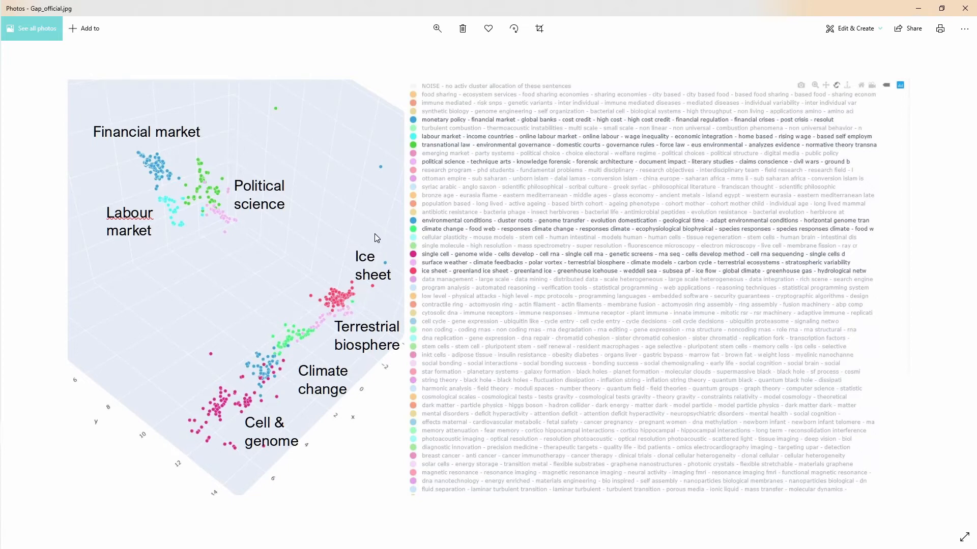
mouse_move(495, 428)
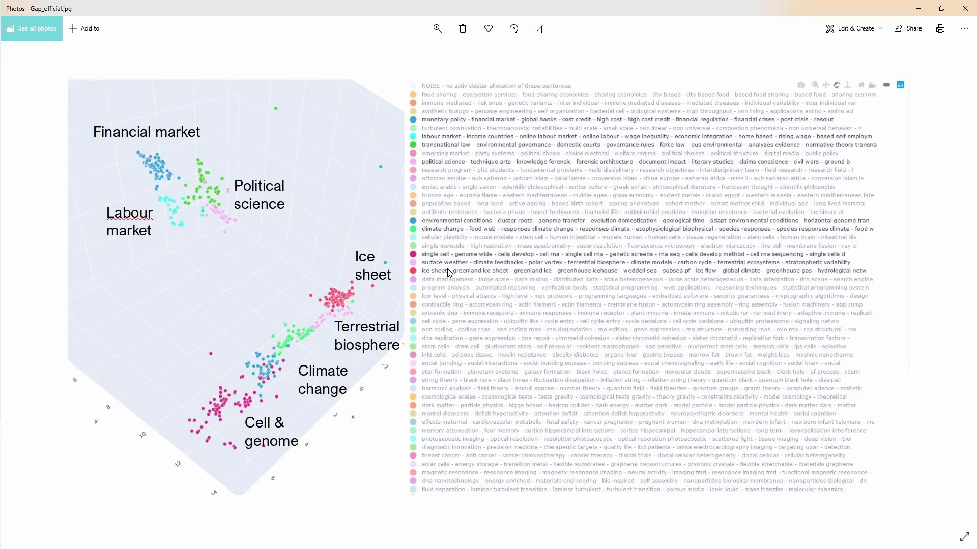
mouse_move(498, 151)
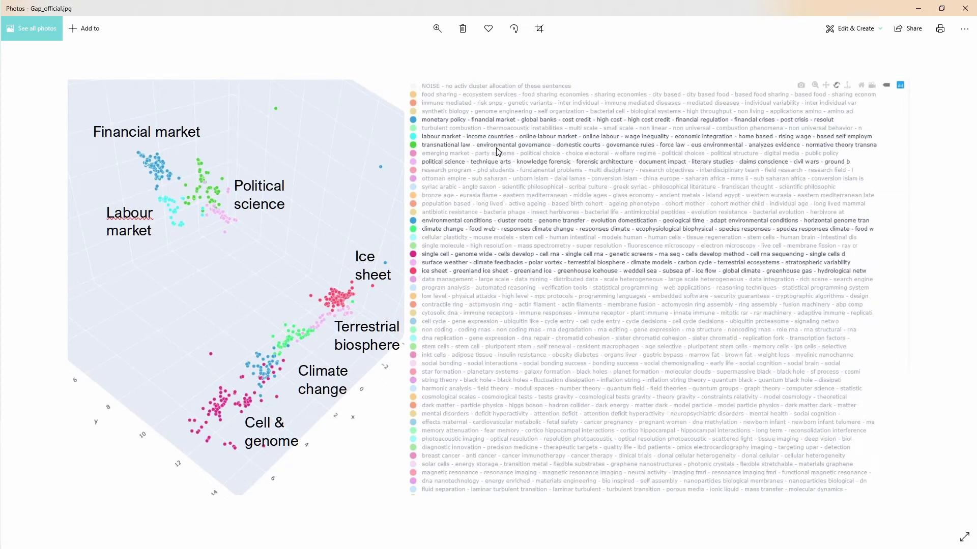
mouse_move(129, 206)
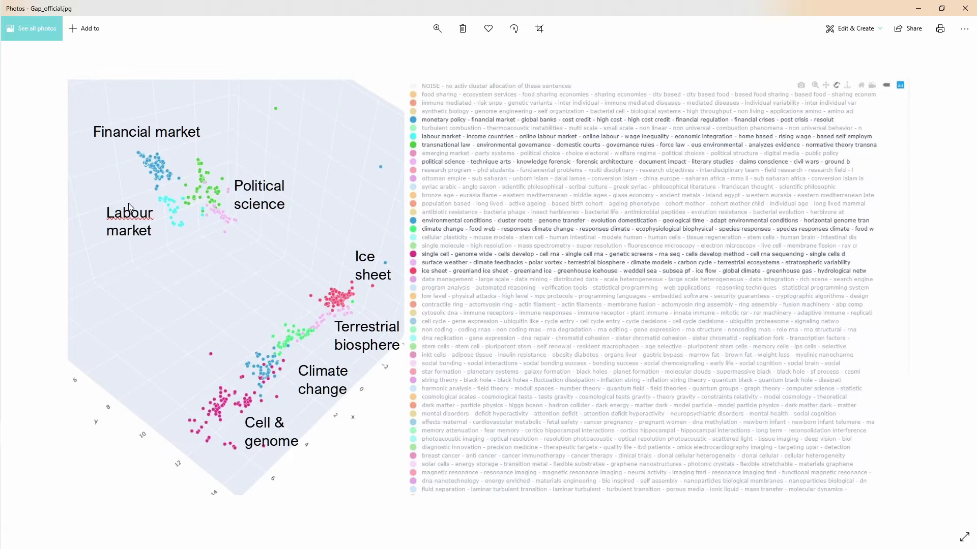
mouse_move(365, 404)
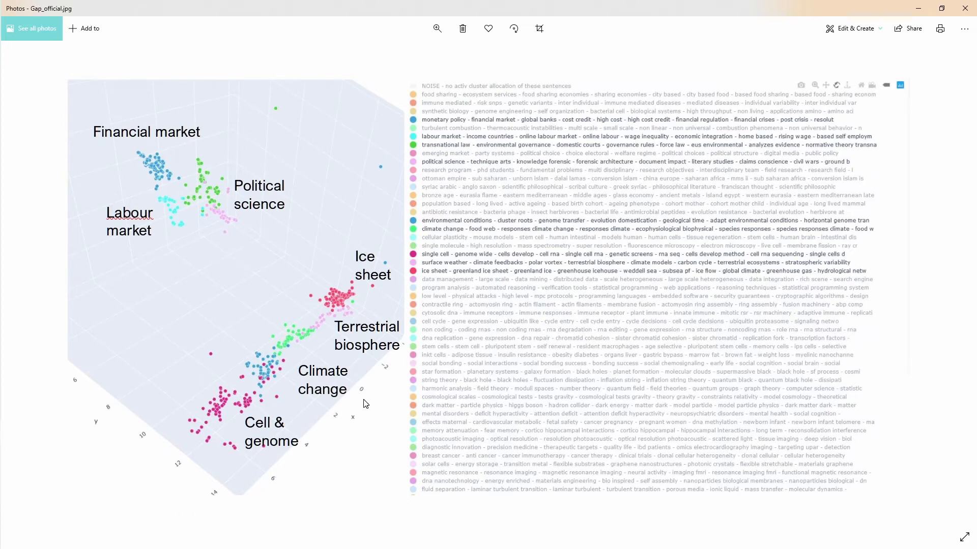
mouse_move(334, 272)
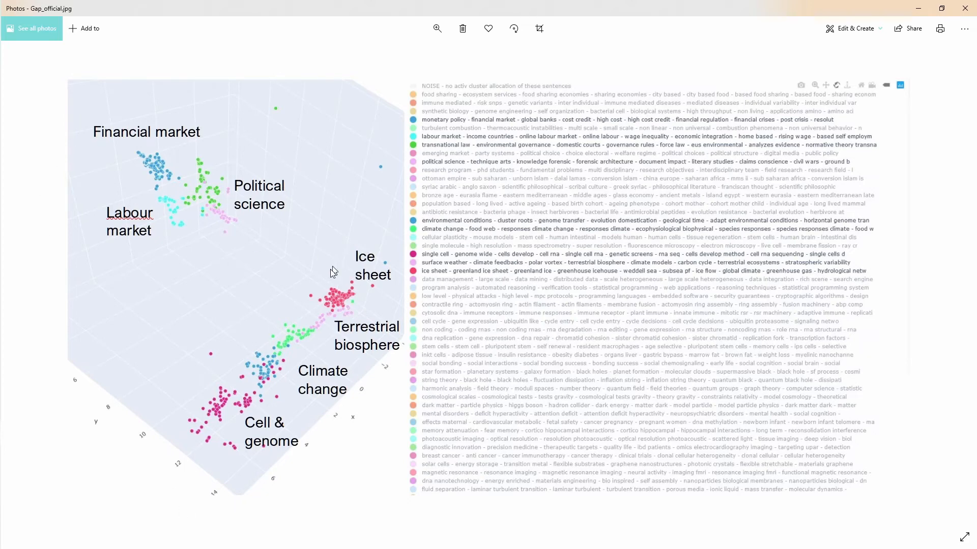
mouse_move(384, 290)
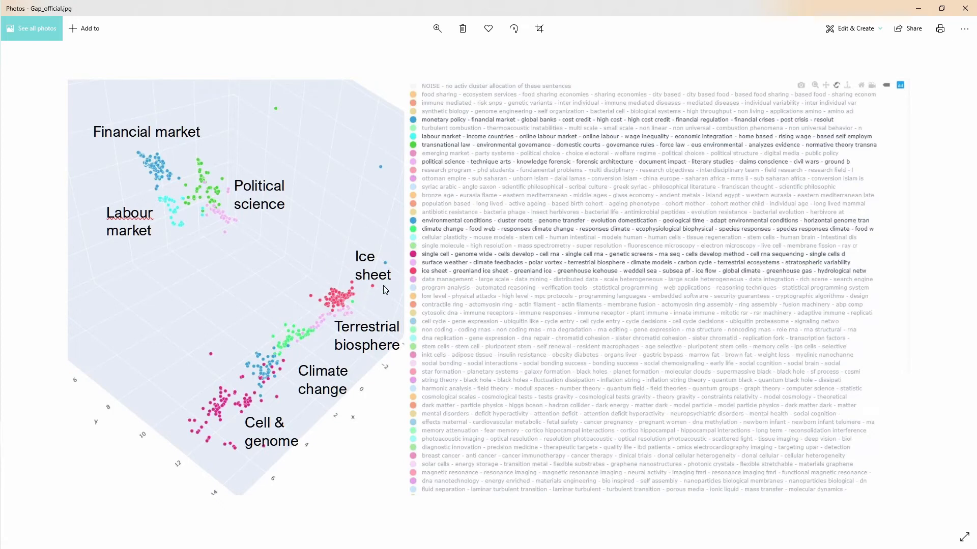
mouse_move(336, 321)
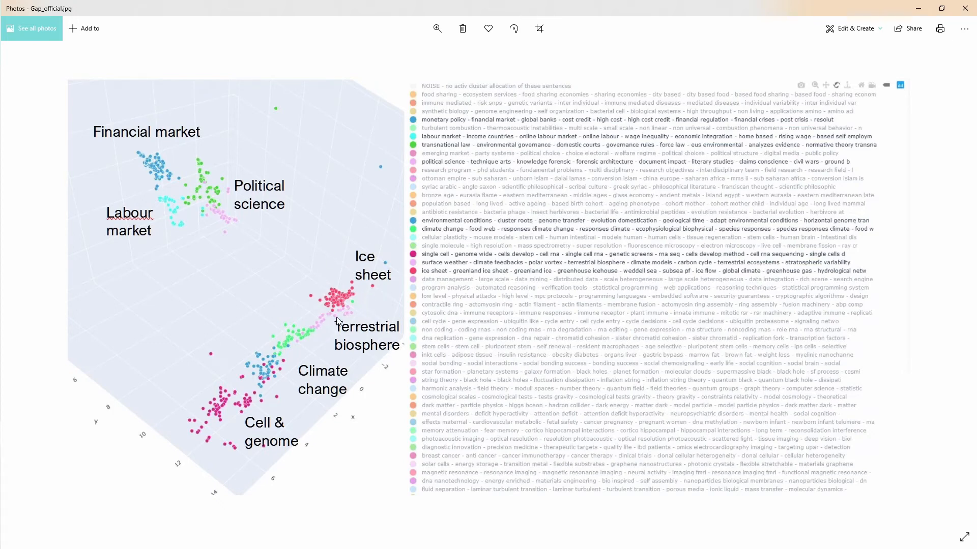
mouse_move(349, 296)
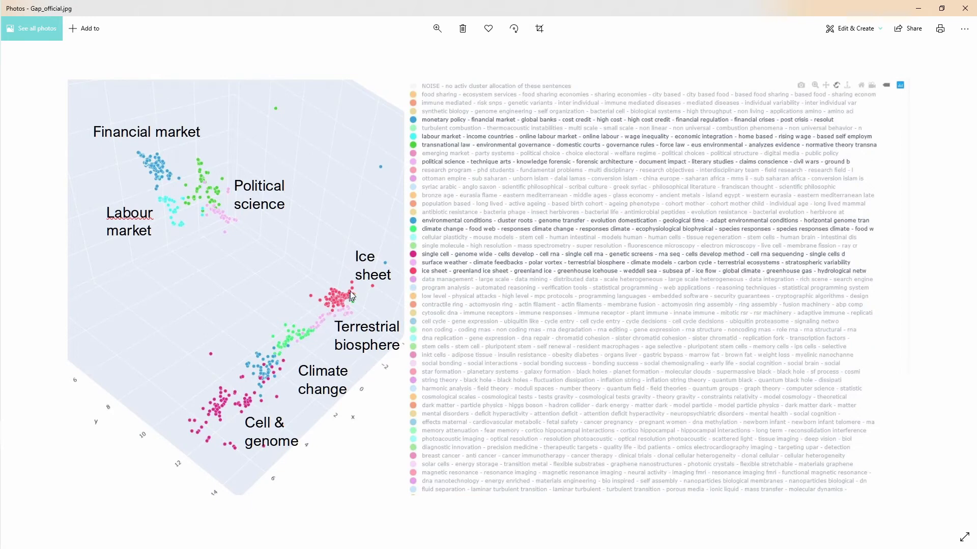
mouse_move(344, 308)
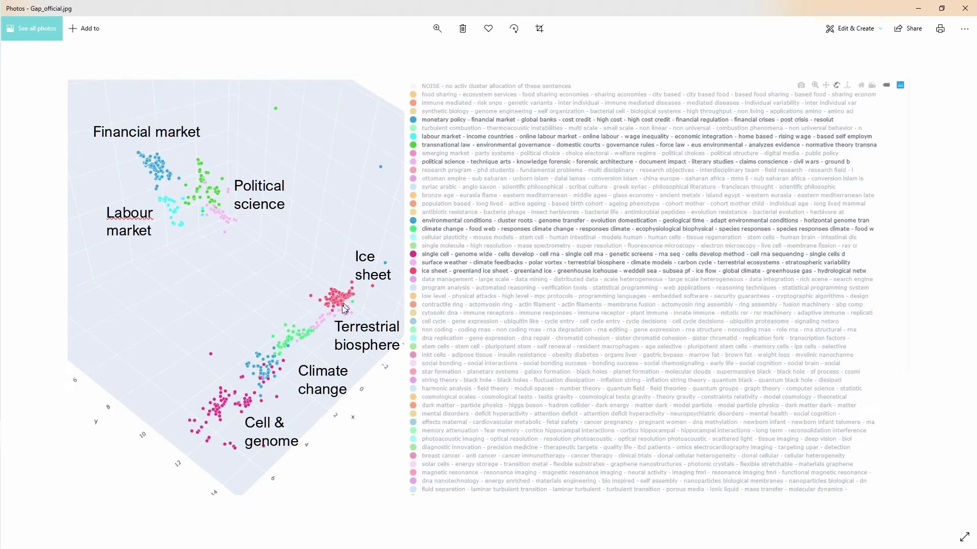
mouse_move(281, 356)
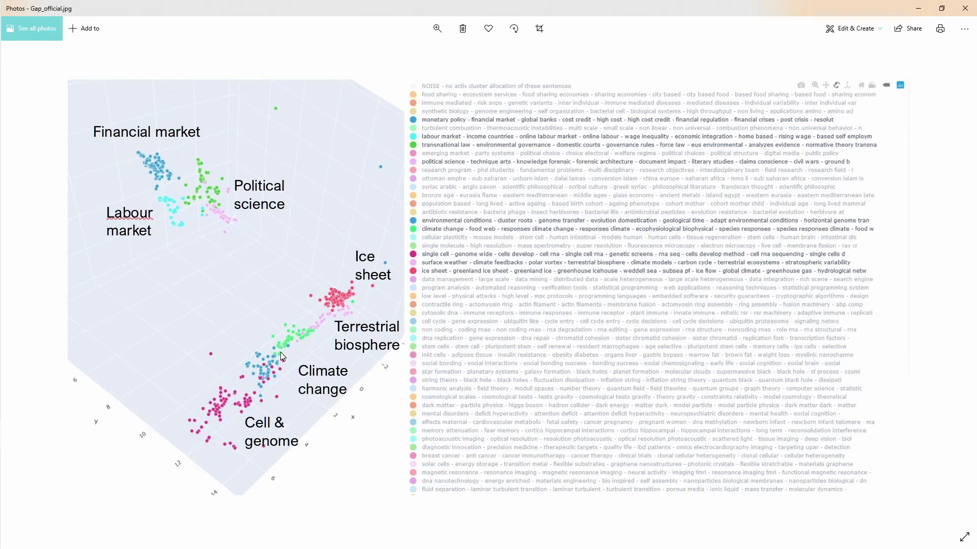
mouse_move(263, 387)
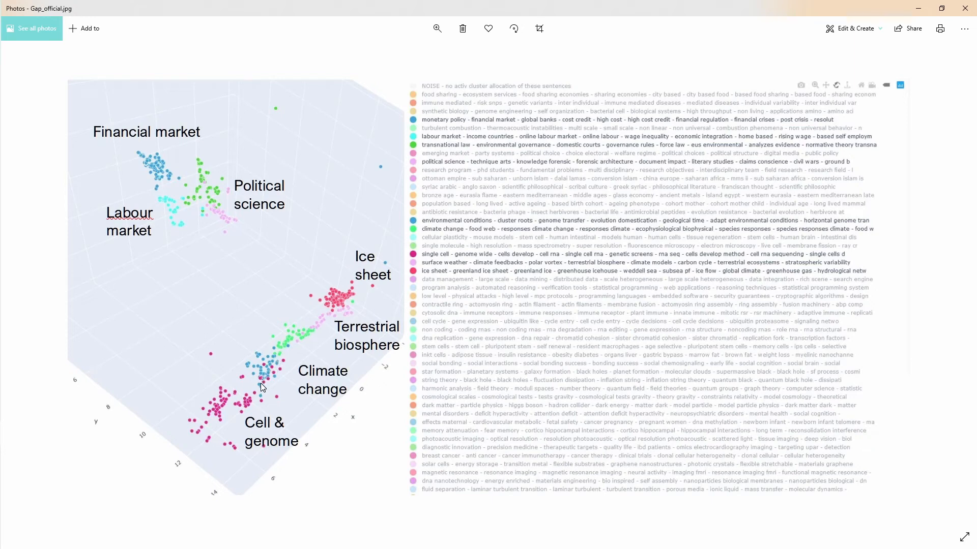
mouse_move(201, 459)
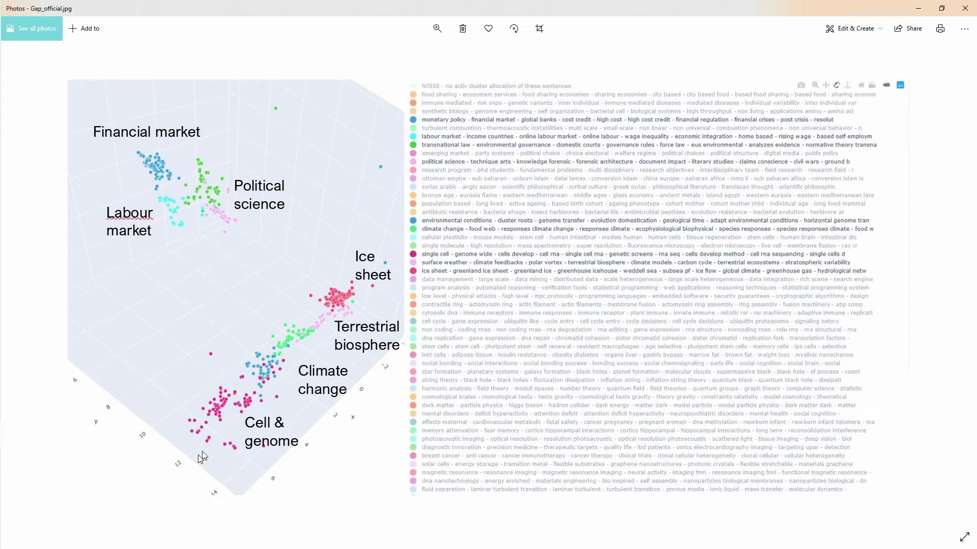
mouse_move(337, 317)
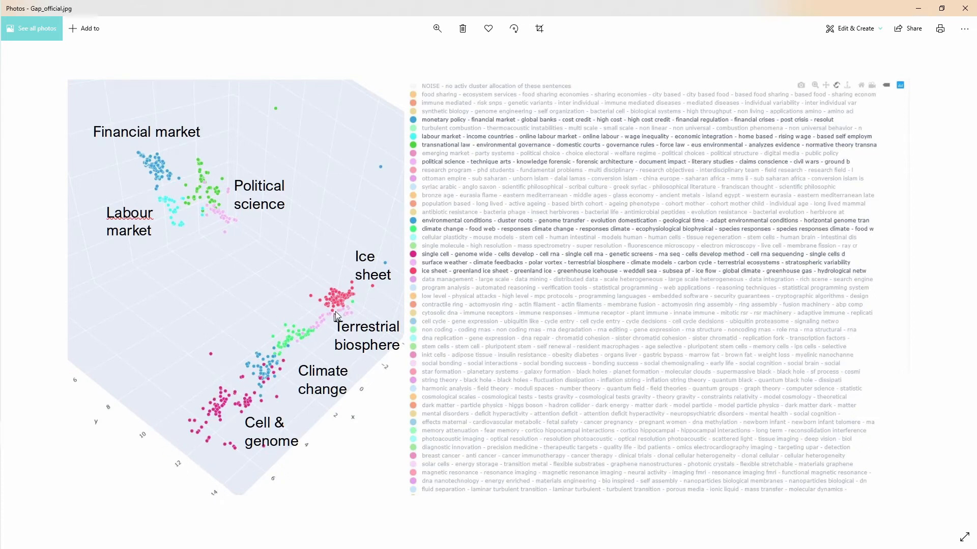
mouse_move(259, 383)
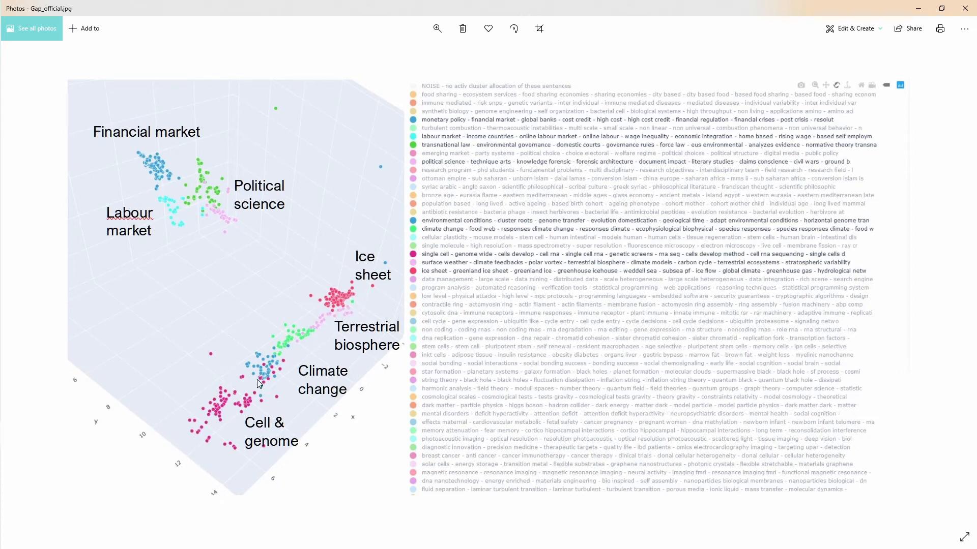
mouse_move(358, 296)
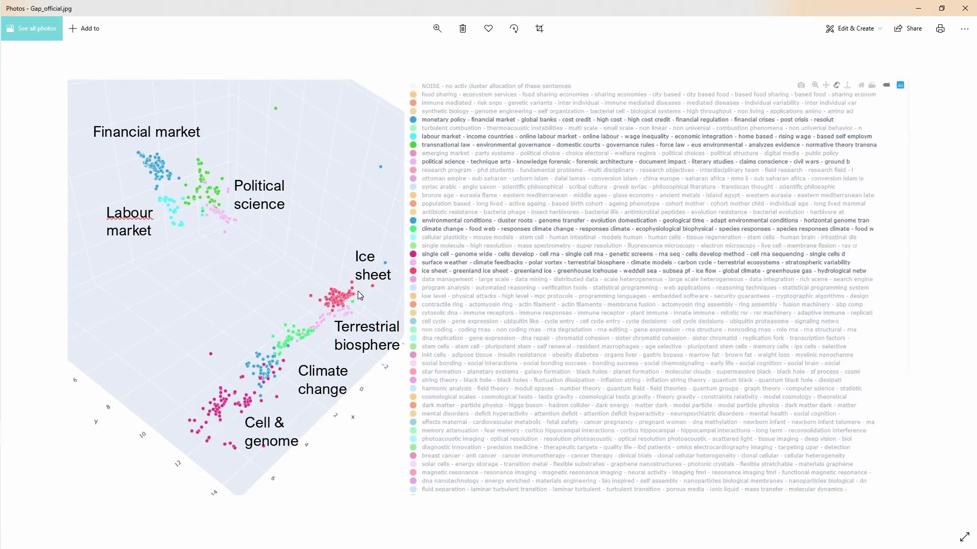
mouse_move(189, 142)
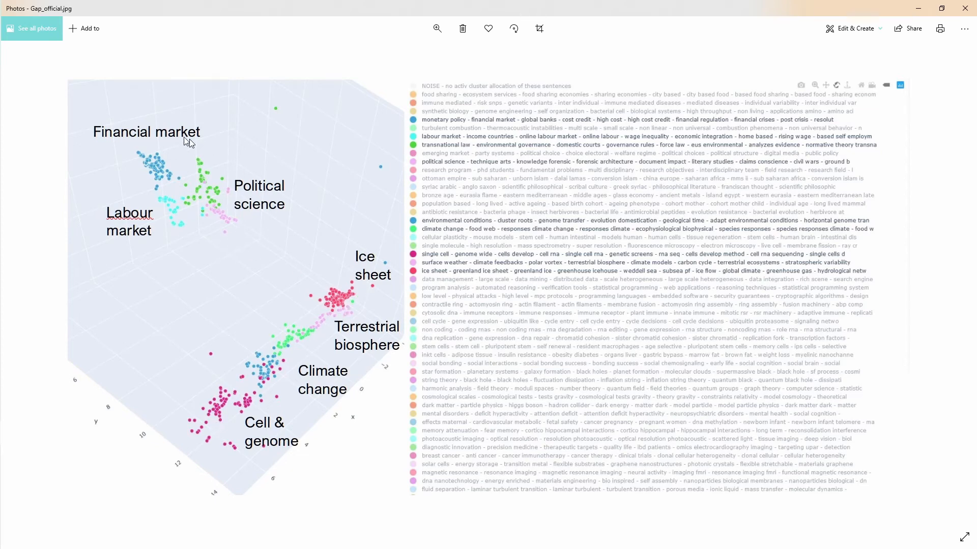
mouse_move(138, 236)
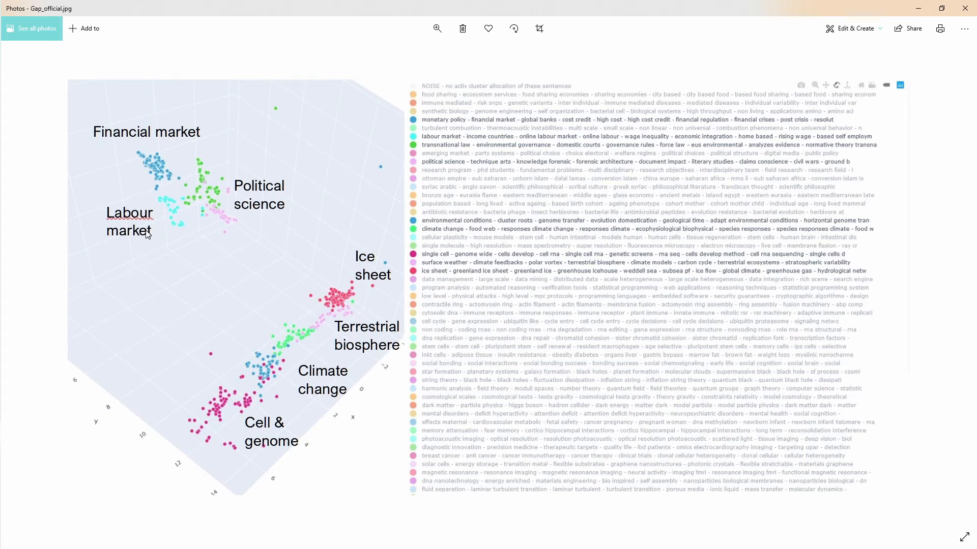
mouse_move(166, 170)
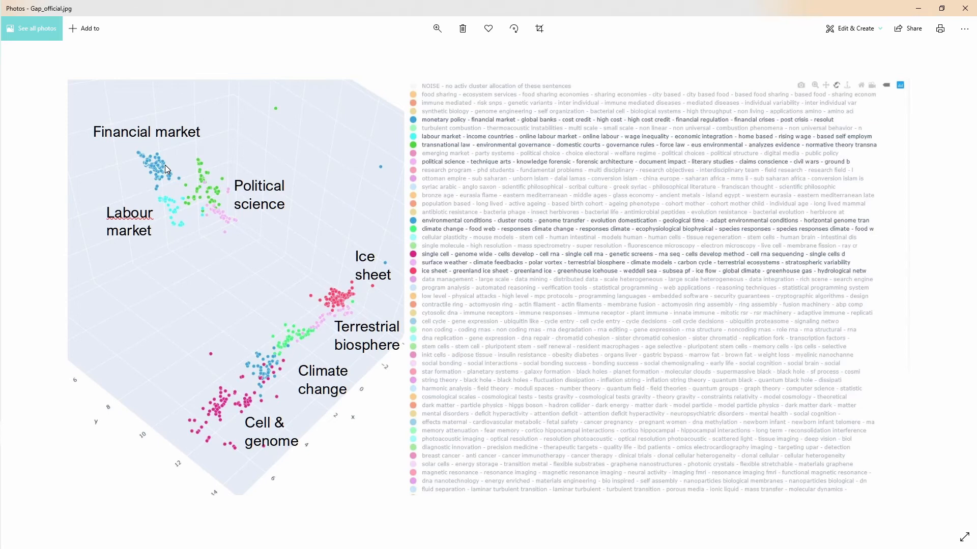
mouse_move(261, 197)
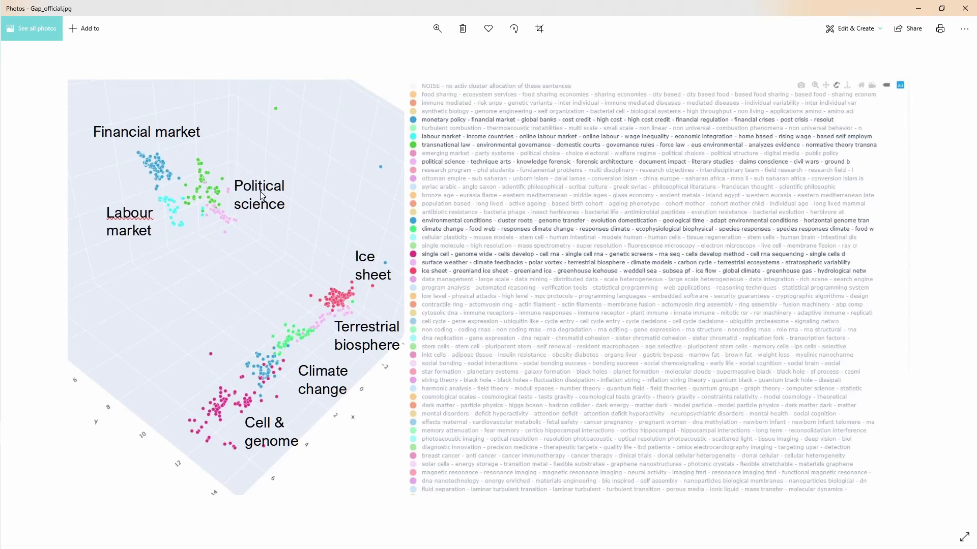
mouse_move(223, 226)
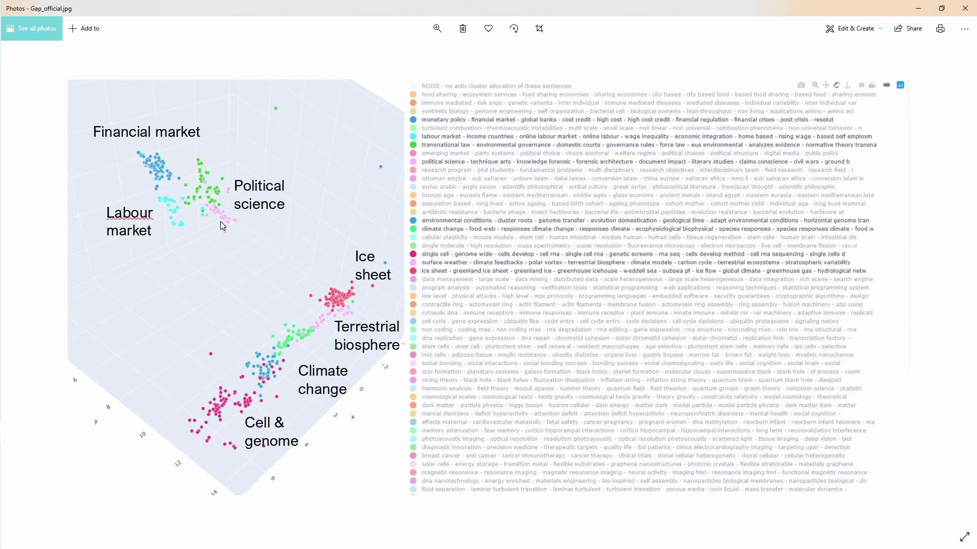
mouse_move(312, 330)
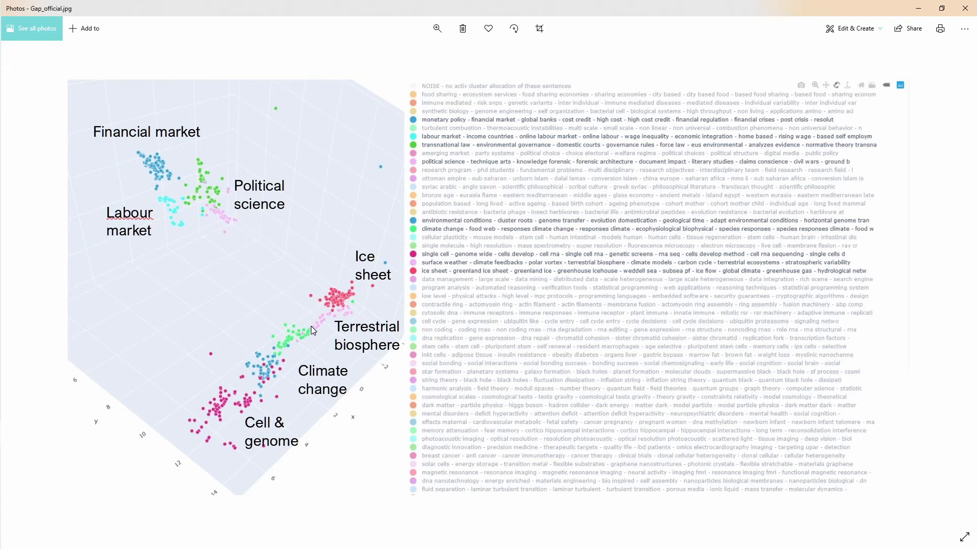
mouse_move(322, 260)
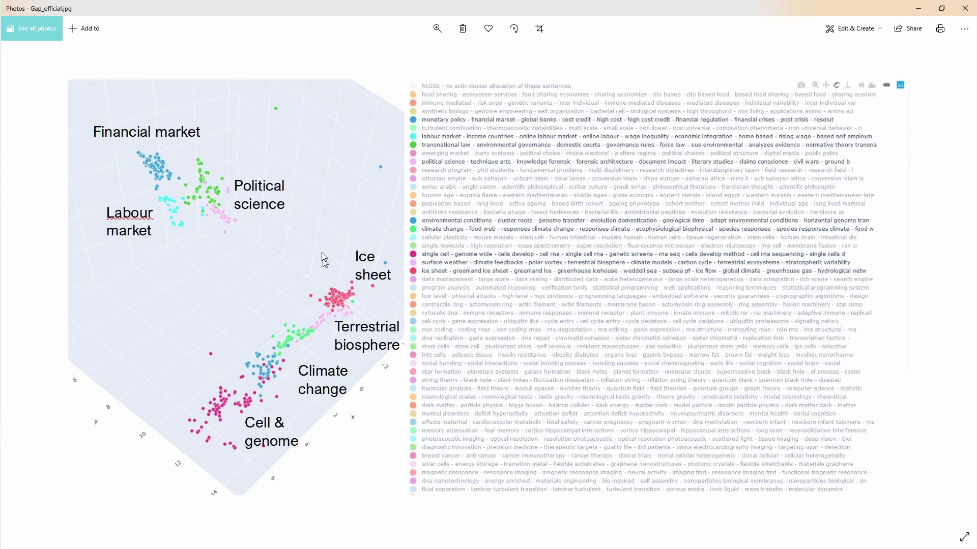
mouse_move(256, 226)
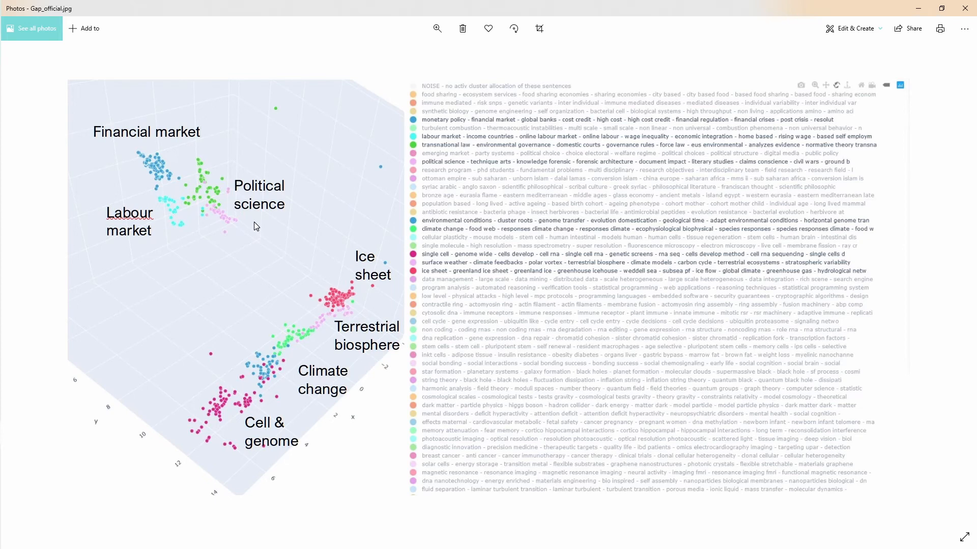
mouse_move(74, 217)
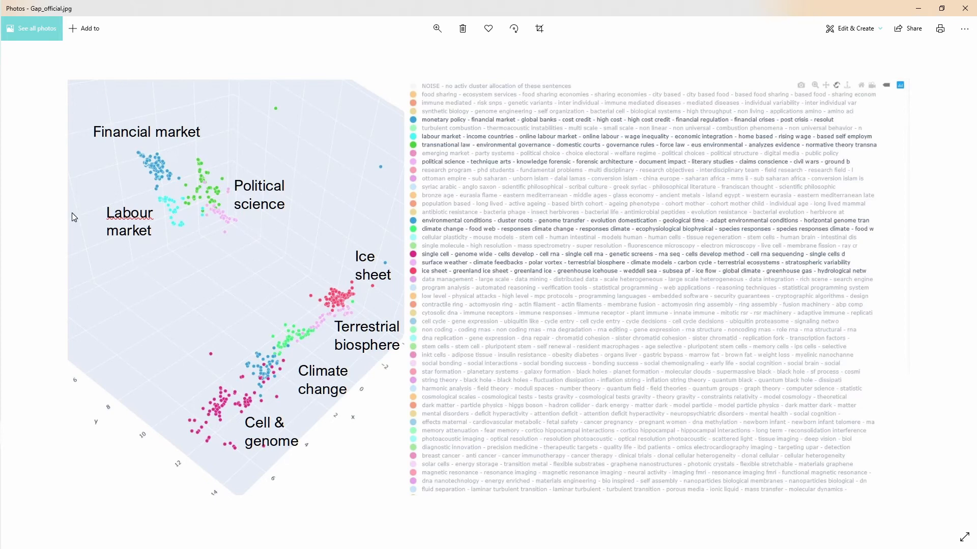
mouse_move(342, 260)
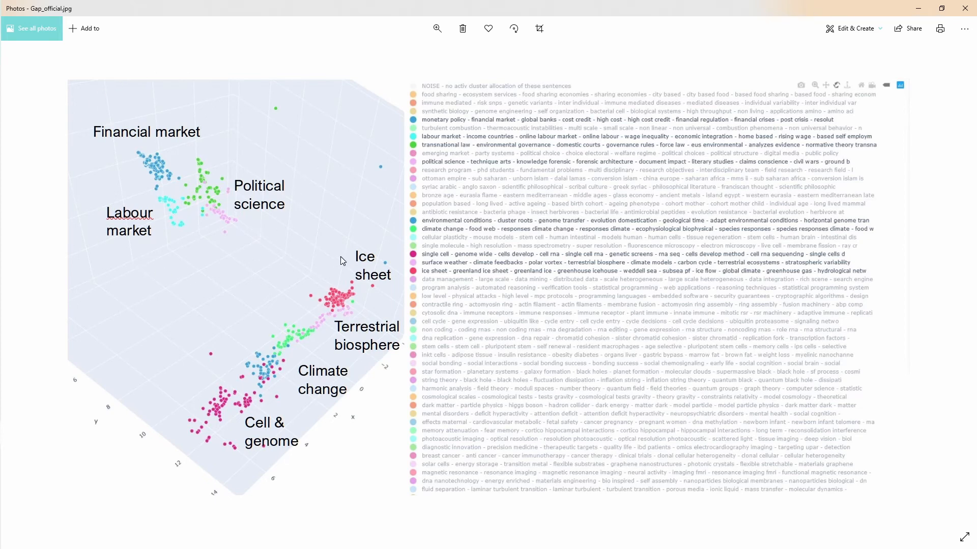
mouse_move(332, 196)
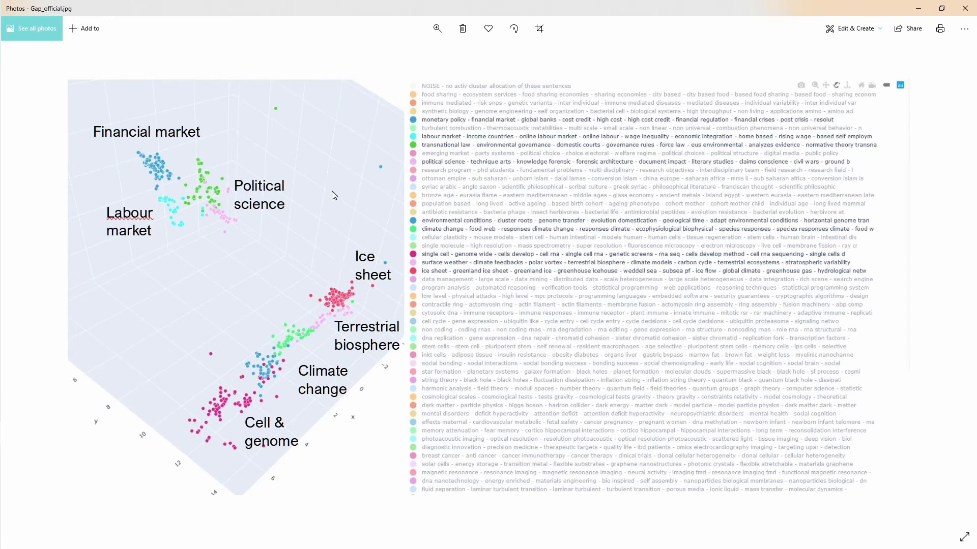
mouse_move(153, 235)
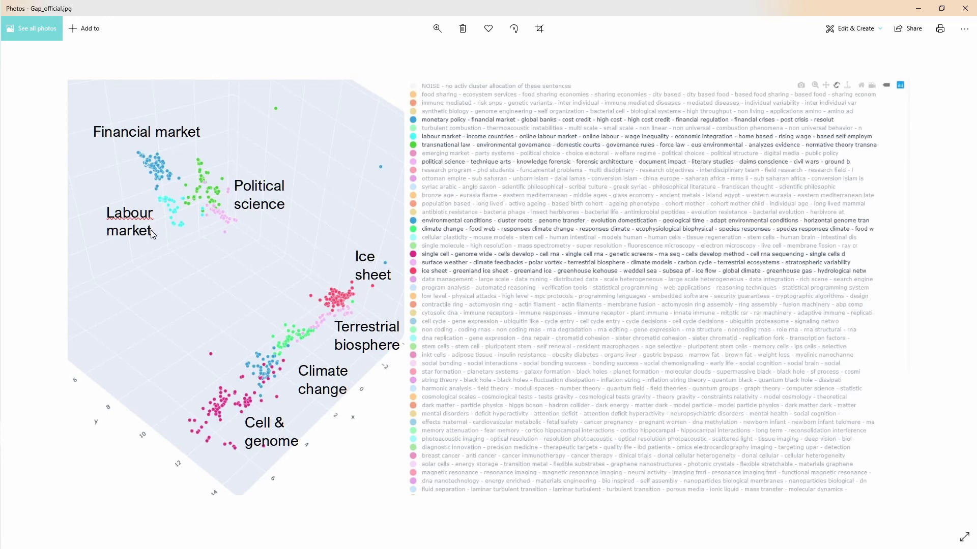
mouse_move(166, 229)
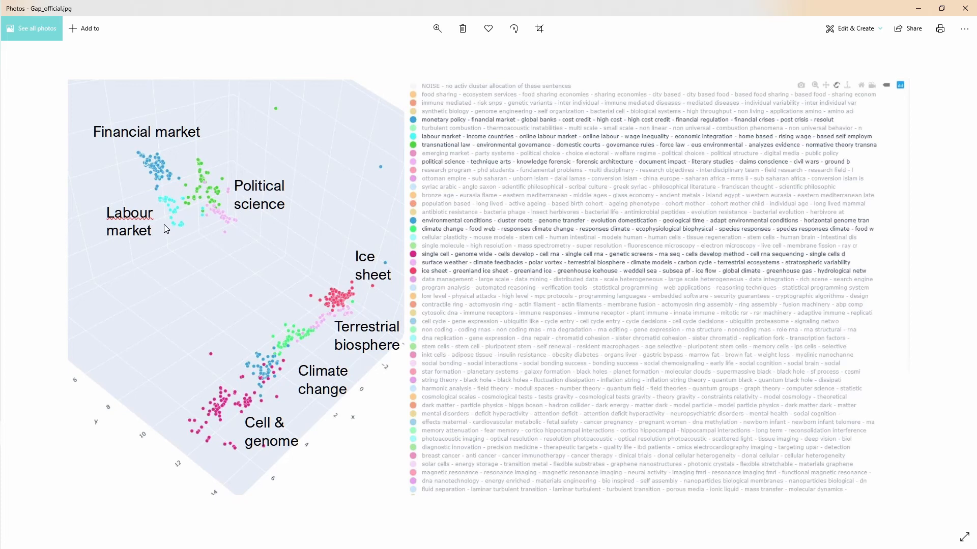
mouse_move(186, 232)
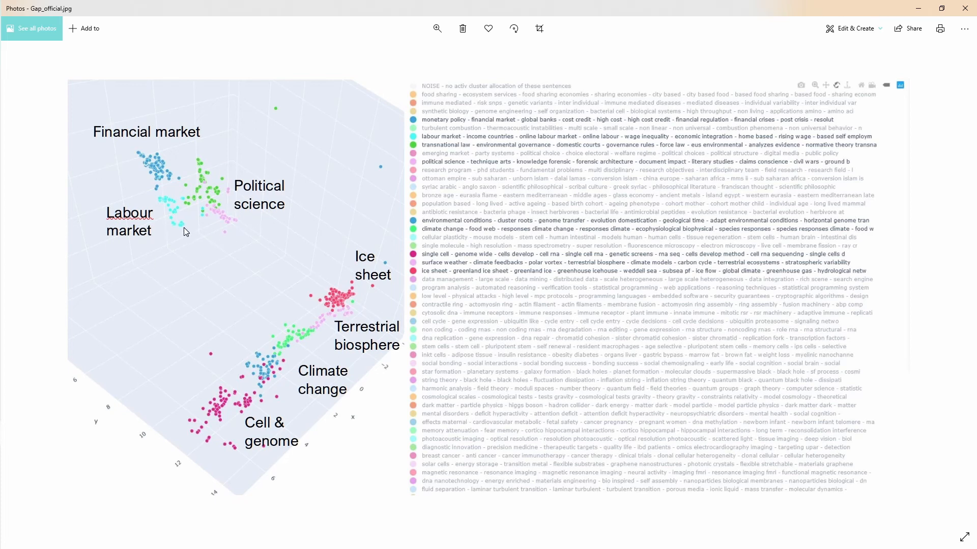
mouse_move(149, 157)
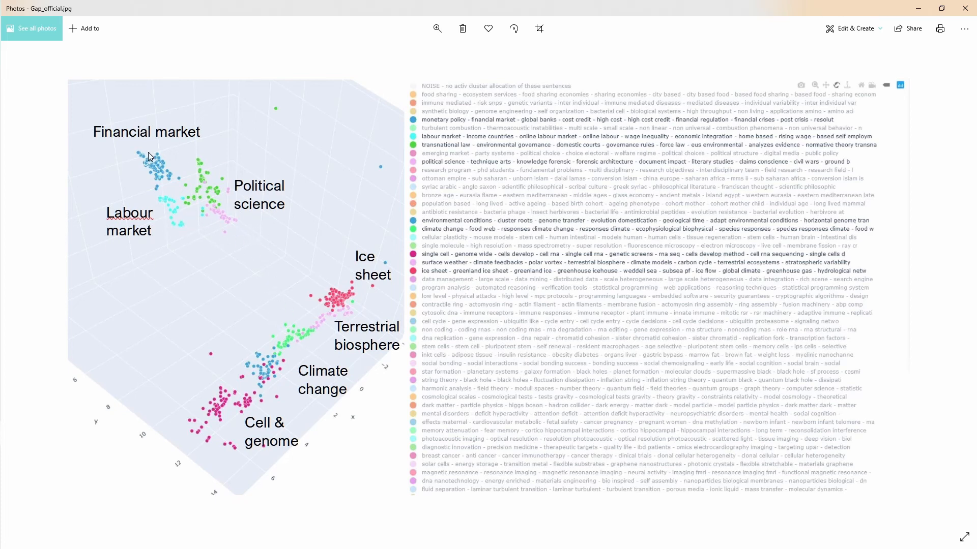
mouse_move(161, 166)
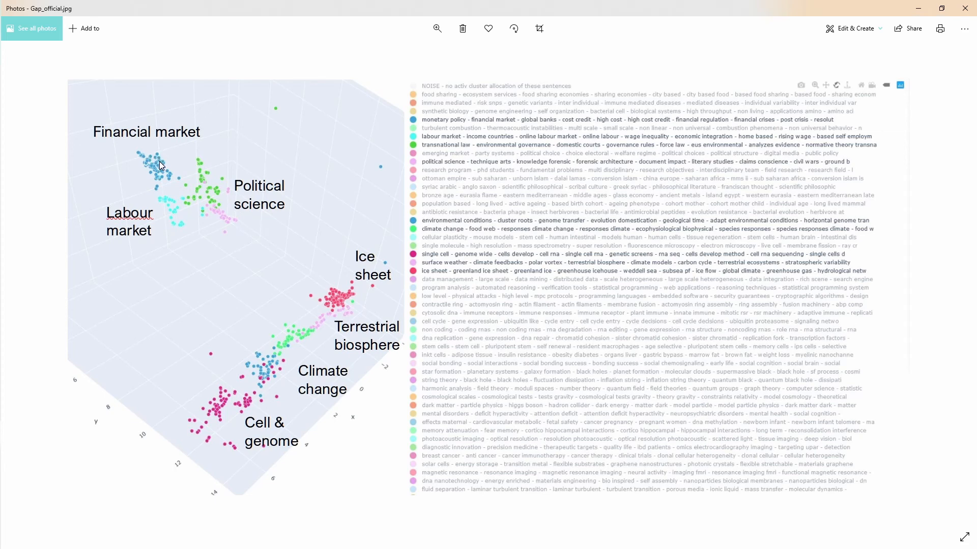
mouse_move(279, 173)
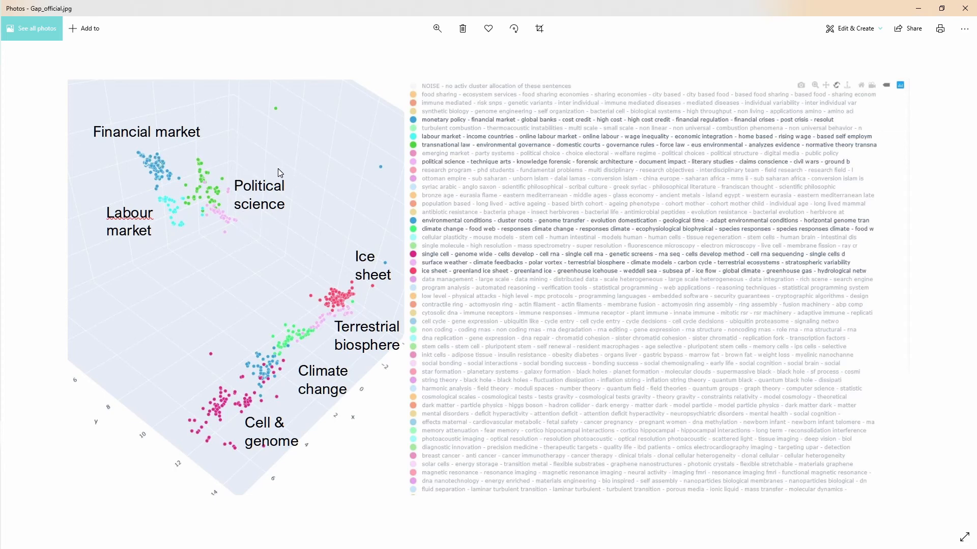
mouse_move(229, 215)
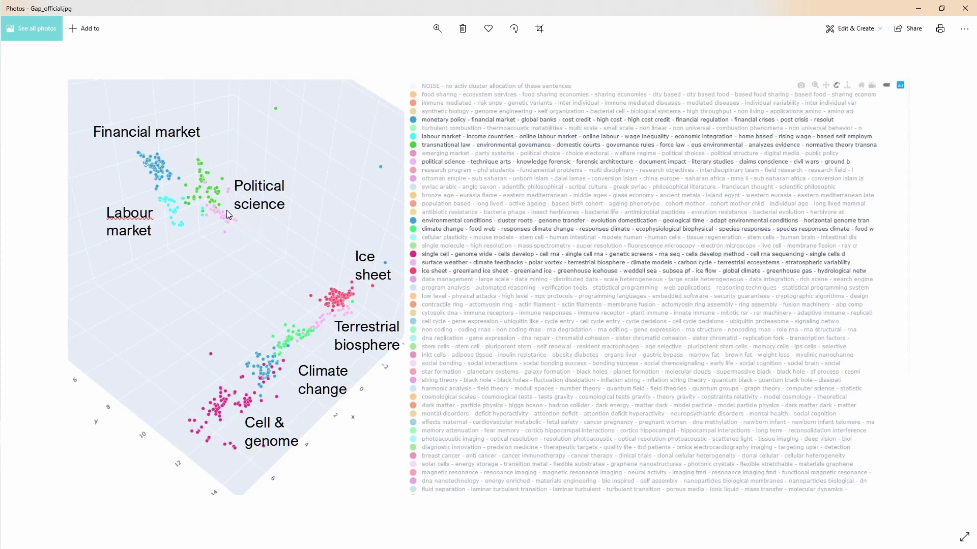
mouse_move(242, 223)
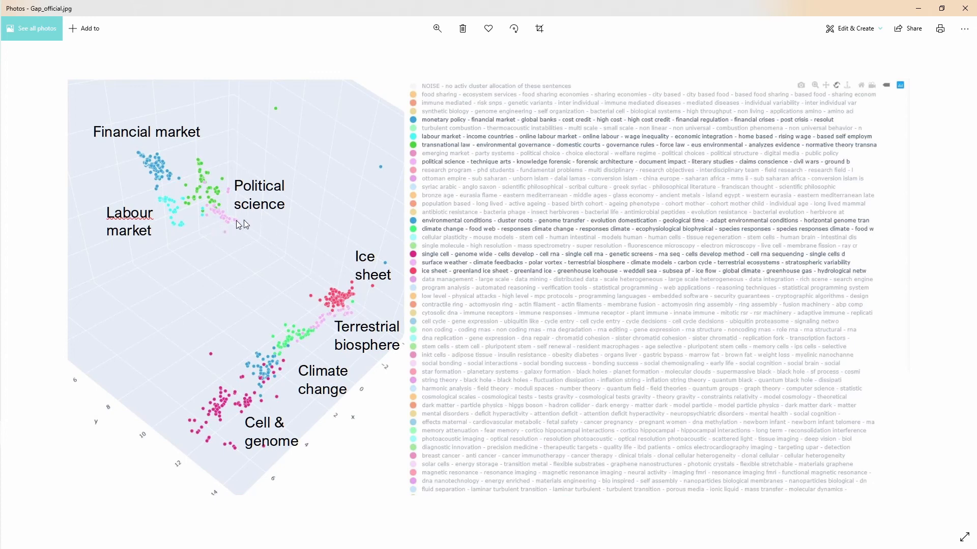
mouse_move(274, 217)
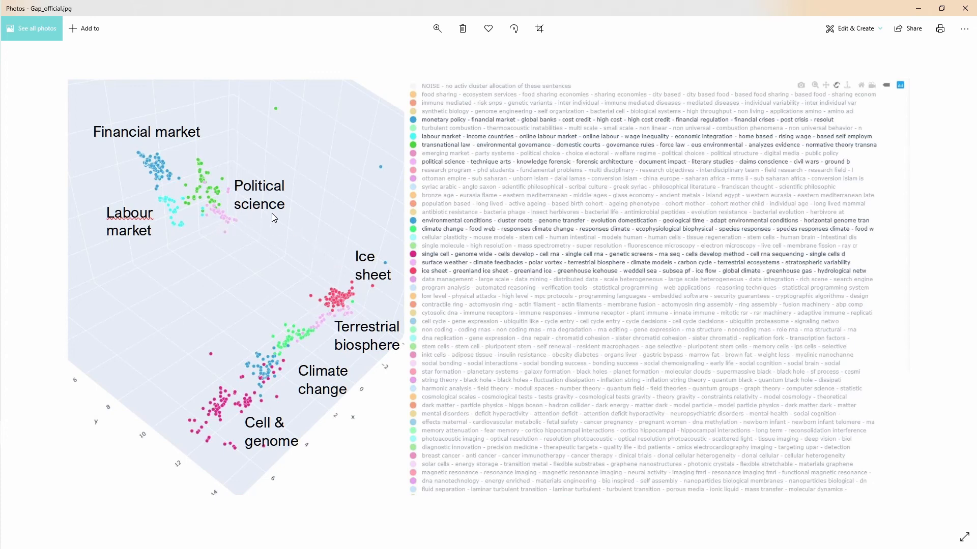
mouse_move(262, 329)
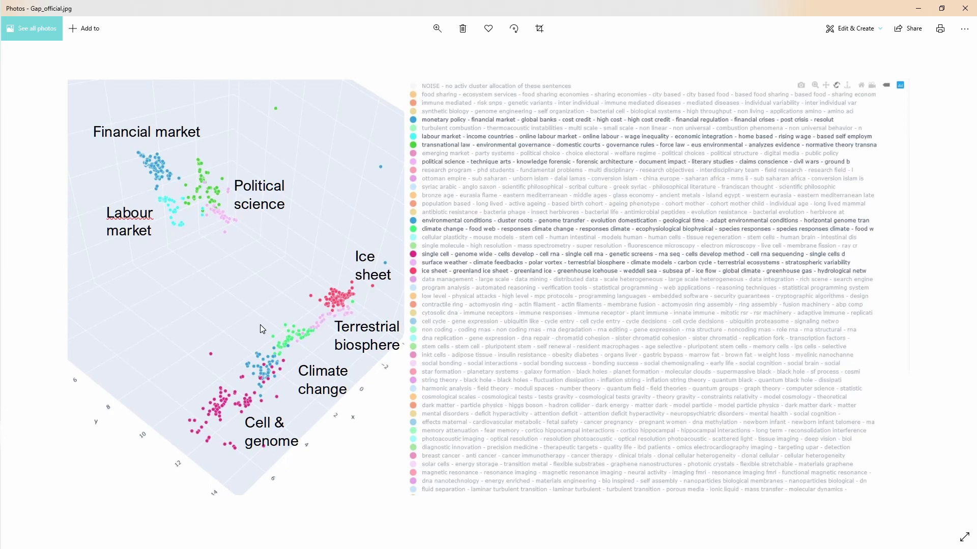
mouse_move(295, 301)
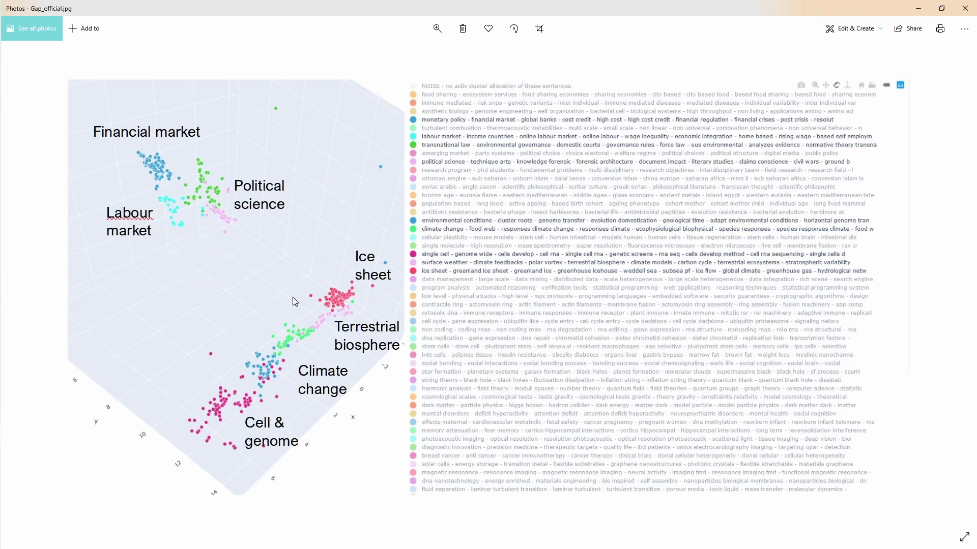
mouse_move(365, 259)
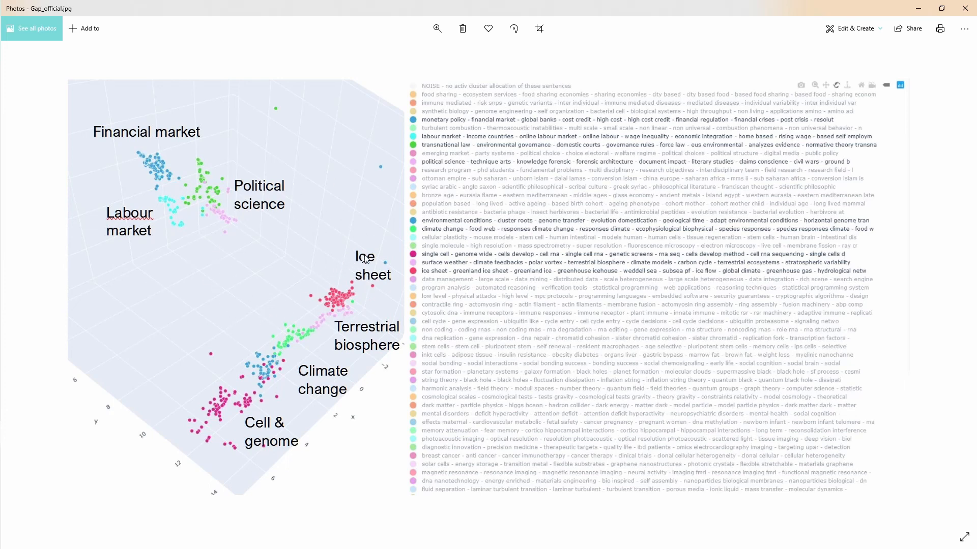
mouse_move(165, 452)
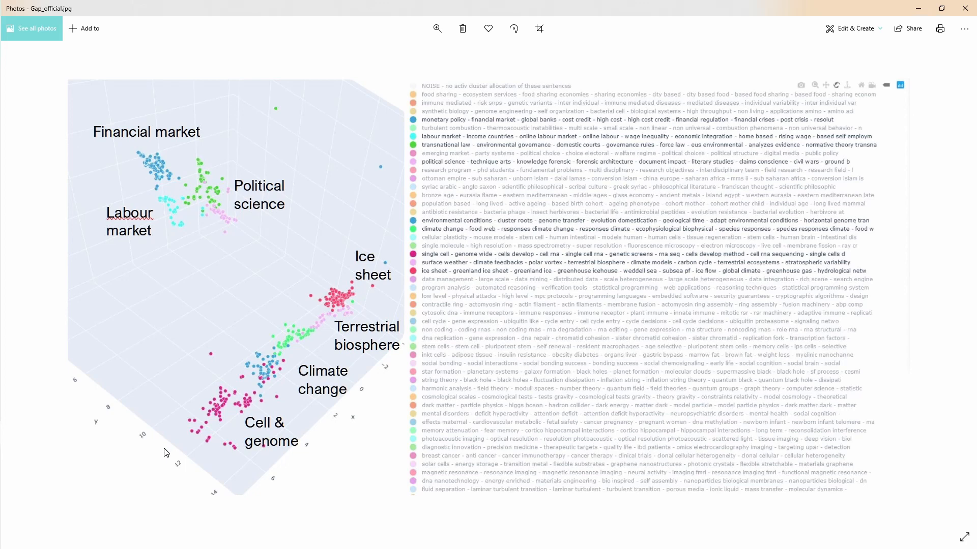